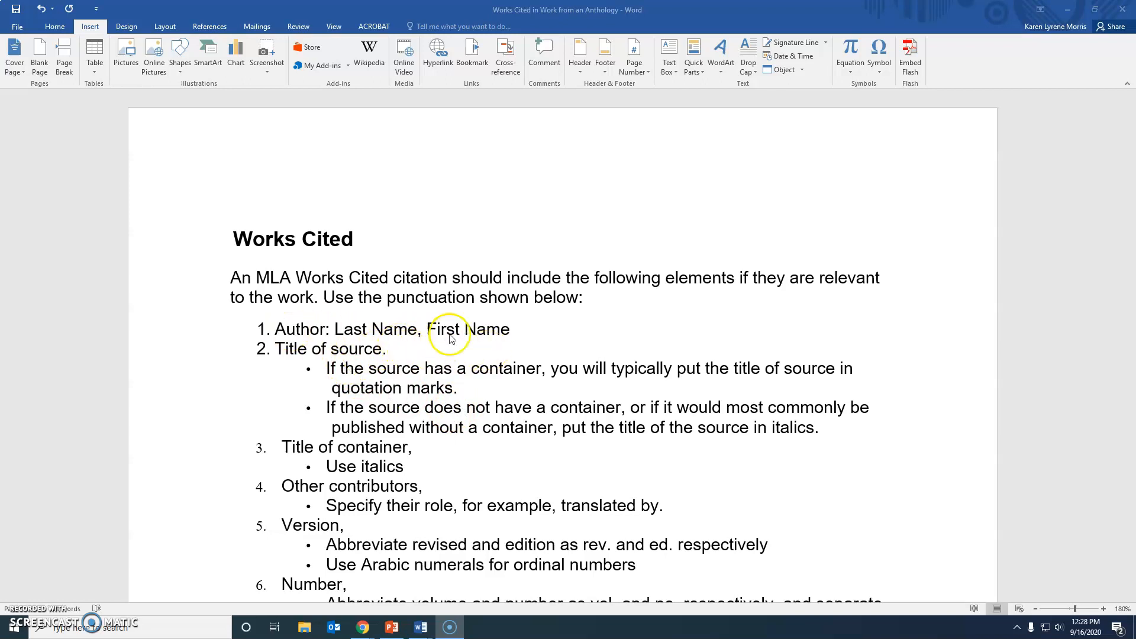
mouse_move(383, 368)
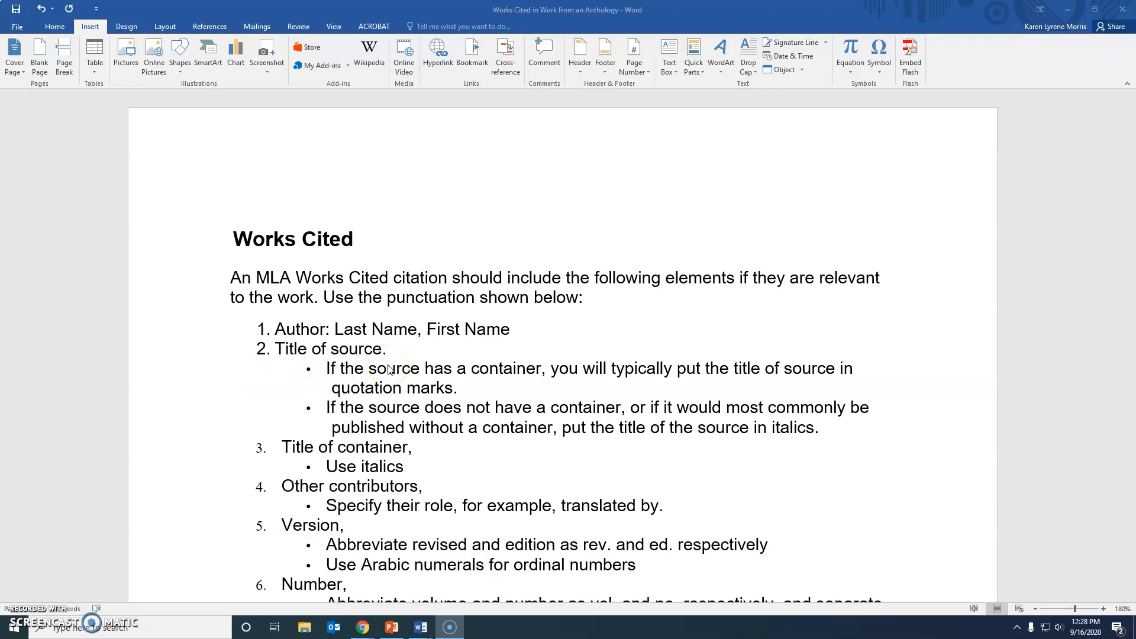
mouse_move(344, 382)
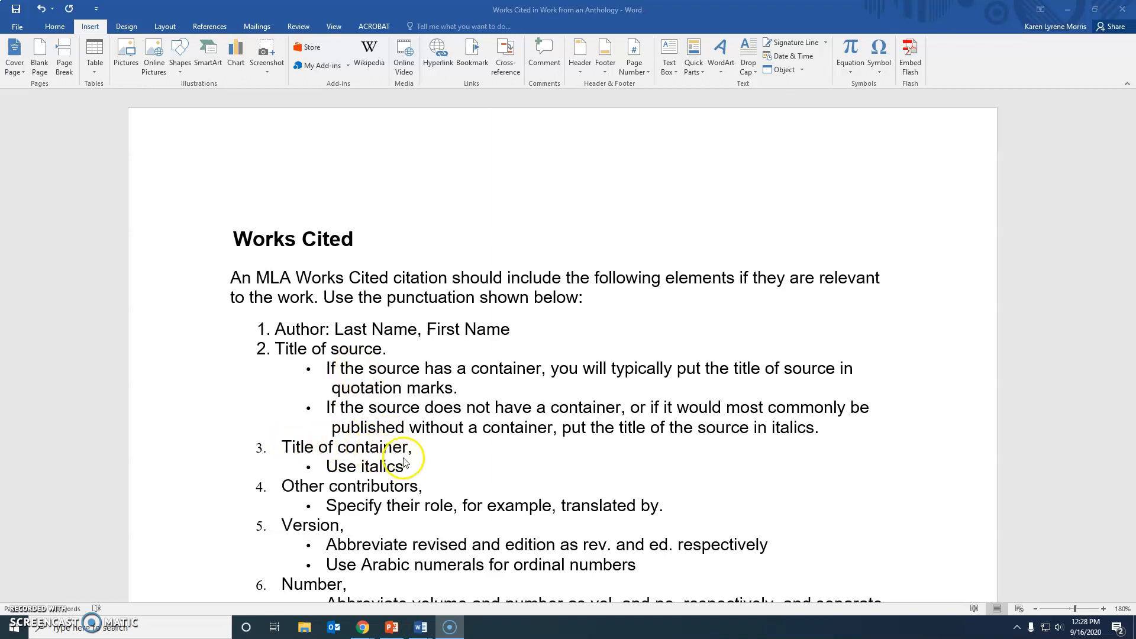
mouse_move(329, 464)
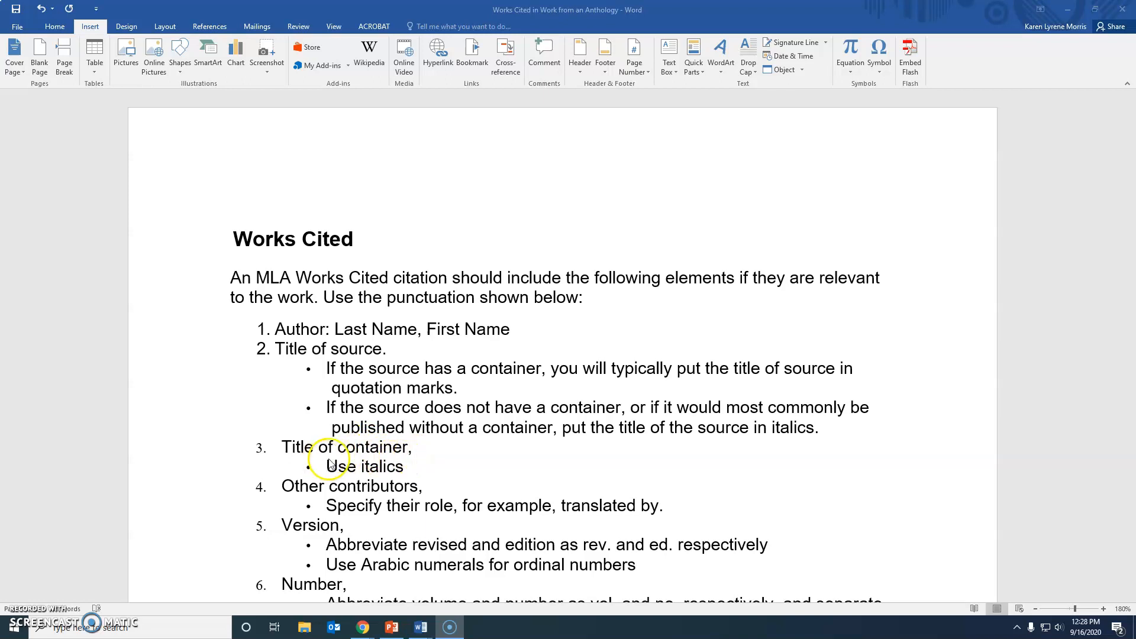
mouse_move(390, 469)
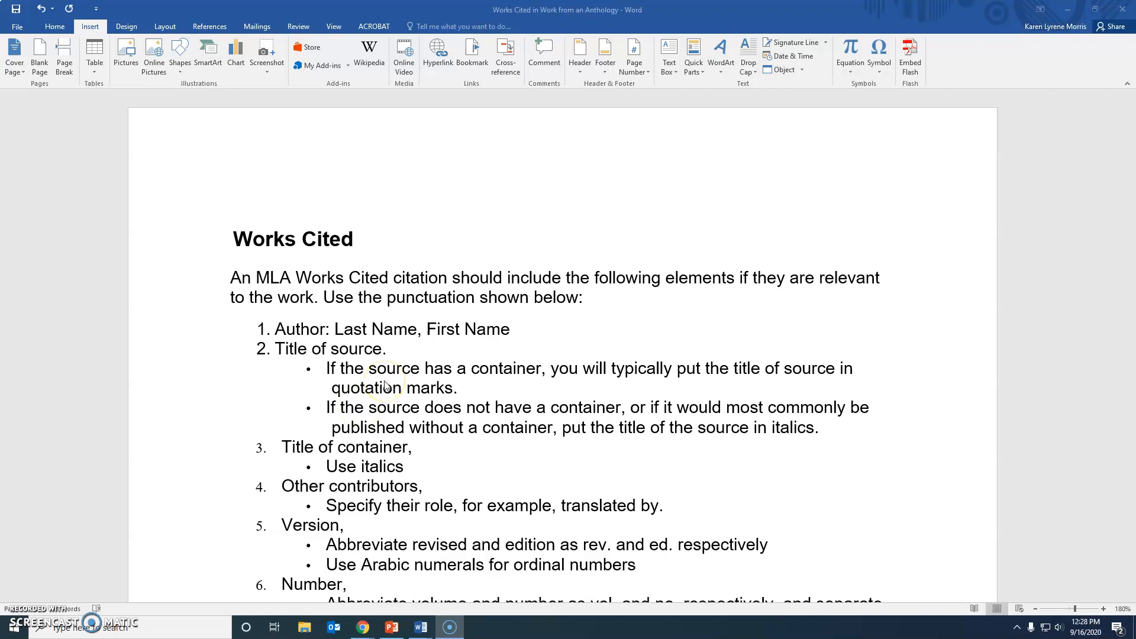
mouse_move(388, 382)
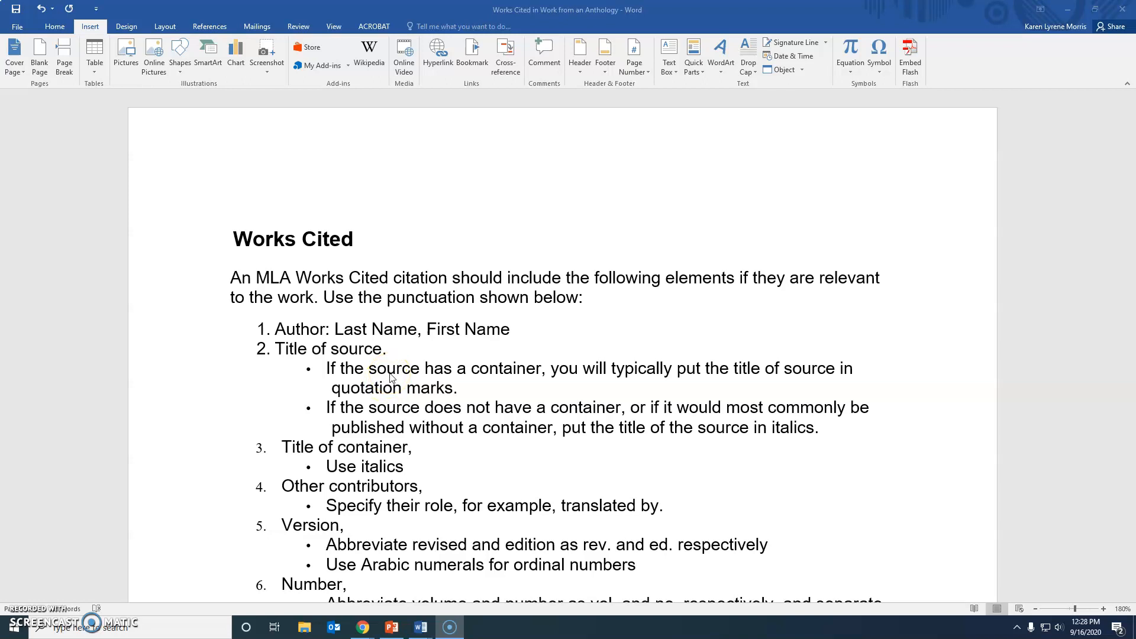
mouse_move(644, 401)
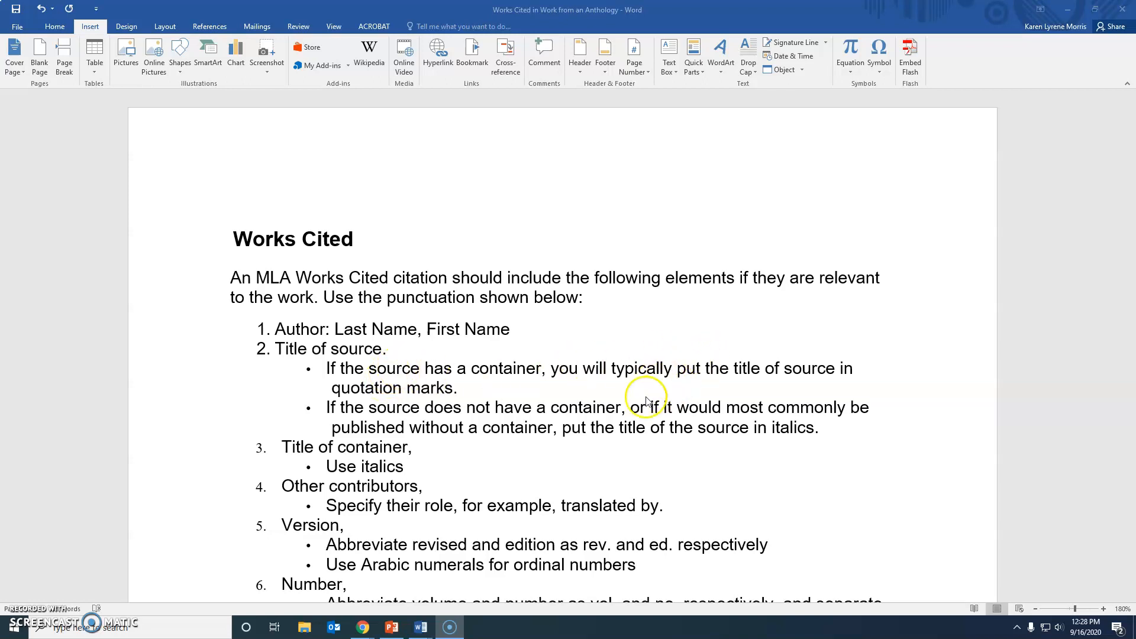
mouse_move(435, 414)
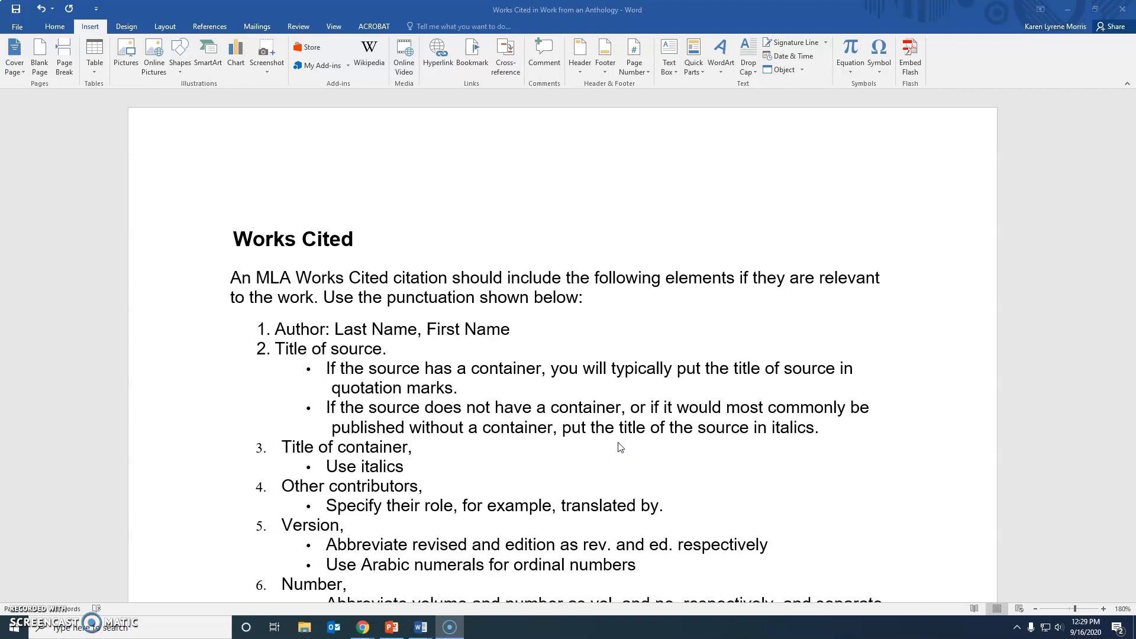
Scroll the guide down to the Publisher, Publication date and Location elements.
click(561, 470)
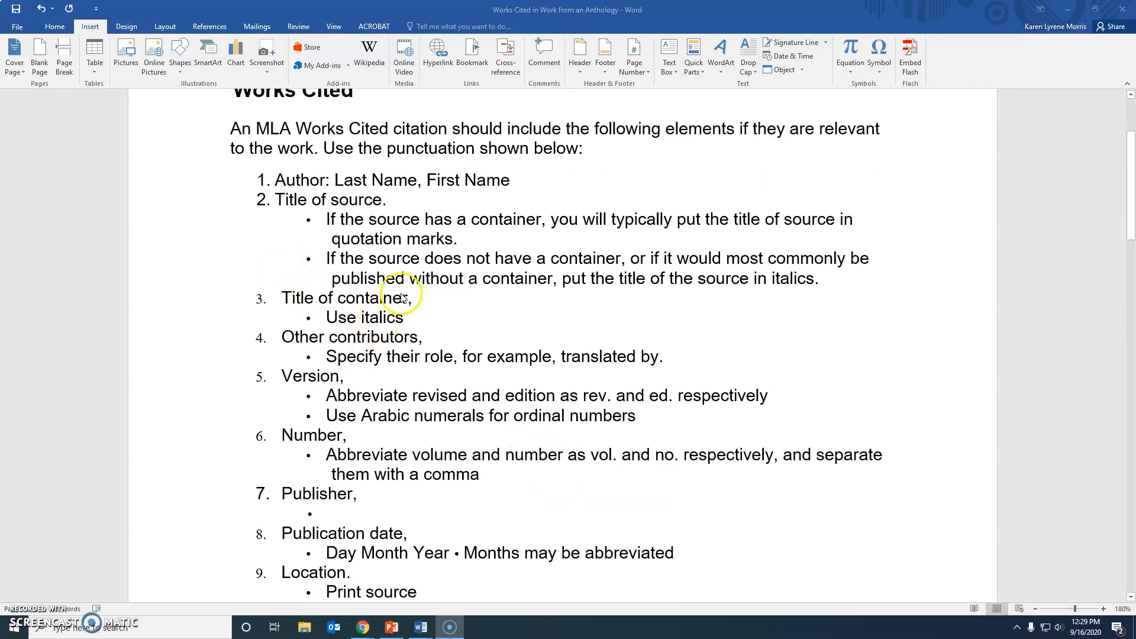
mouse_move(481, 320)
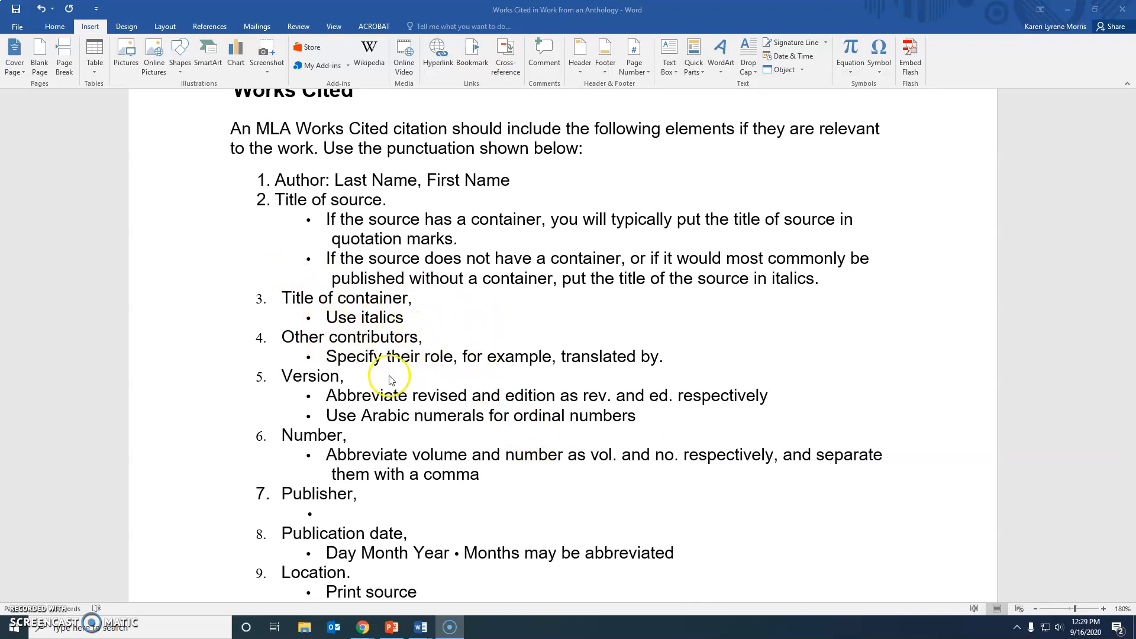
mouse_move(478, 377)
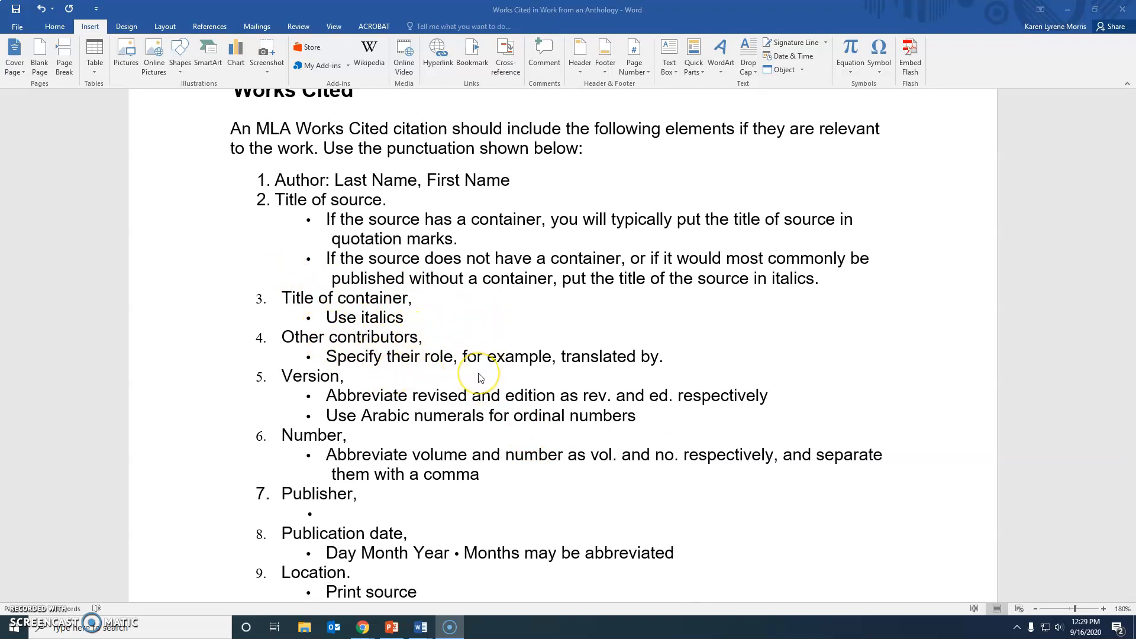
mouse_move(490, 371)
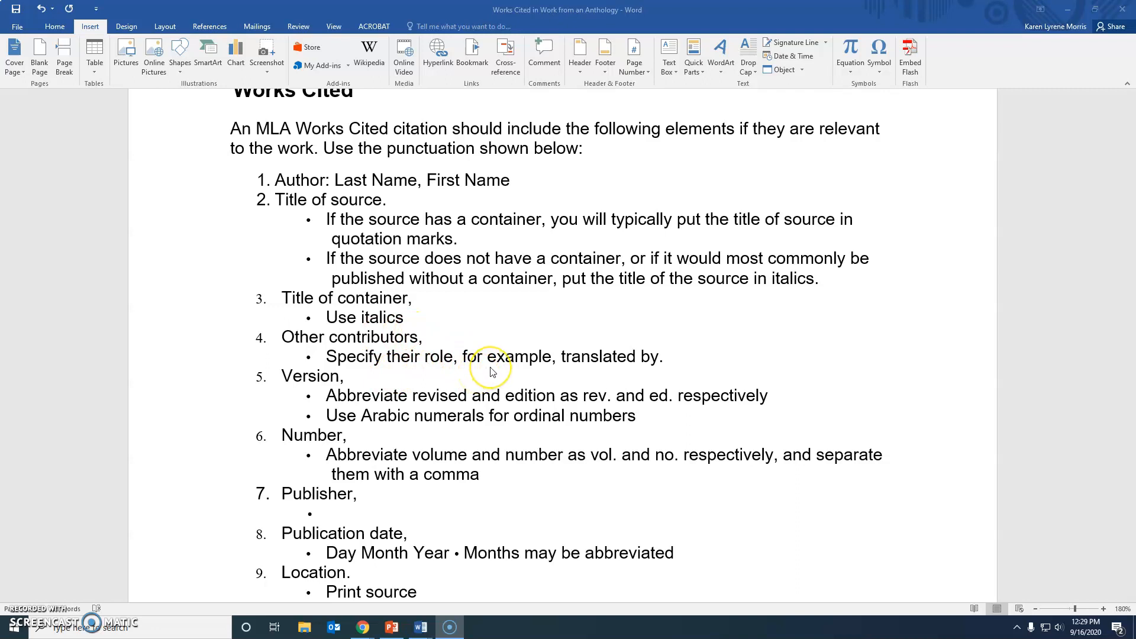
mouse_move(594, 377)
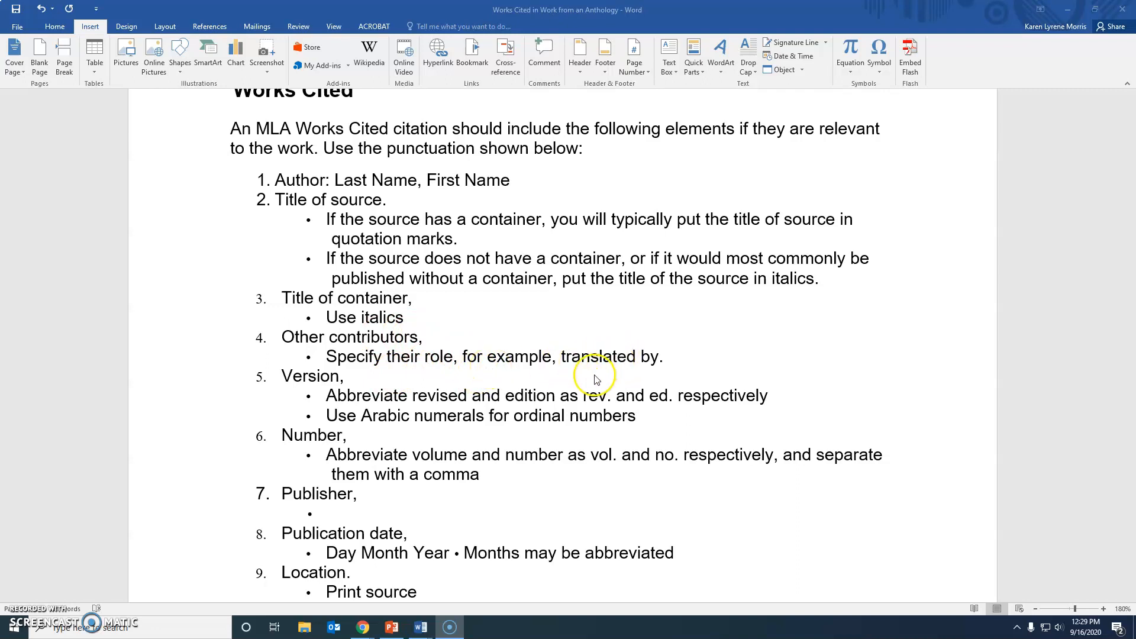
mouse_move(677, 418)
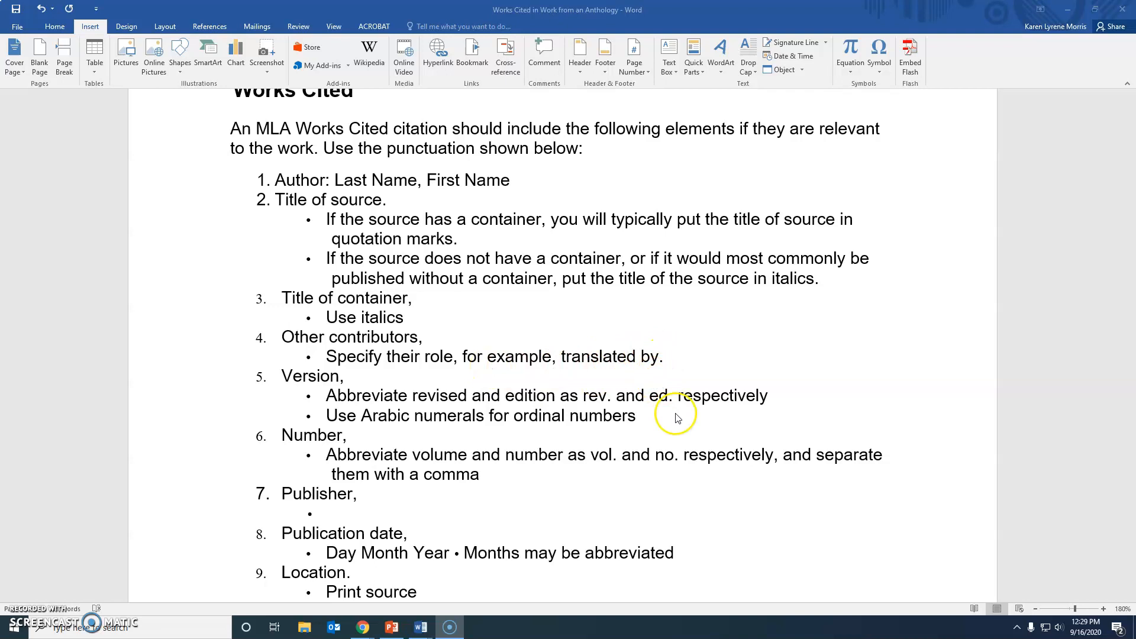
scroll(down, 3)
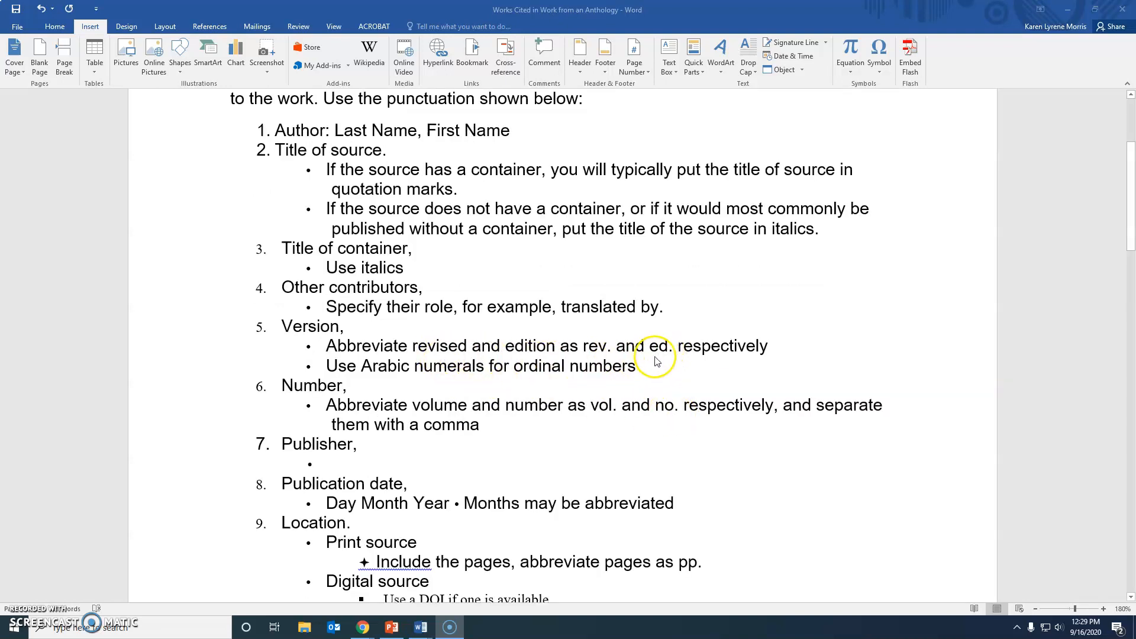
mouse_move(658, 361)
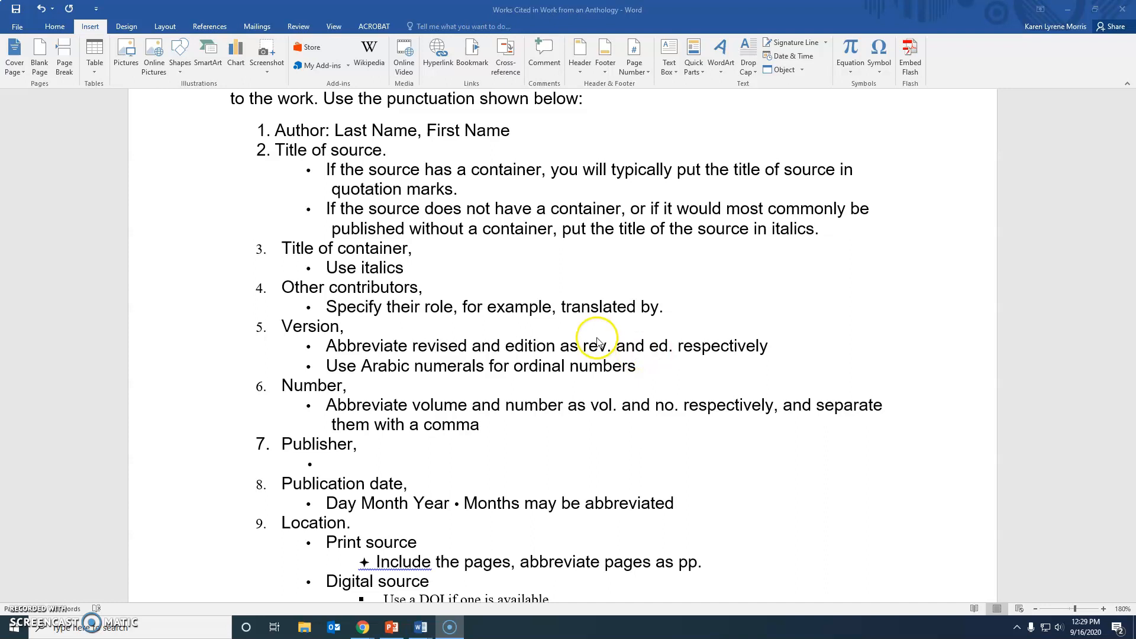
mouse_move(558, 386)
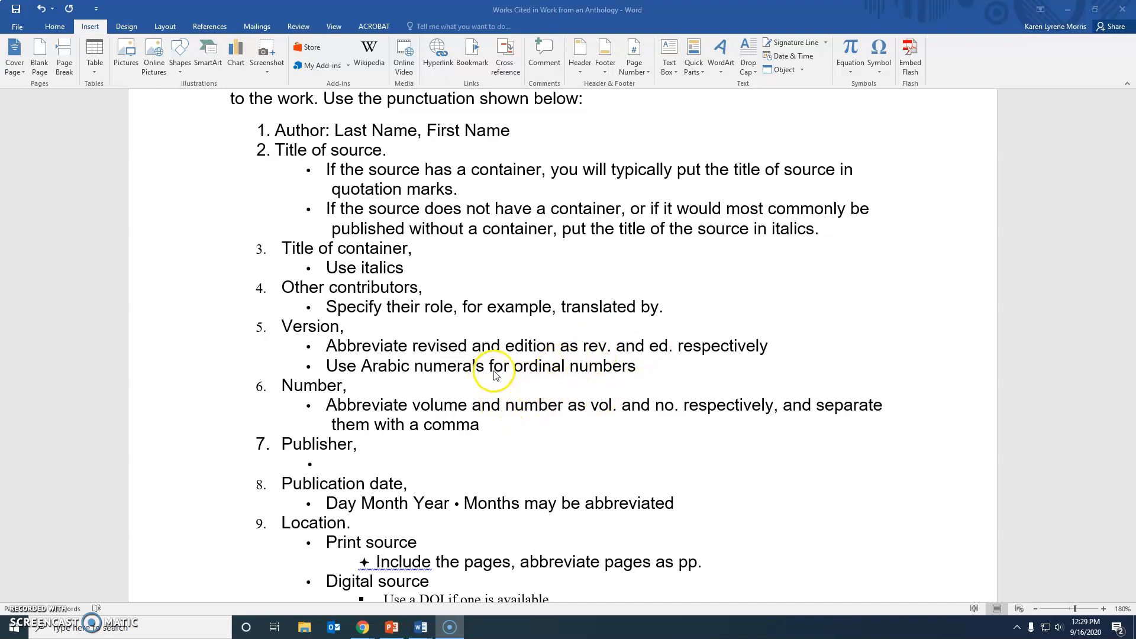
mouse_move(590, 374)
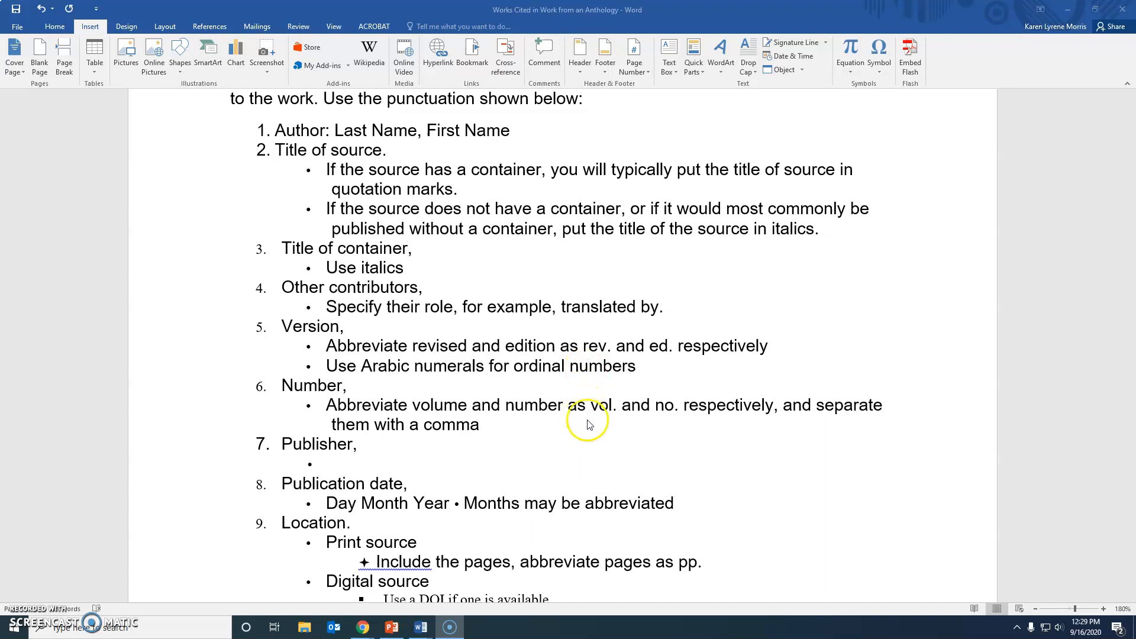
mouse_move(526, 433)
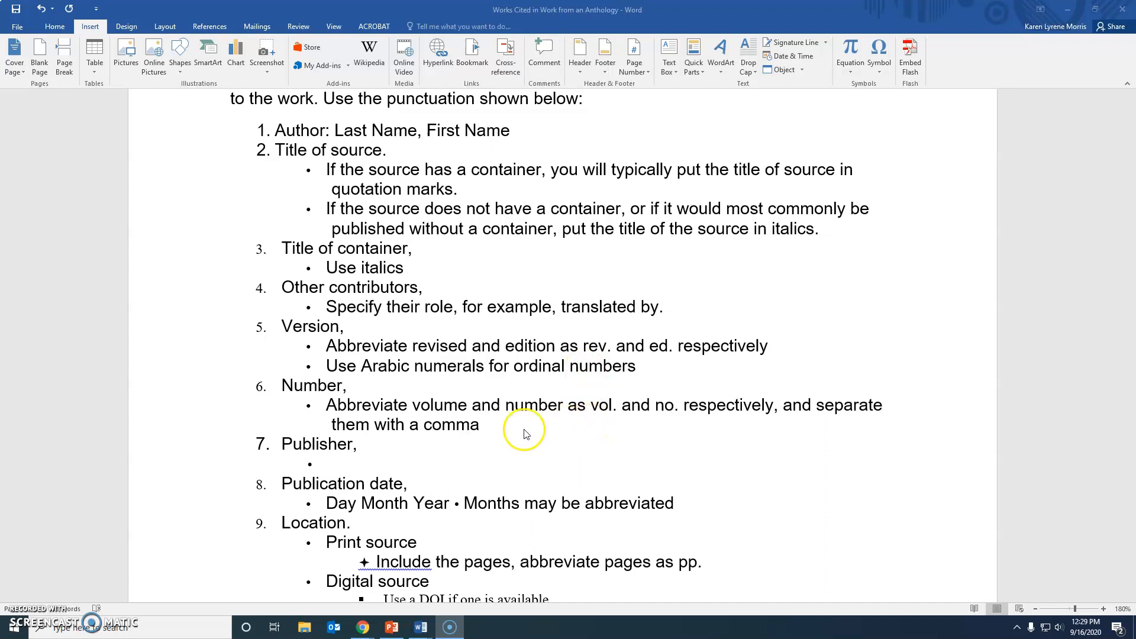
mouse_move(426, 456)
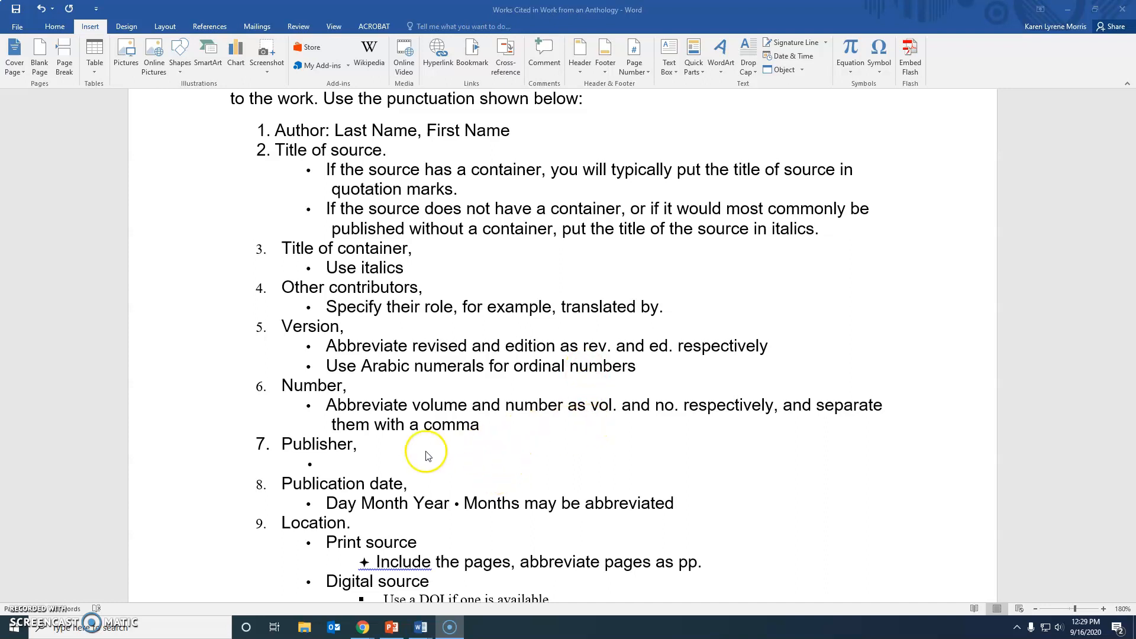
mouse_move(531, 426)
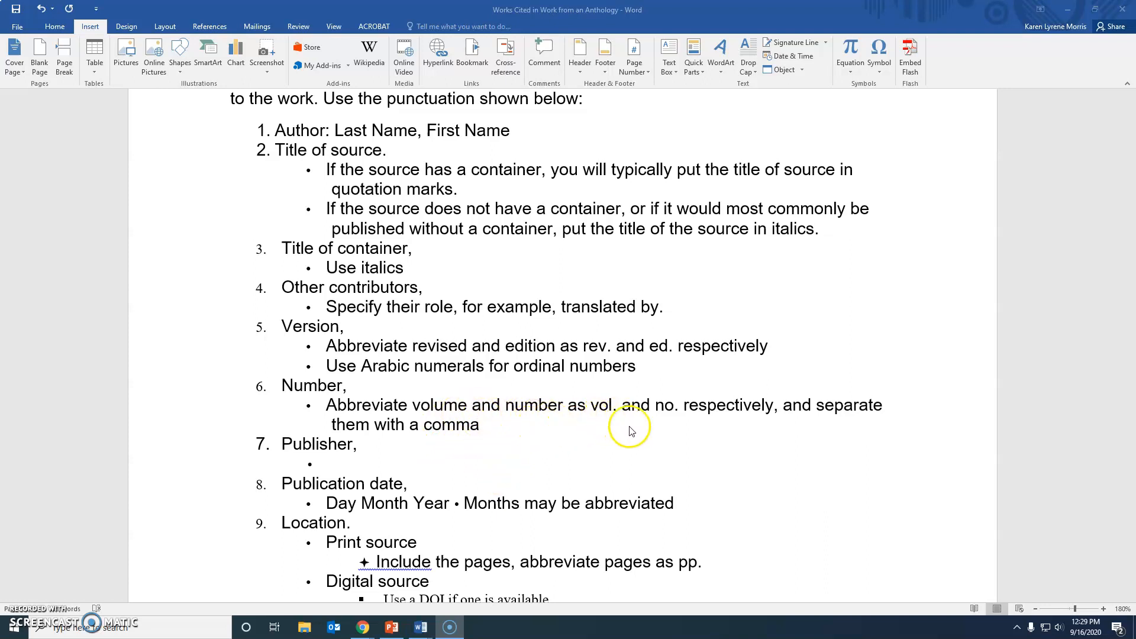
Scroll further to show the Location's Digital source rules and the Journal Article heading.
scroll(down, 3)
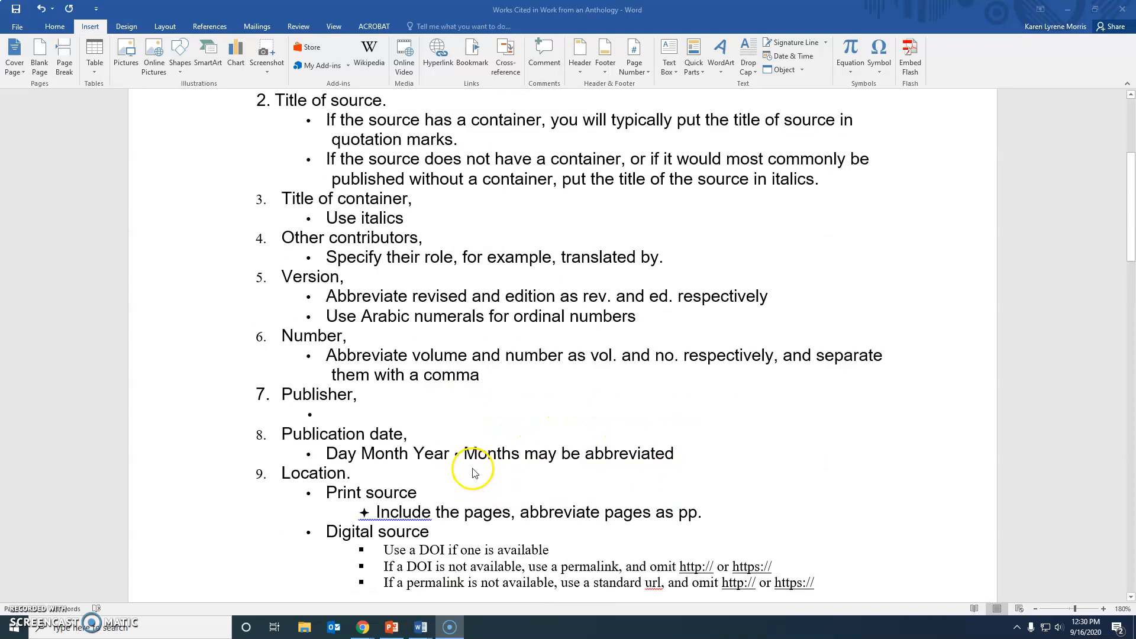
scroll(down, 3)
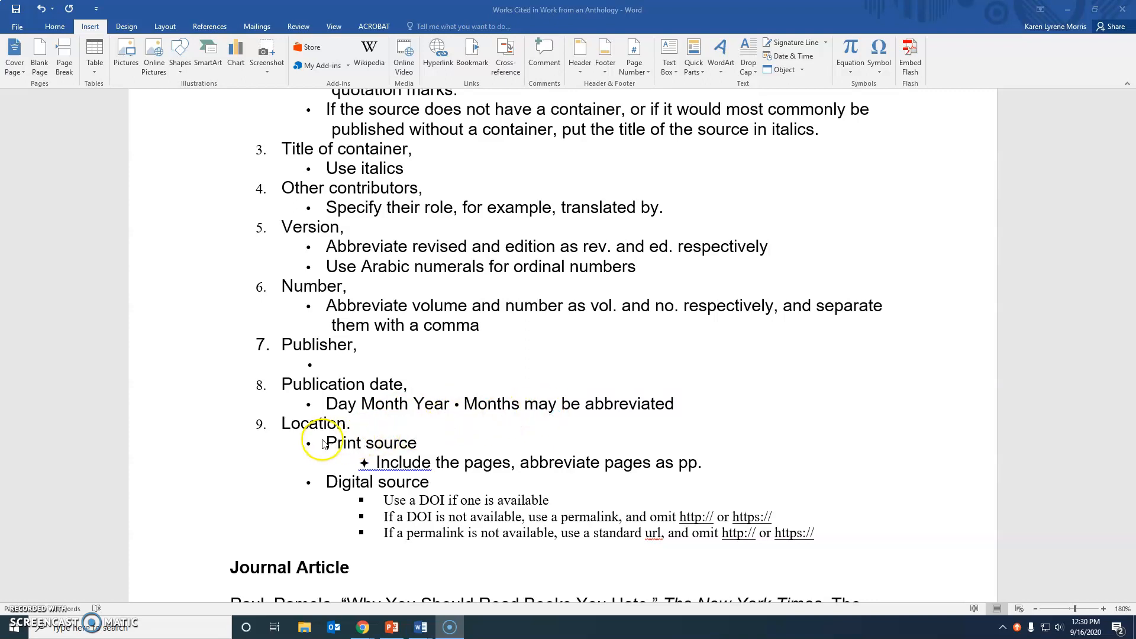
mouse_move(426, 455)
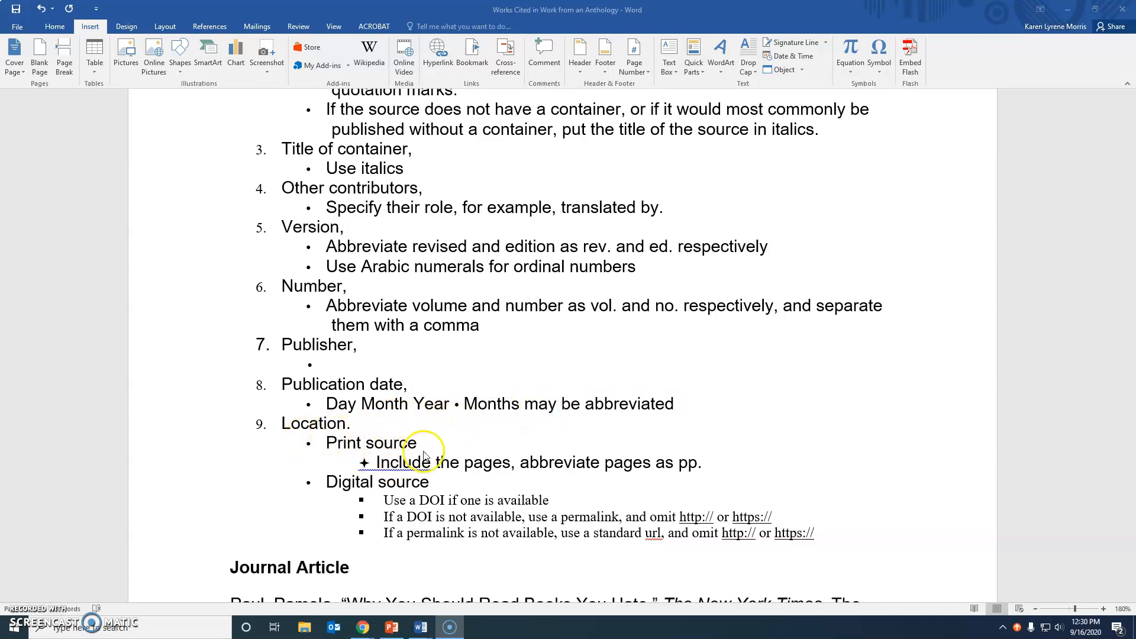
mouse_move(540, 489)
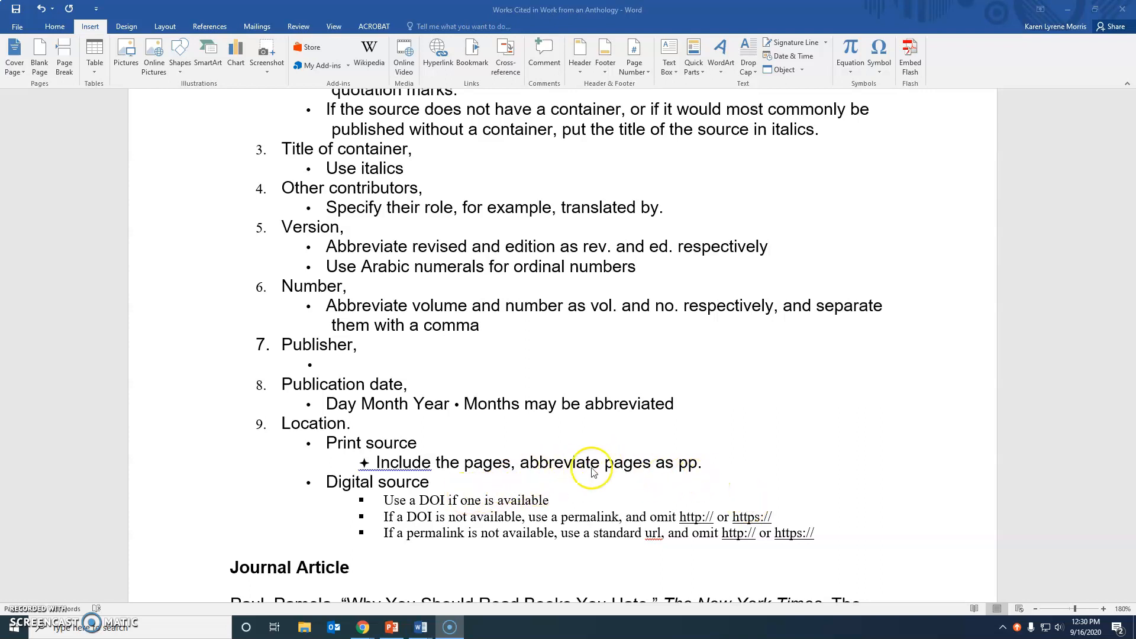
mouse_move(690, 478)
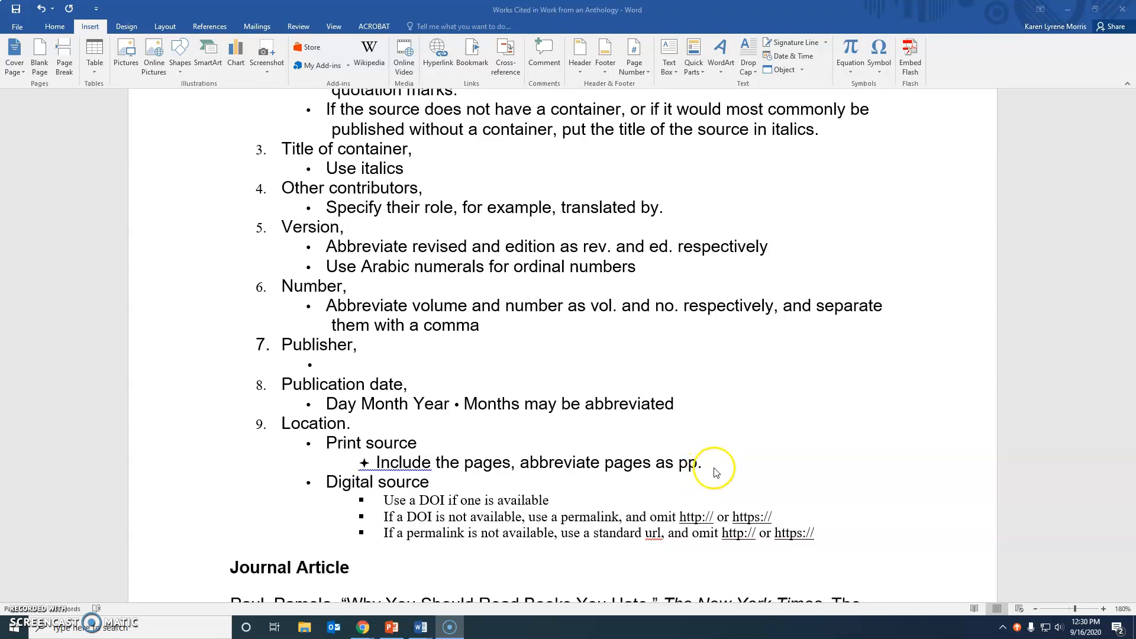
mouse_move(726, 462)
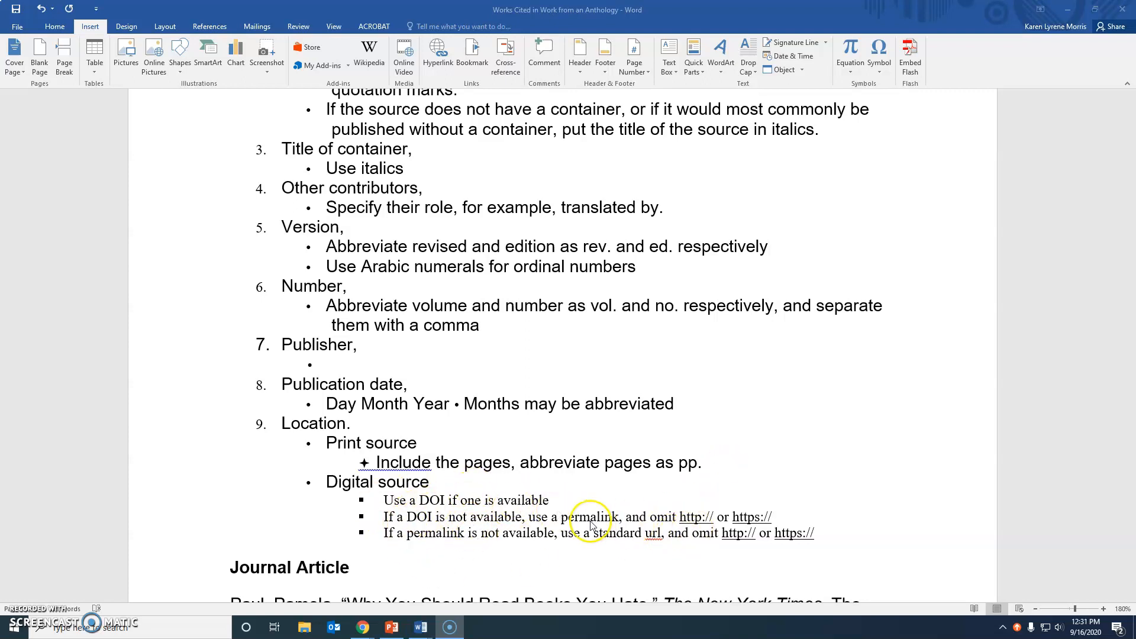
mouse_move(576, 478)
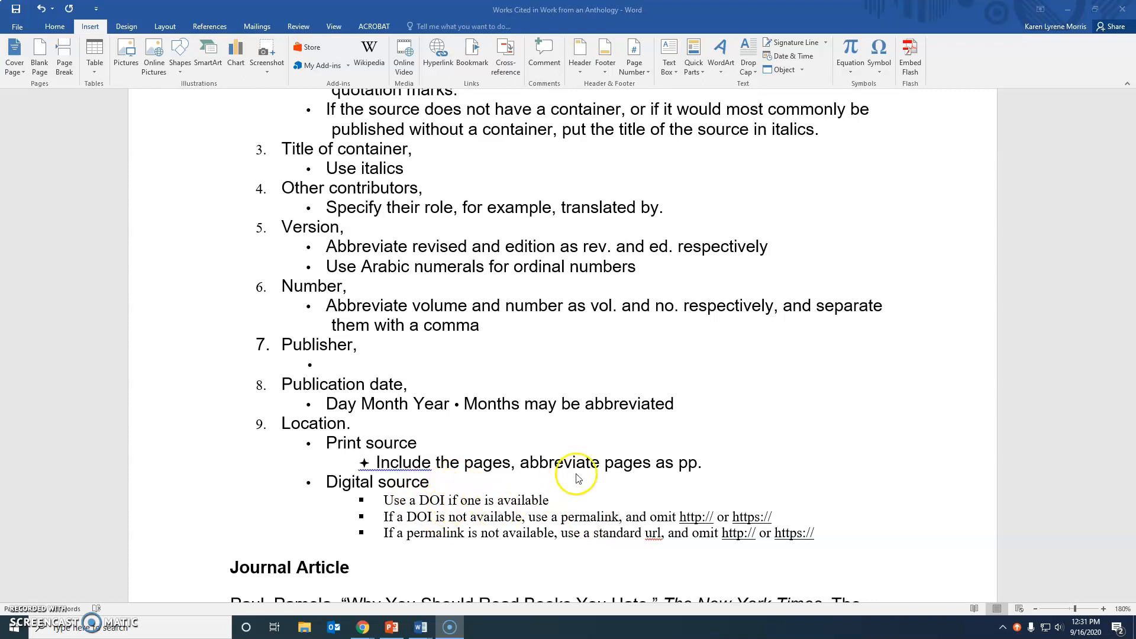
scroll(down, 3)
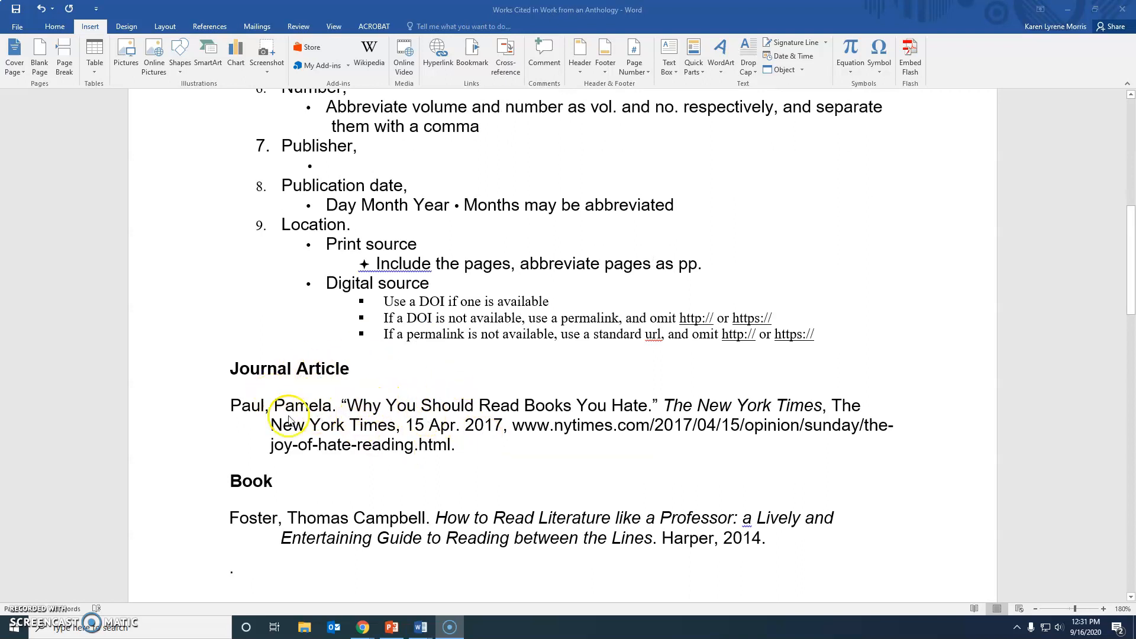
mouse_move(366, 410)
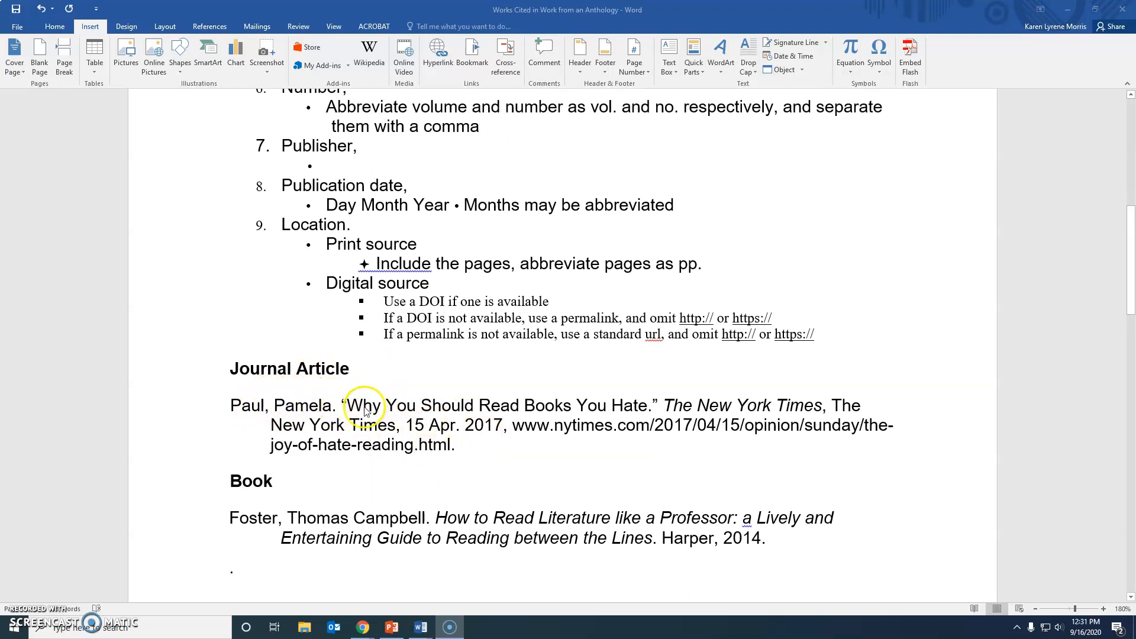
mouse_move(533, 413)
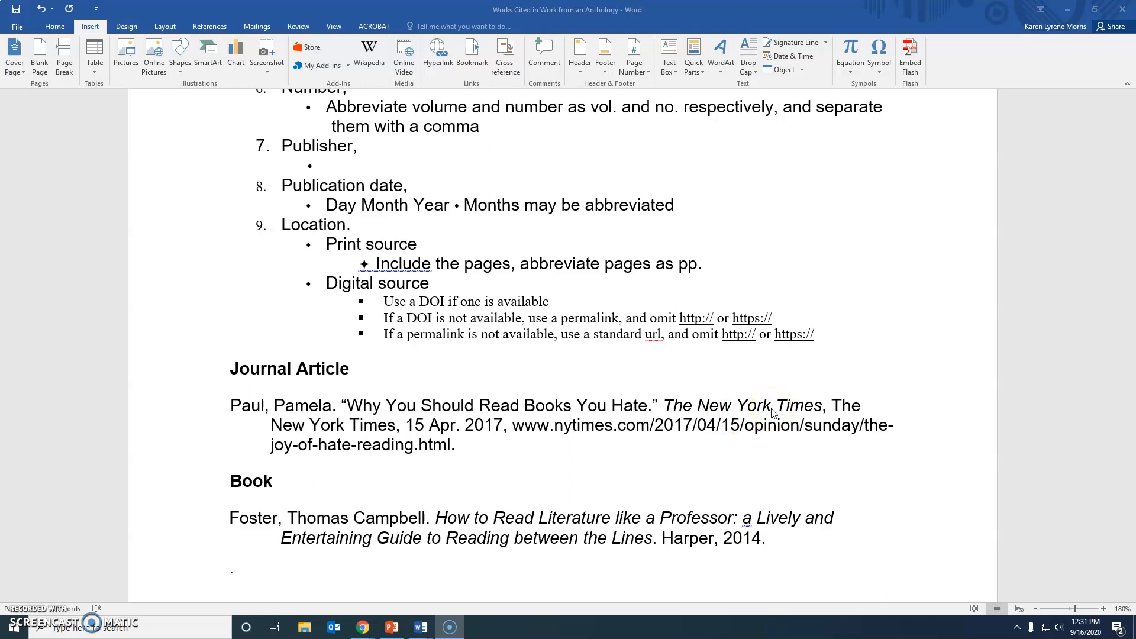
mouse_move(528, 362)
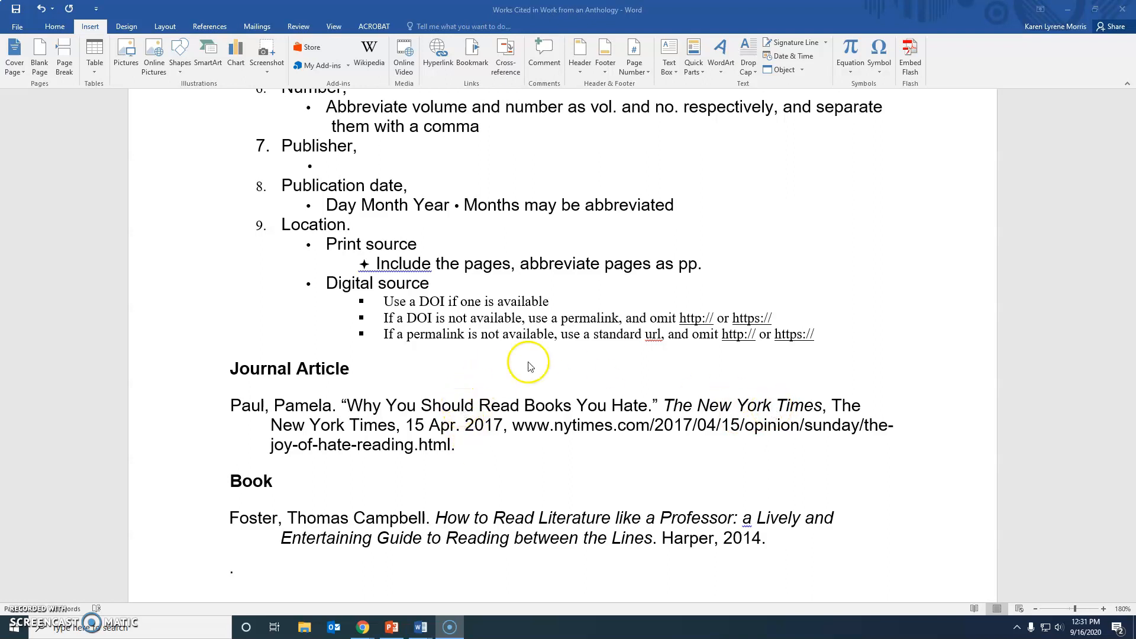
mouse_move(791, 402)
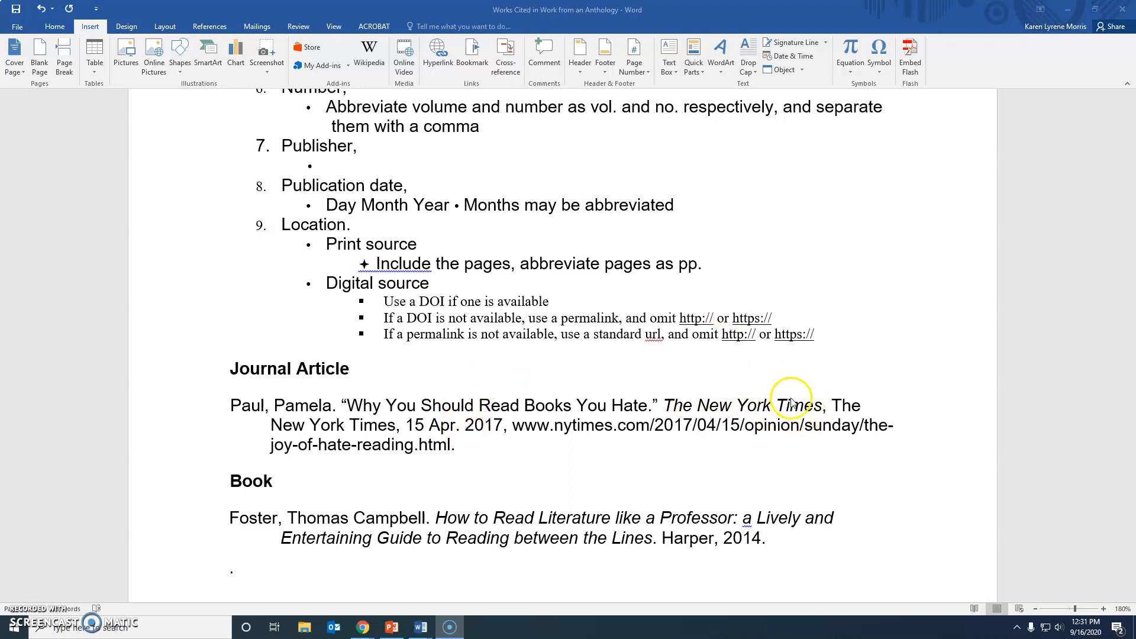
mouse_move(801, 422)
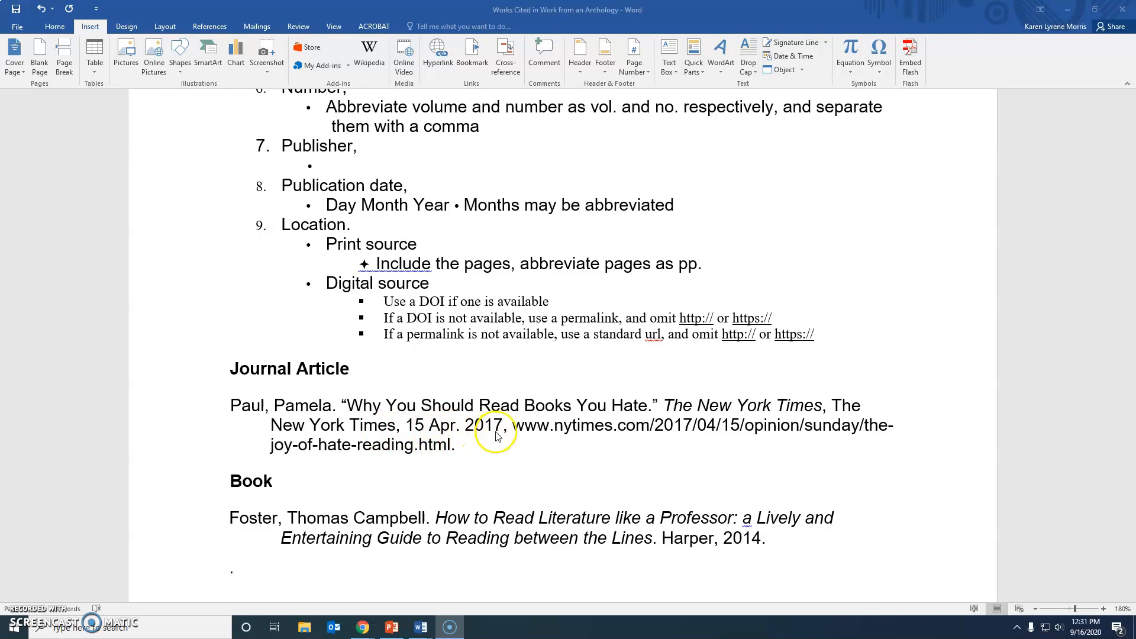
mouse_move(444, 473)
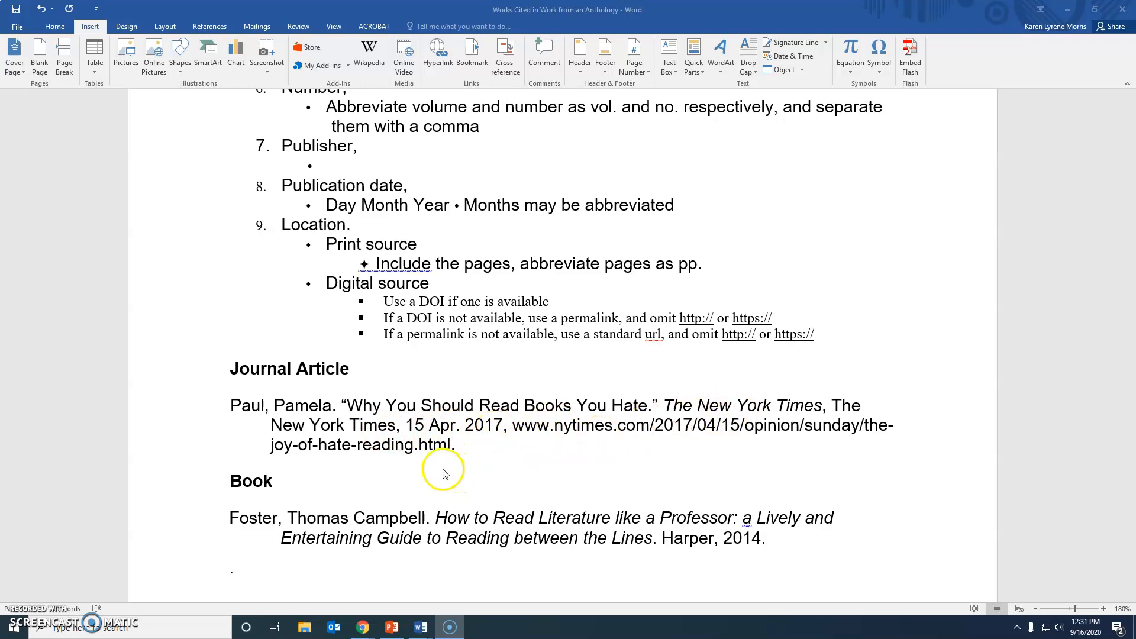
Scroll past the Book example to the Citing the Norton Anthology page and its templates.
scroll(down, 3)
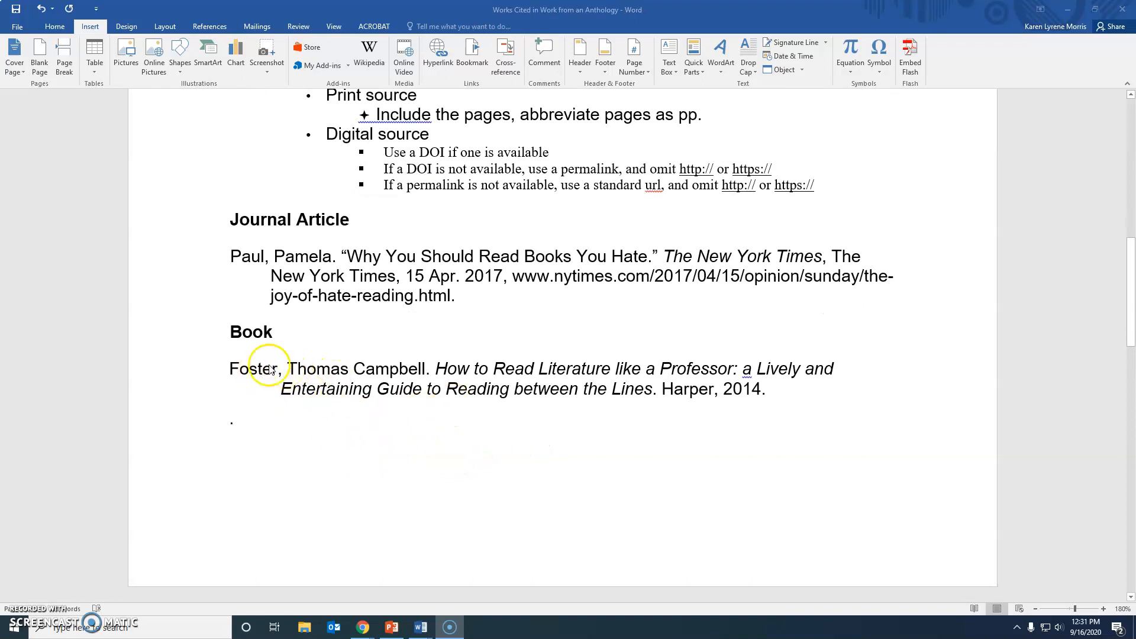
mouse_move(391, 369)
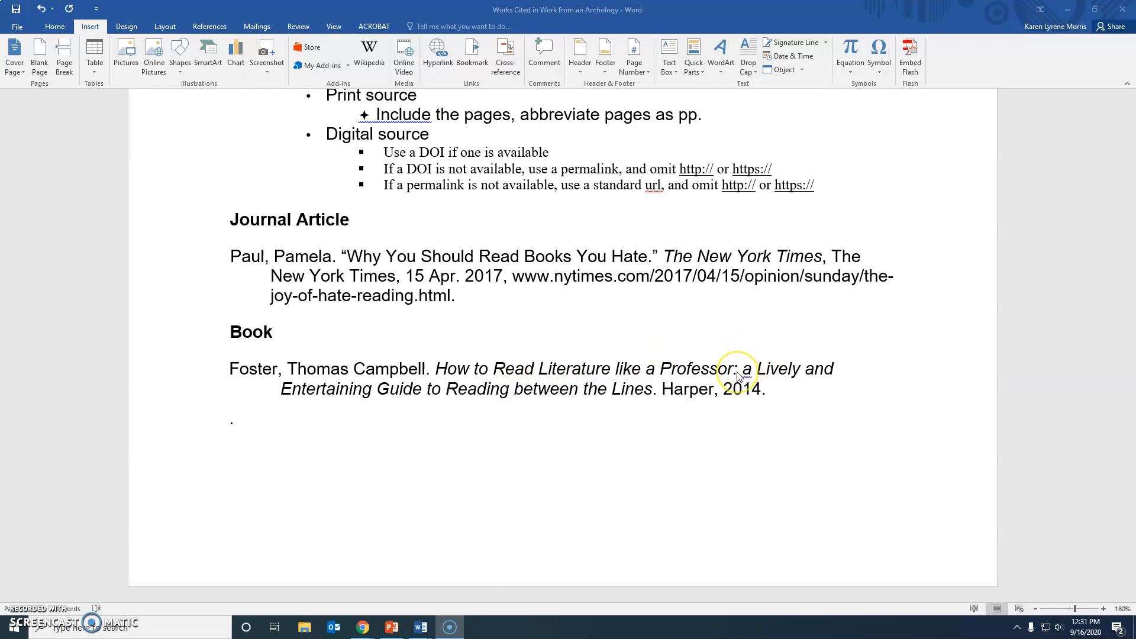
mouse_move(540, 399)
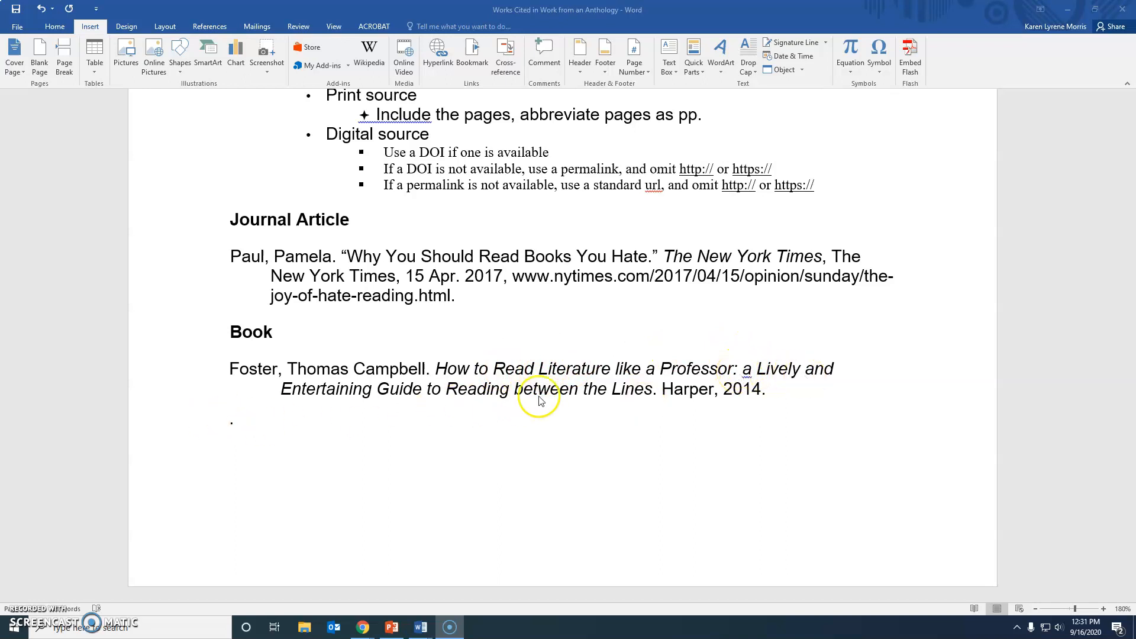
mouse_move(748, 406)
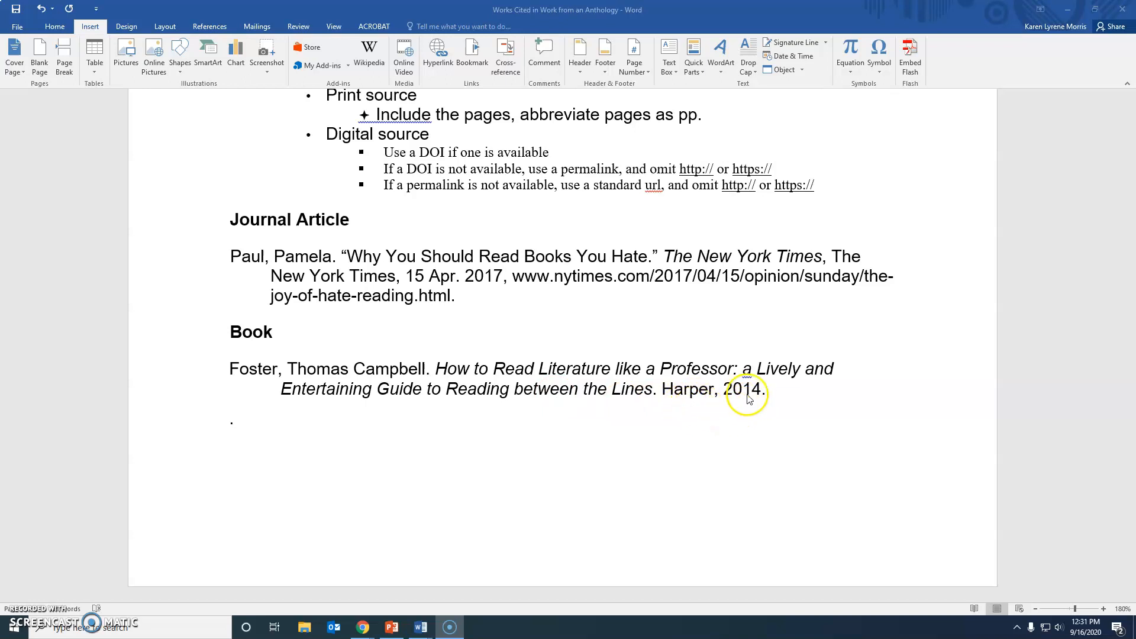
scroll(down, 3)
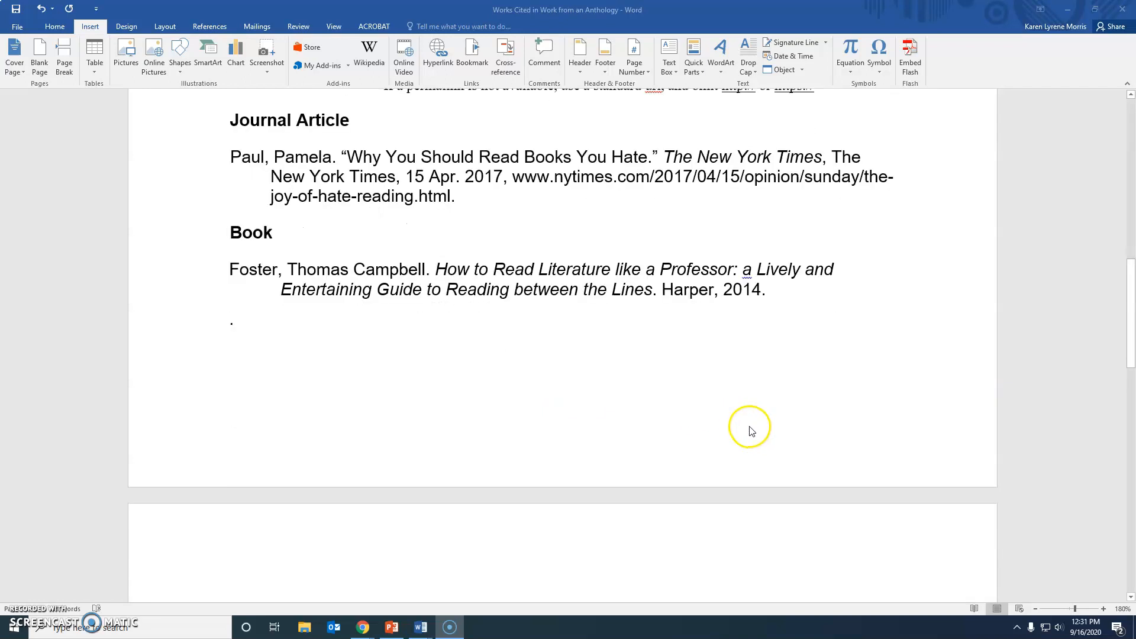
scroll(up, 3)
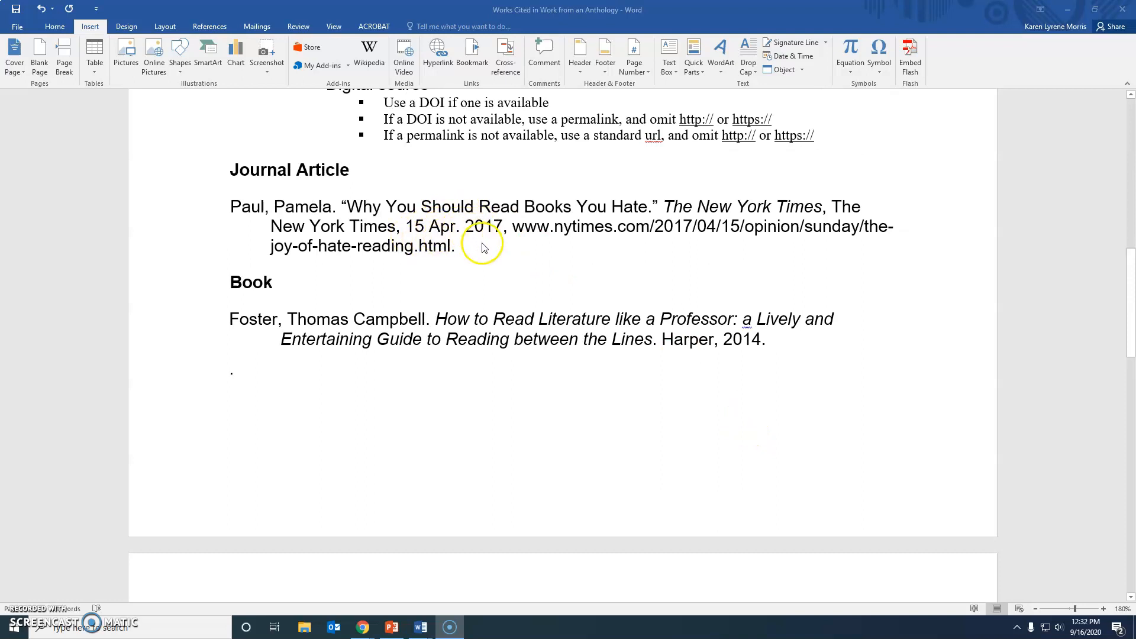
mouse_move(733, 377)
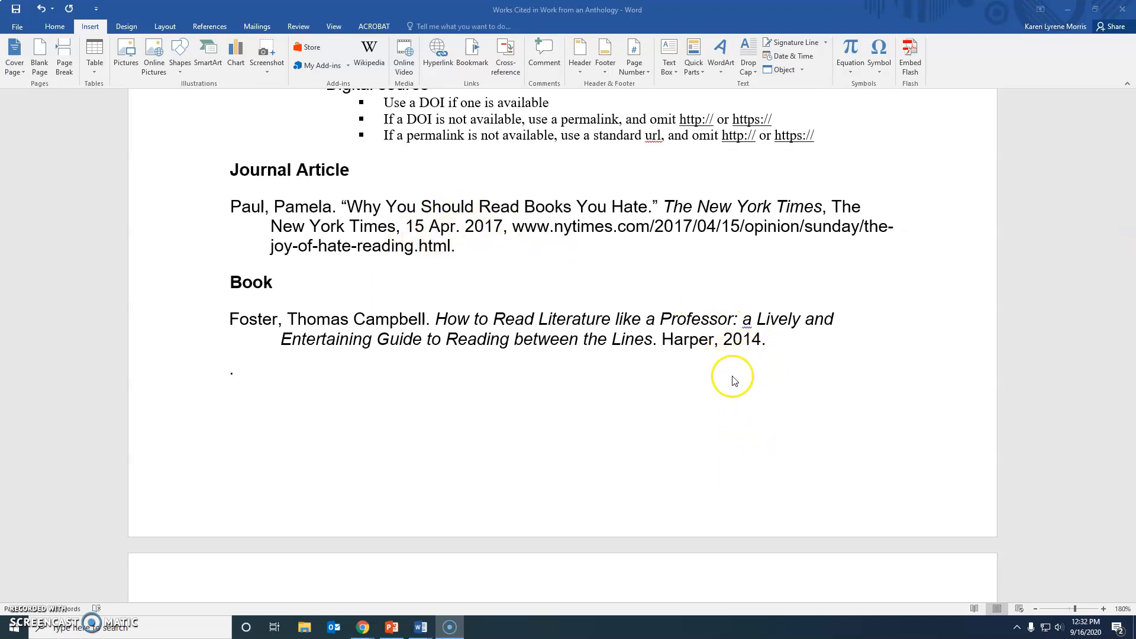
scroll(down, 3)
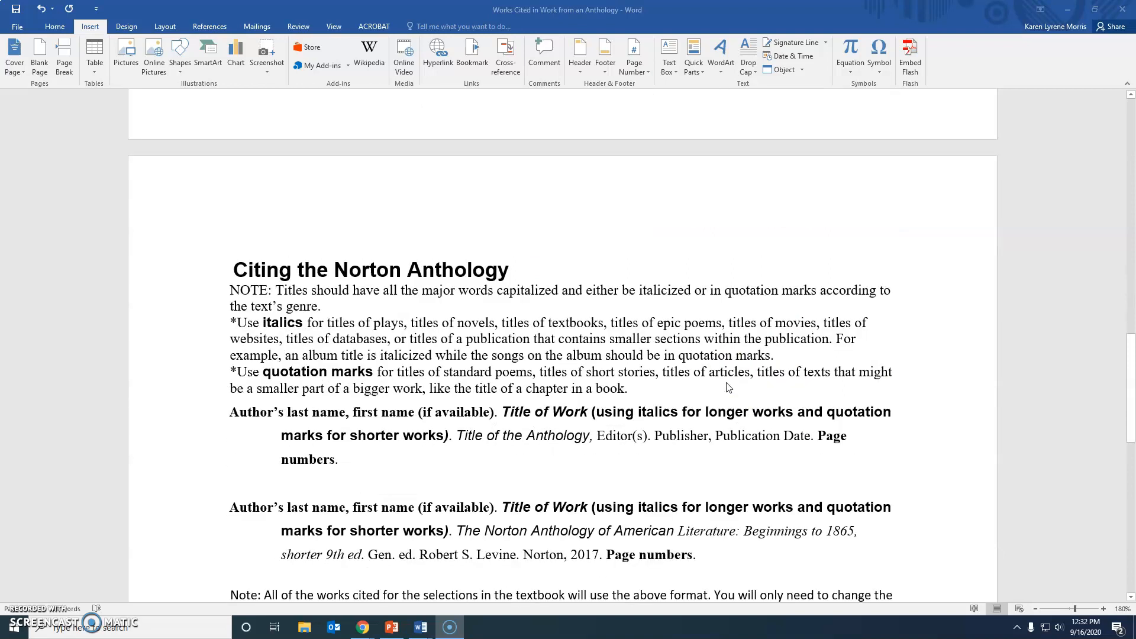
Scroll down to show the note on changing bolded parts and the Purdue OWL link.
scroll(down, 3)
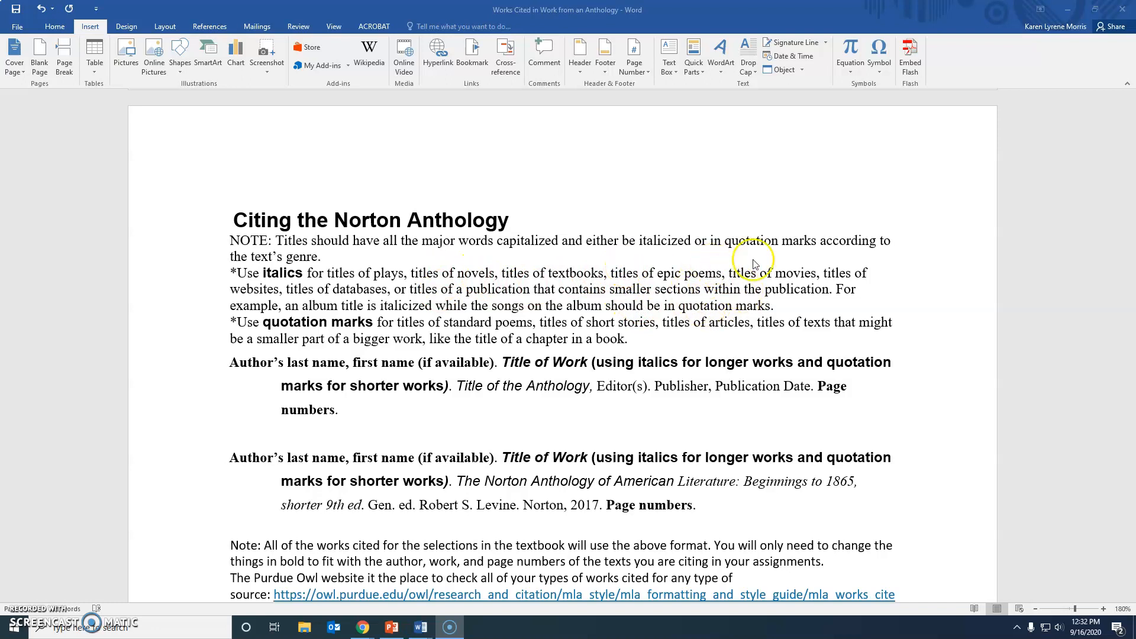
mouse_move(485, 309)
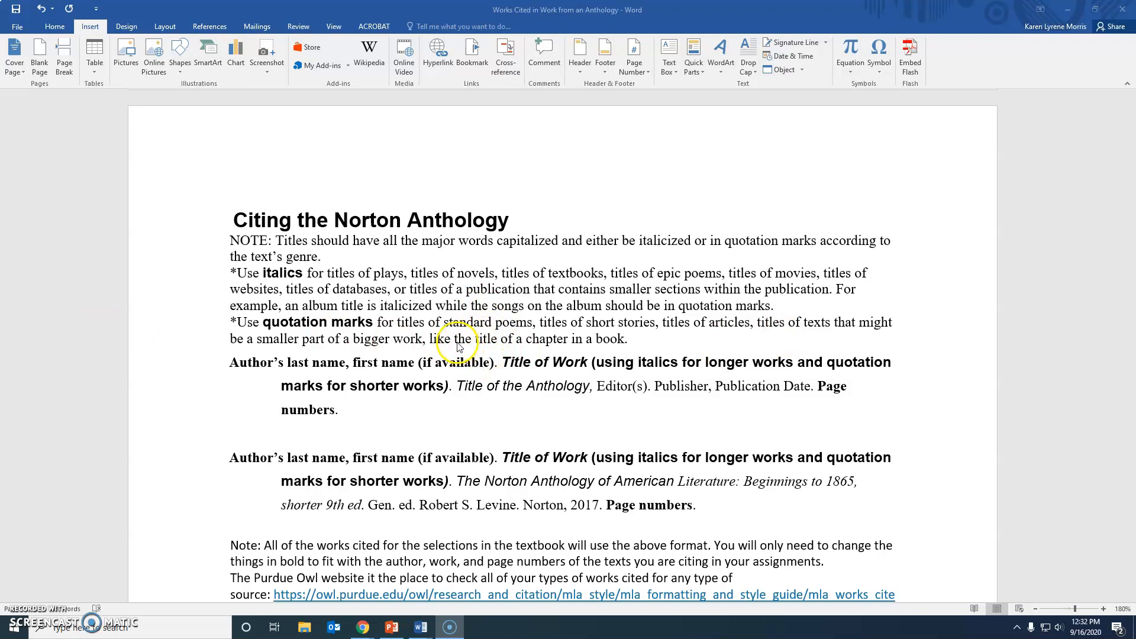
mouse_move(464, 365)
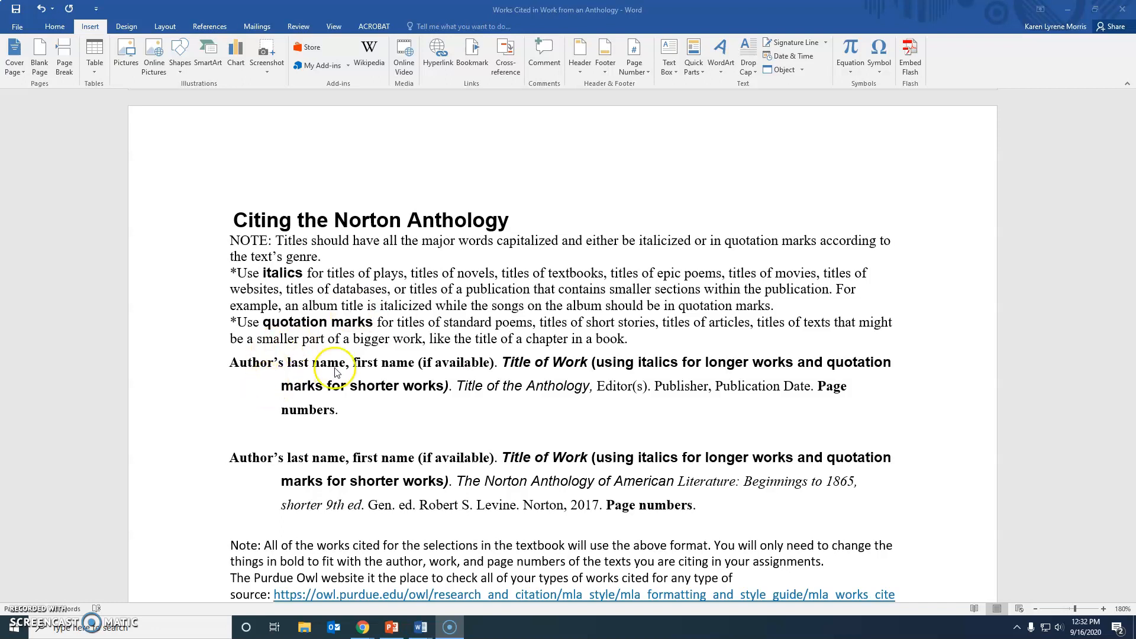
mouse_move(386, 379)
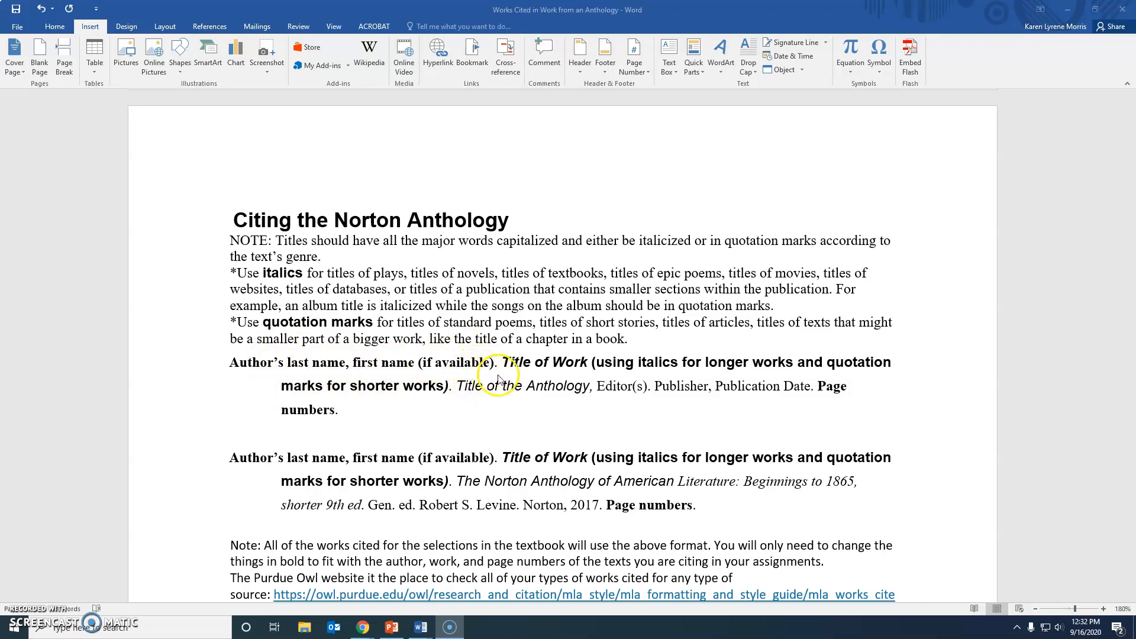
mouse_move(504, 373)
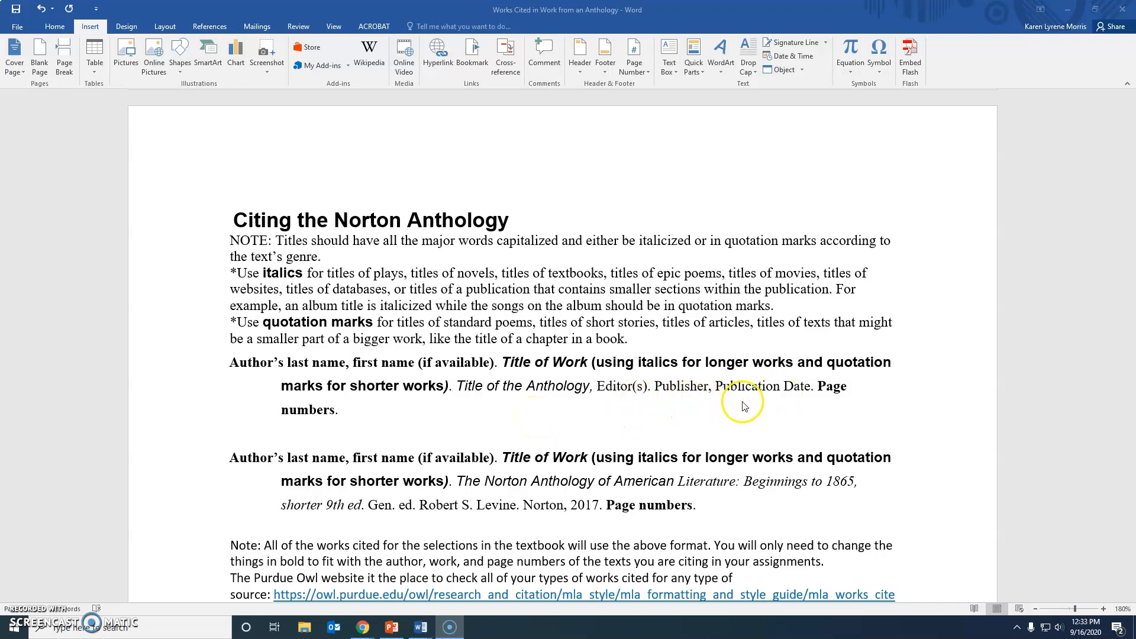
mouse_move(326, 471)
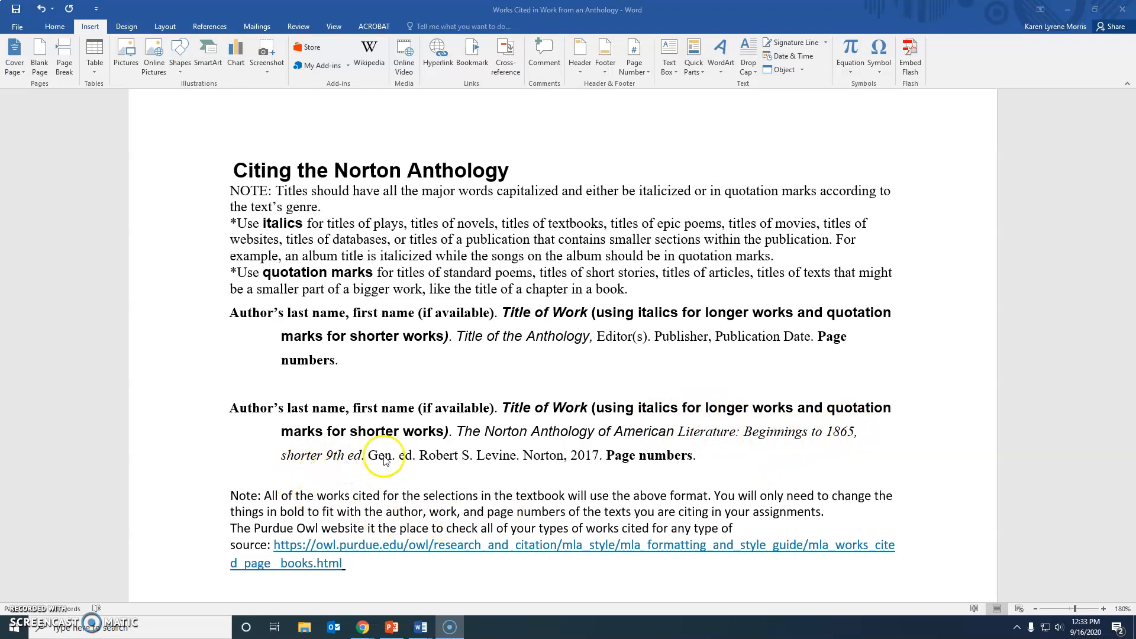
mouse_move(789, 448)
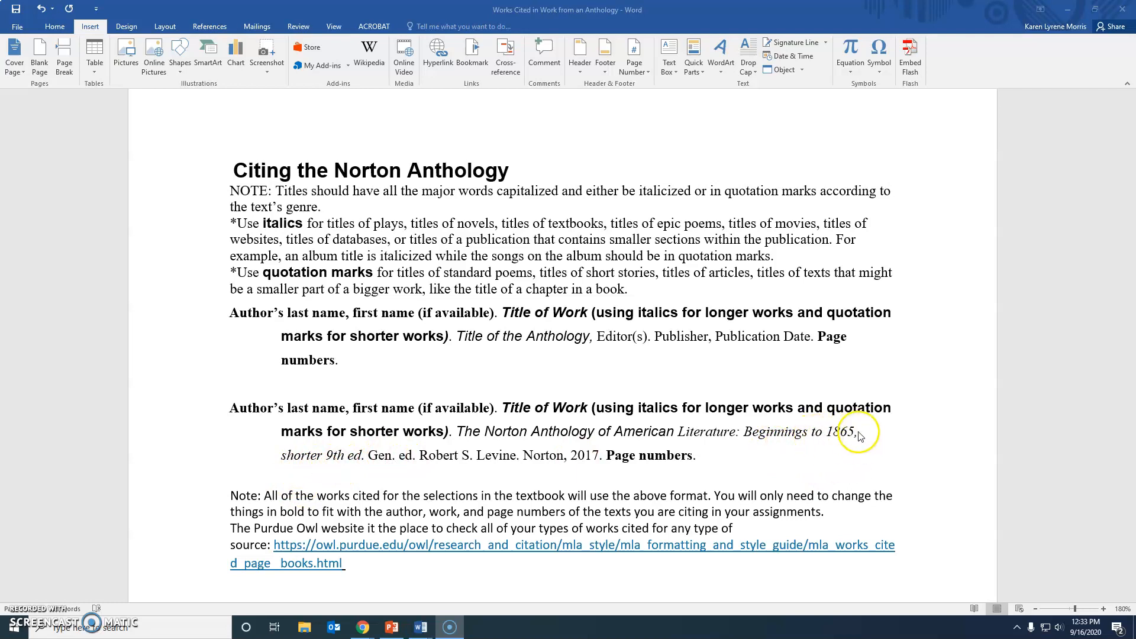
mouse_move(842, 468)
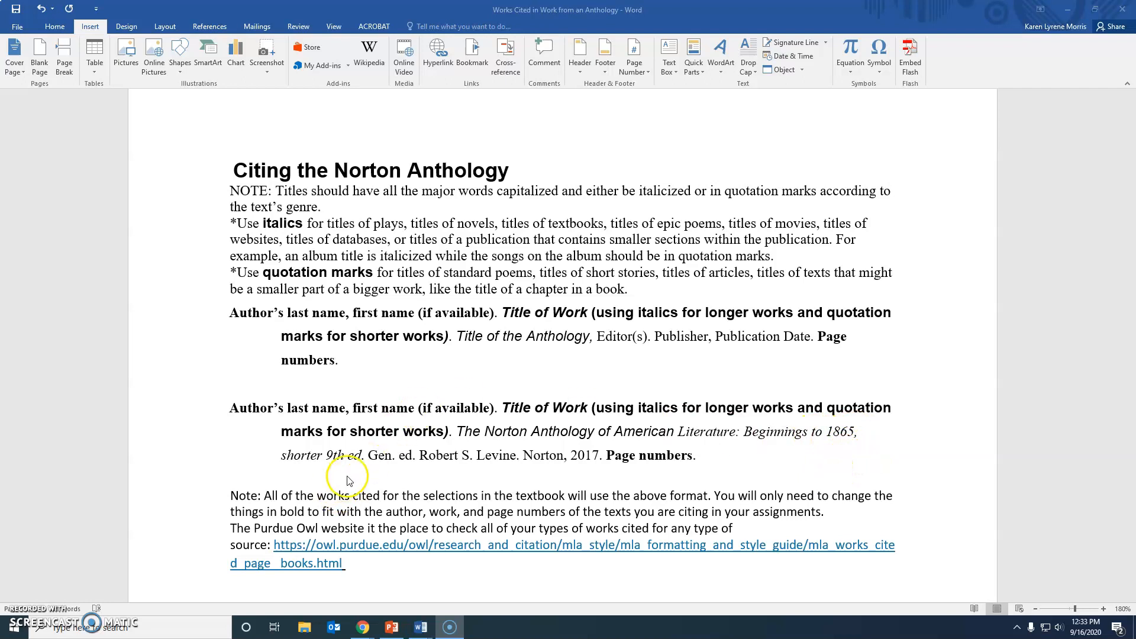
mouse_move(435, 482)
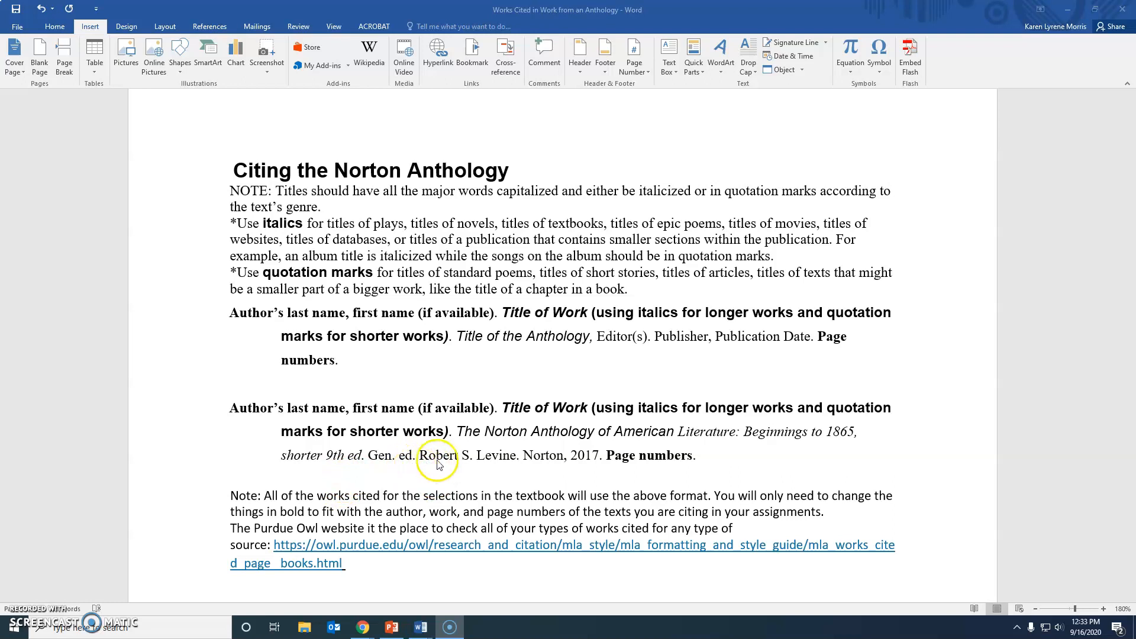
mouse_move(538, 467)
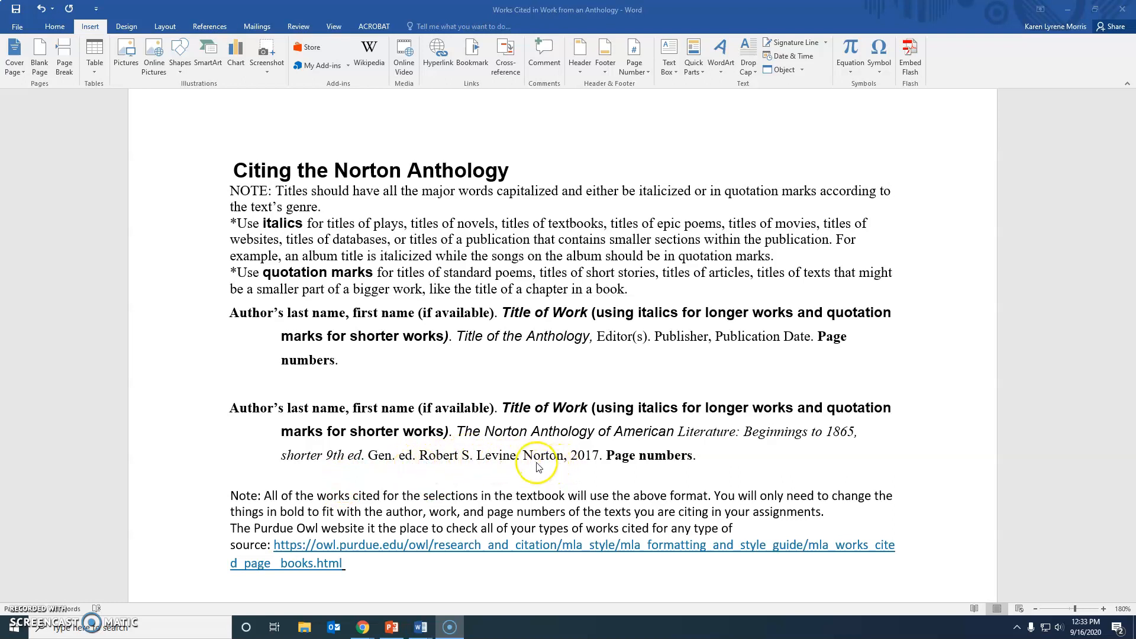
mouse_move(587, 471)
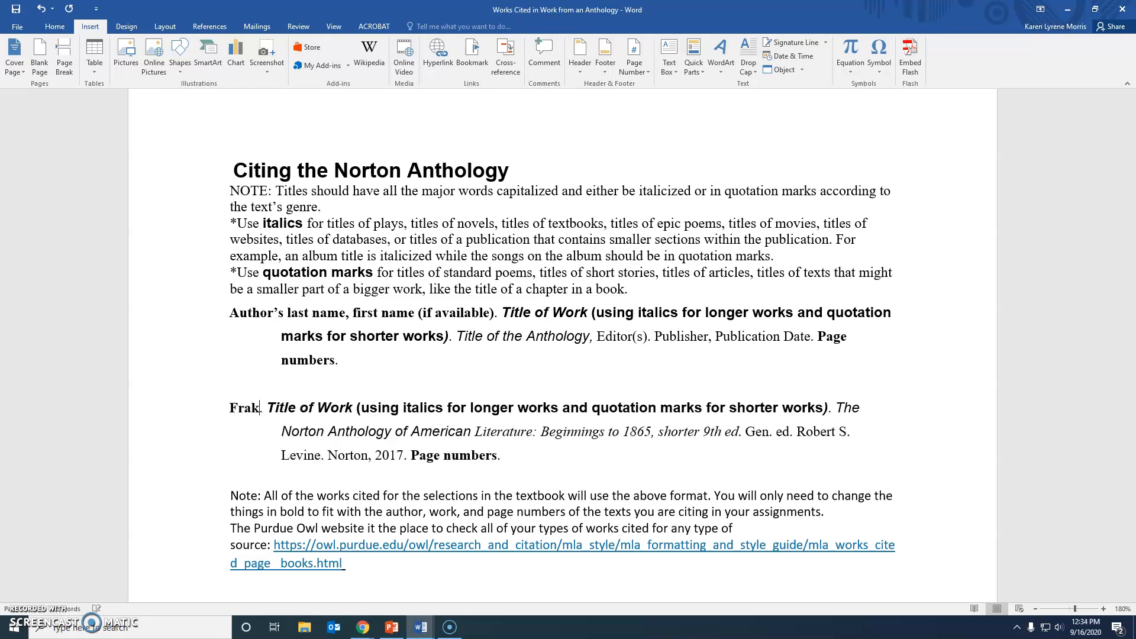
Complete the author as 'Franklin, Benjamin' and replace the title placeholder with an opening quote.
text(lin)
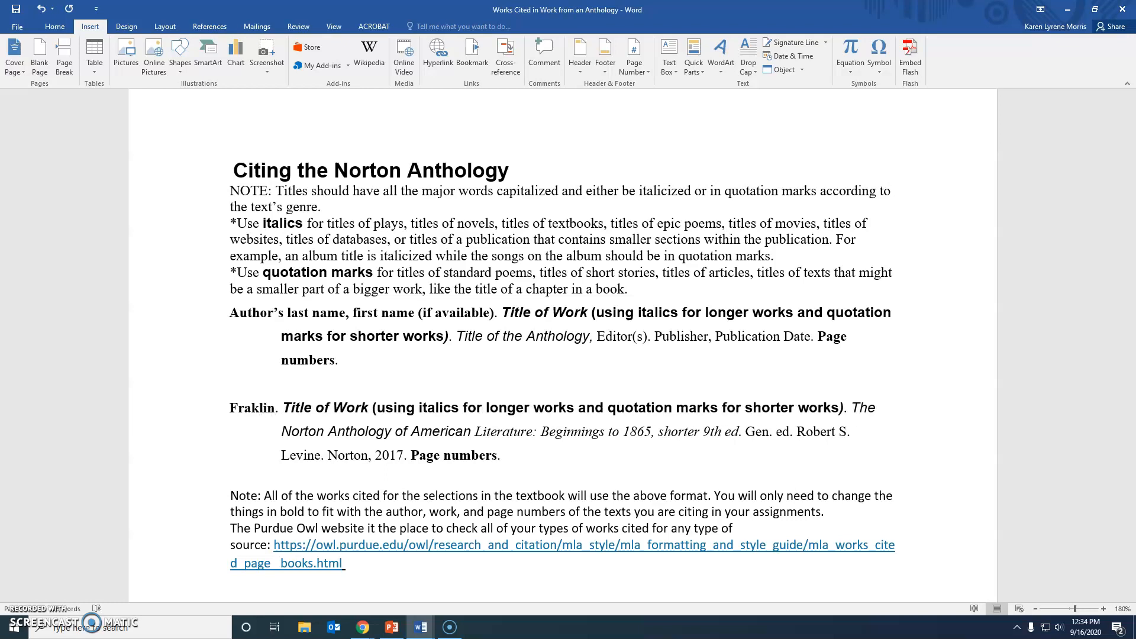
text(, Benjamin)
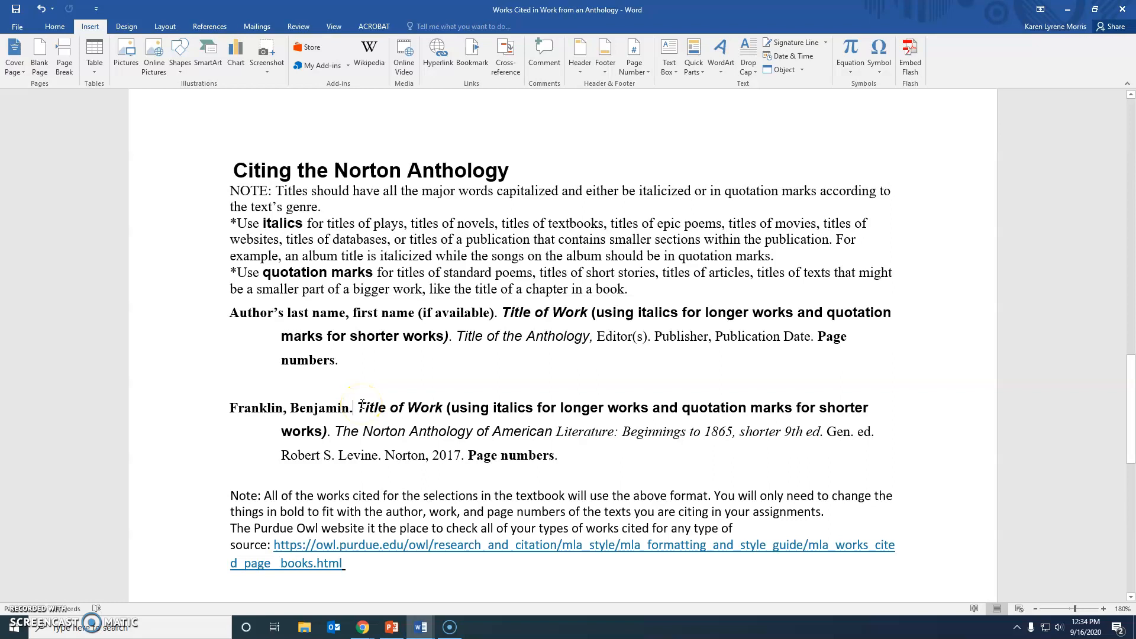
drag(355, 406, 328, 431)
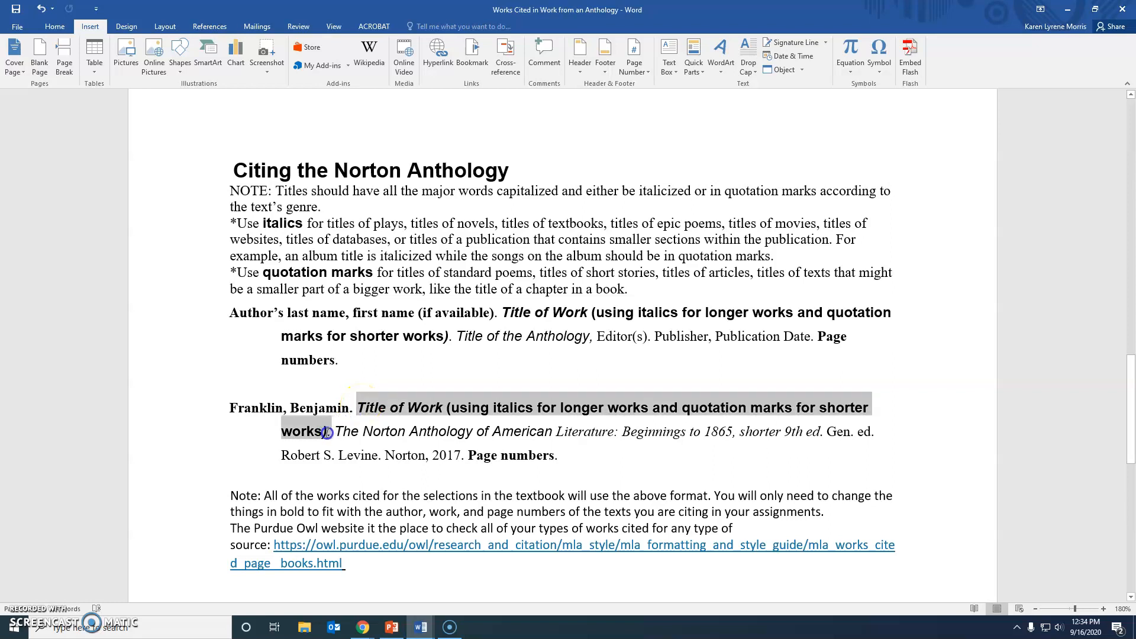
key(Delete)
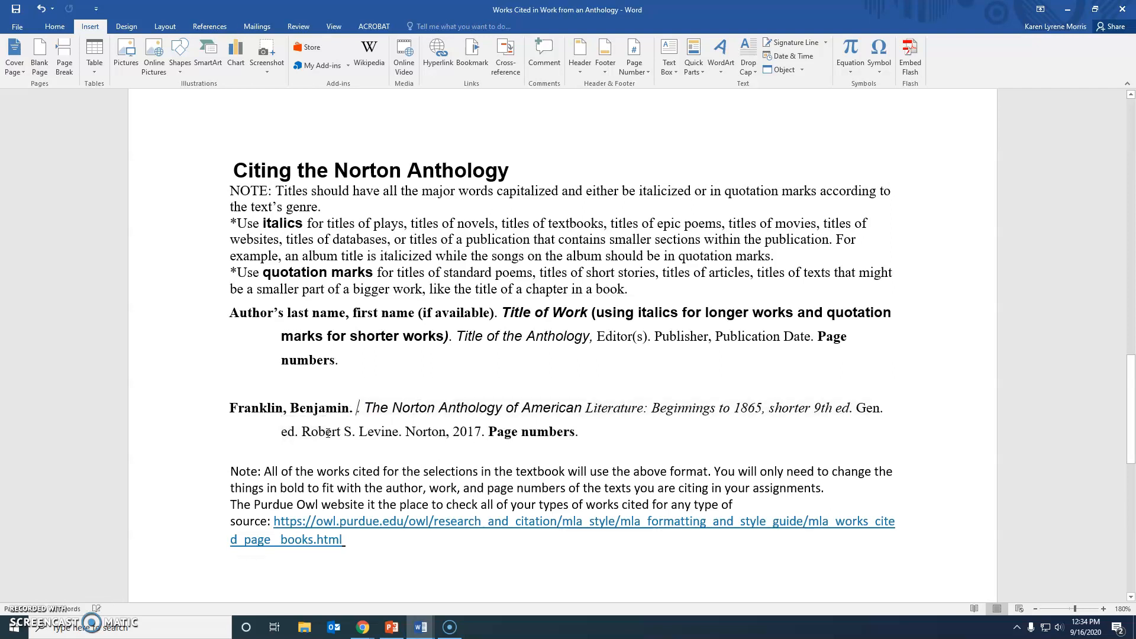
text(")
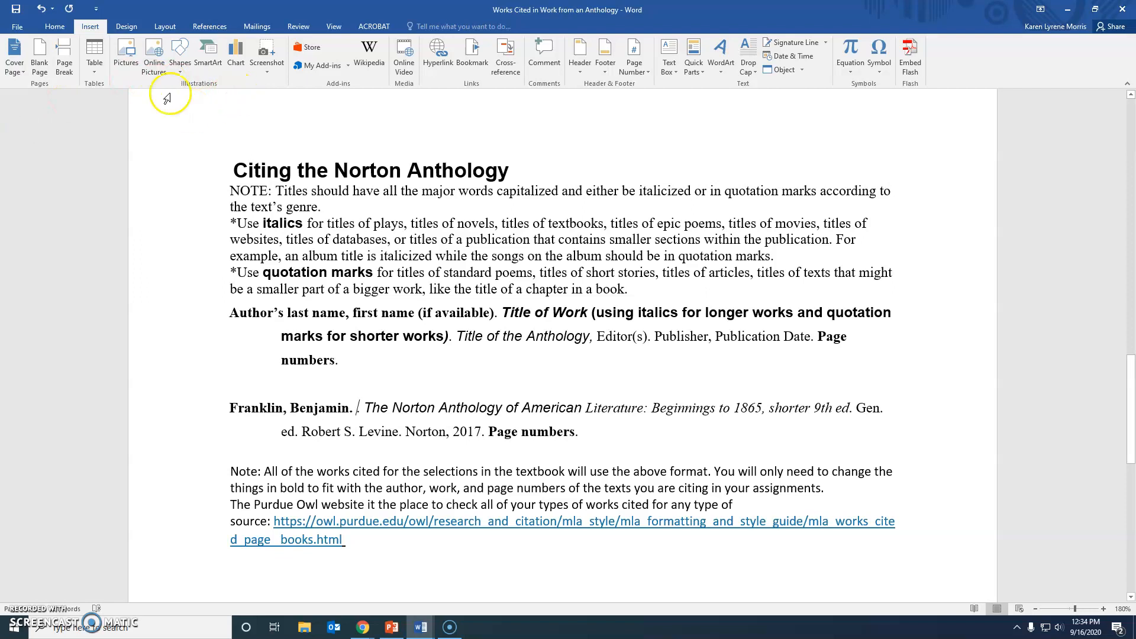
click(54, 26)
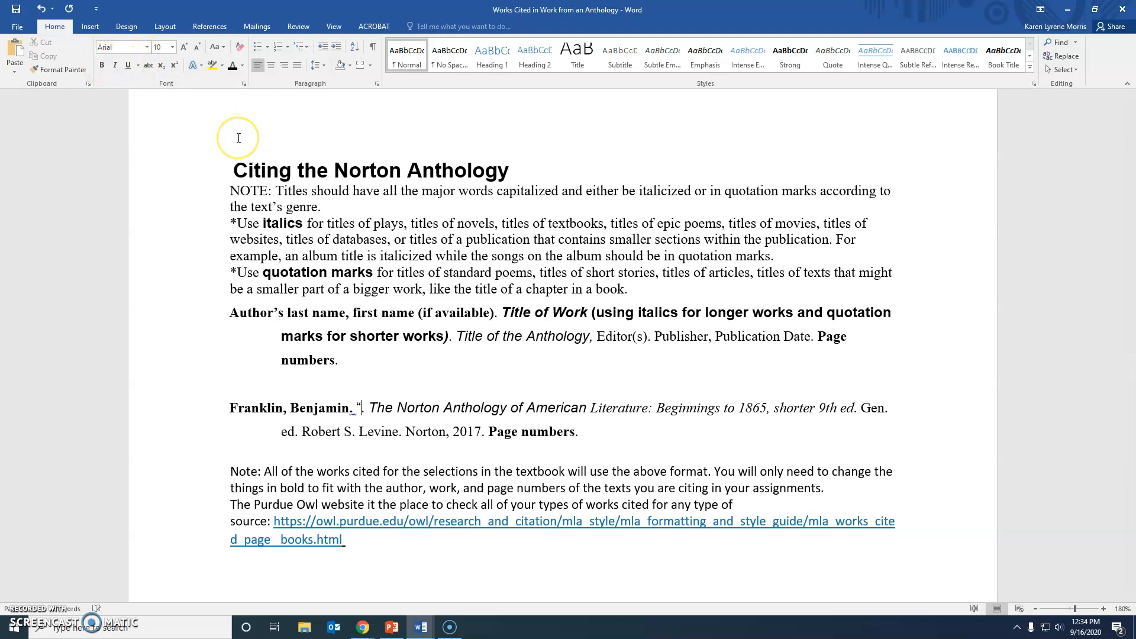
Type the quoted title "The Way to Wealth." before the anthology title.
text(The Way to W)
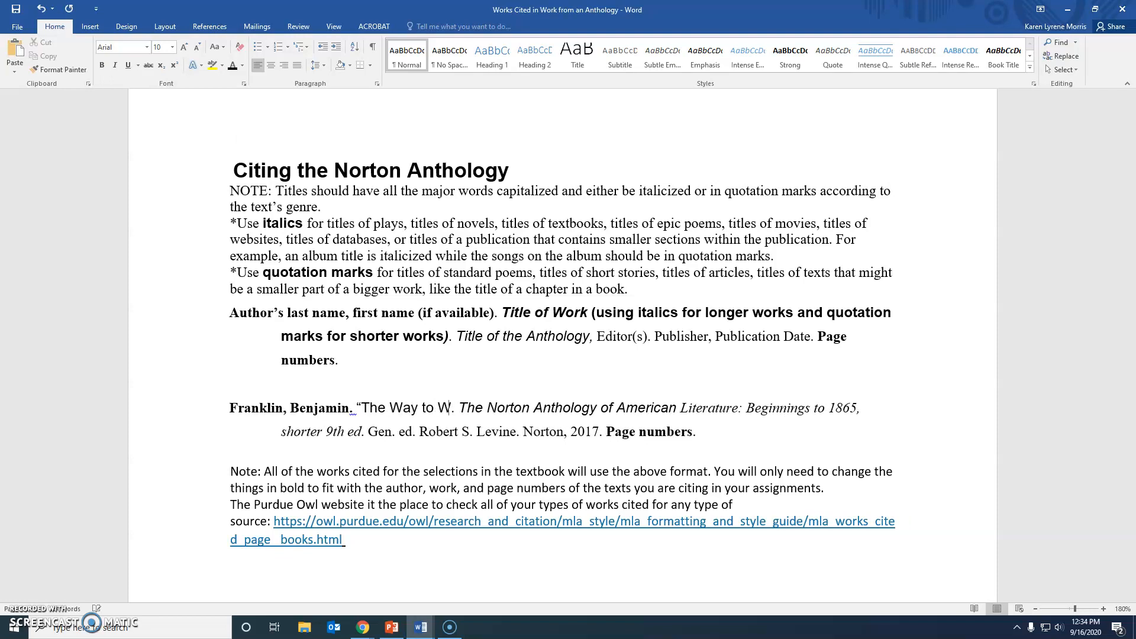
text(ela)
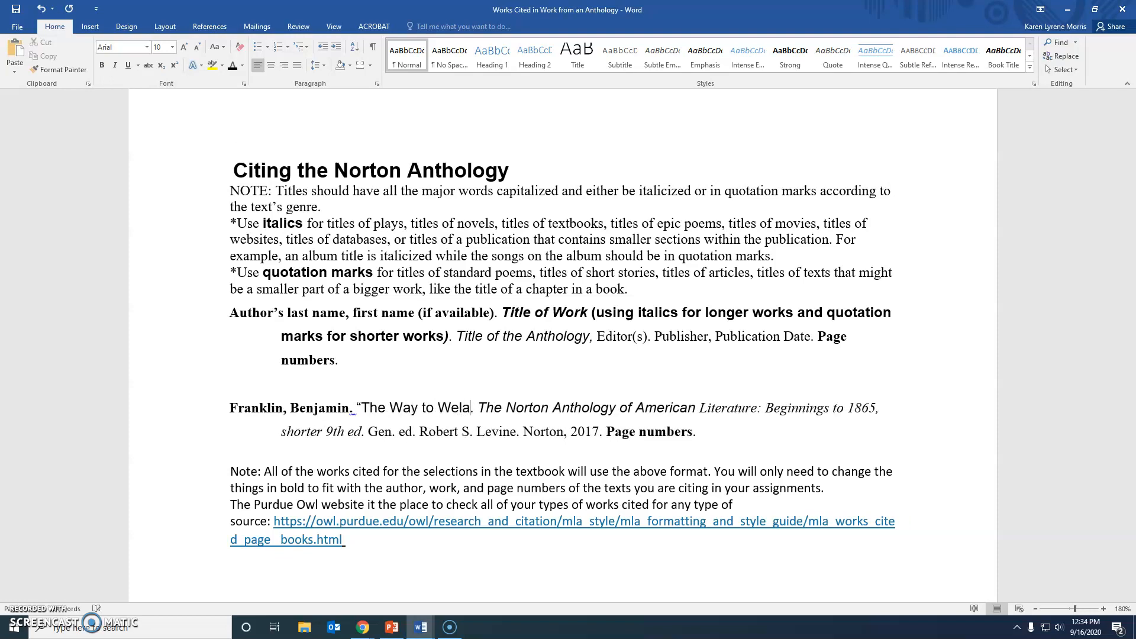
text(lth)
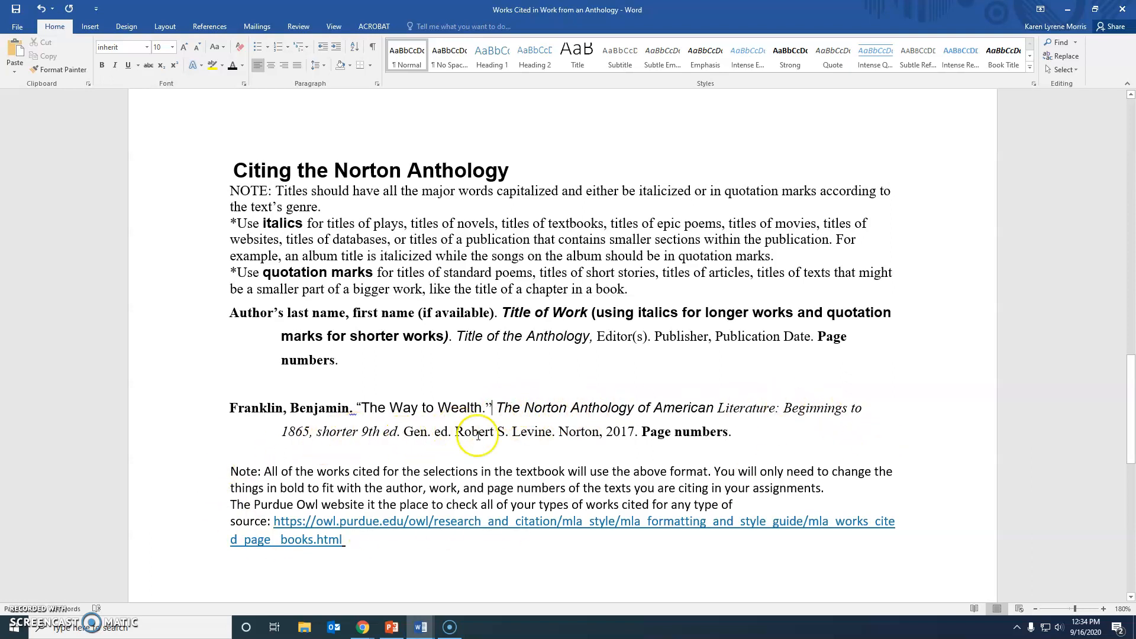
mouse_move(577, 441)
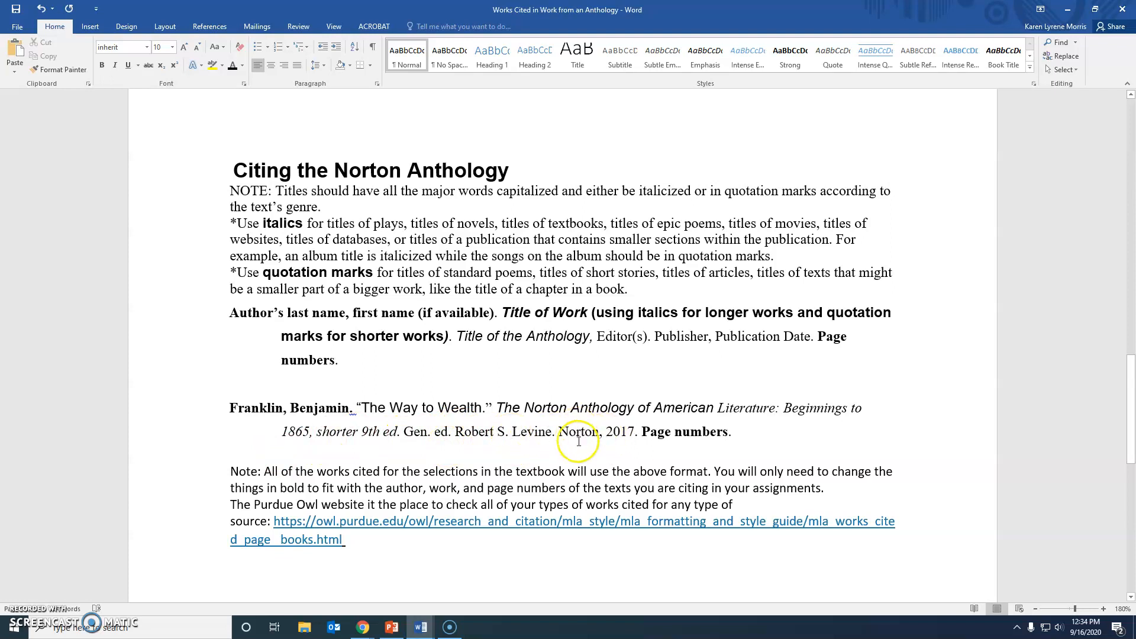
mouse_move(669, 430)
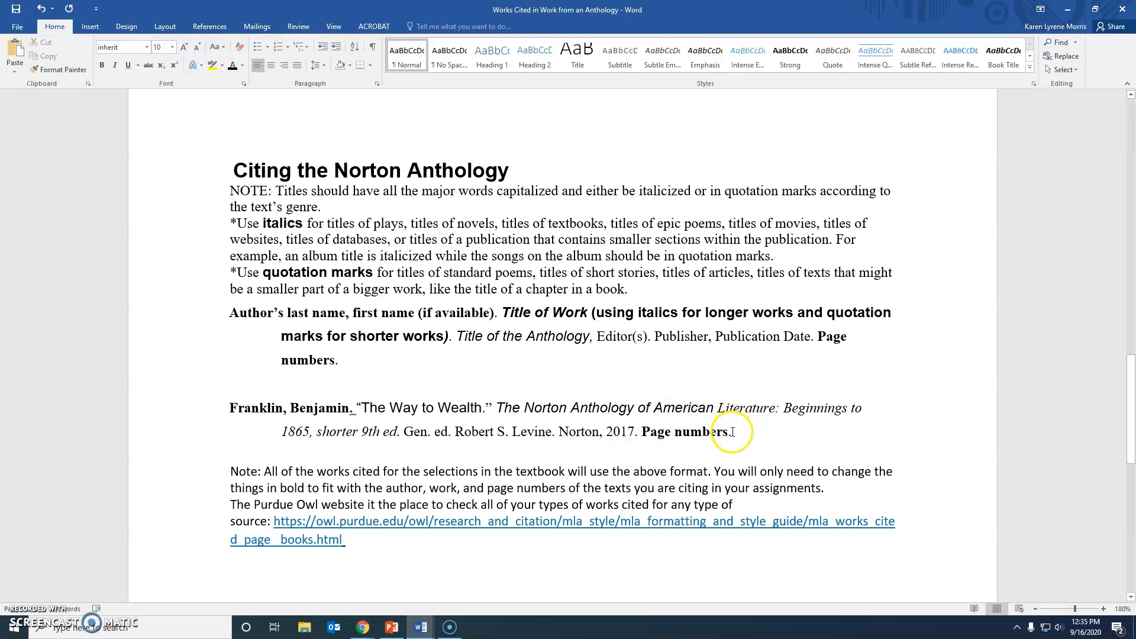
Replace the bold Page numbers placeholder with 'pp. 208-214.', fixing typos along the way.
key(backspace)
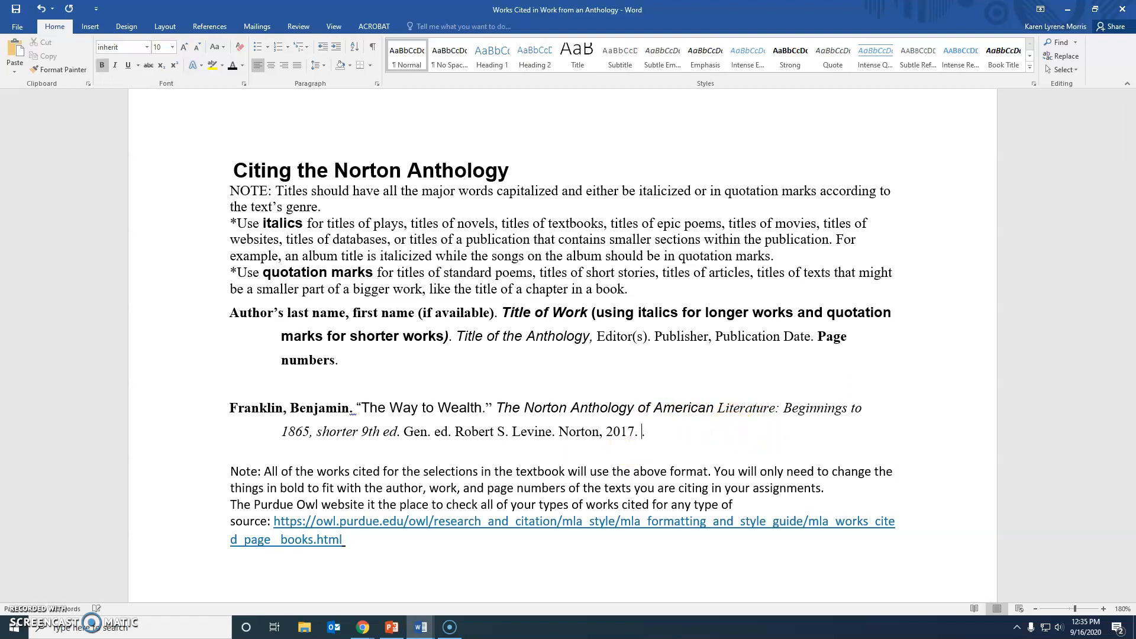
text(p)
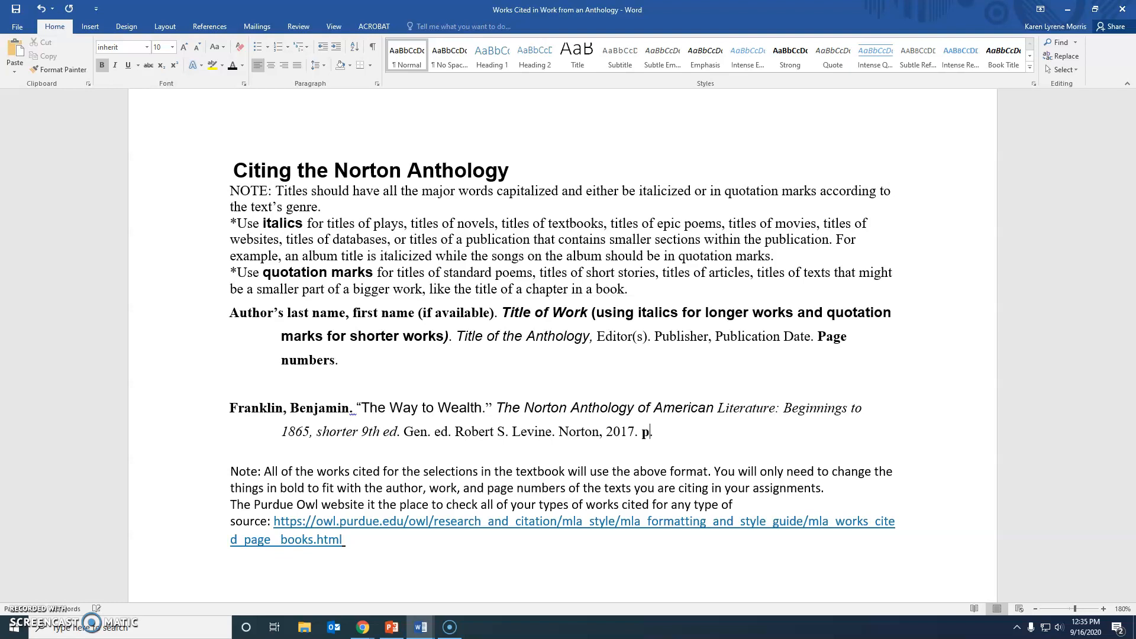
text(Pp.)
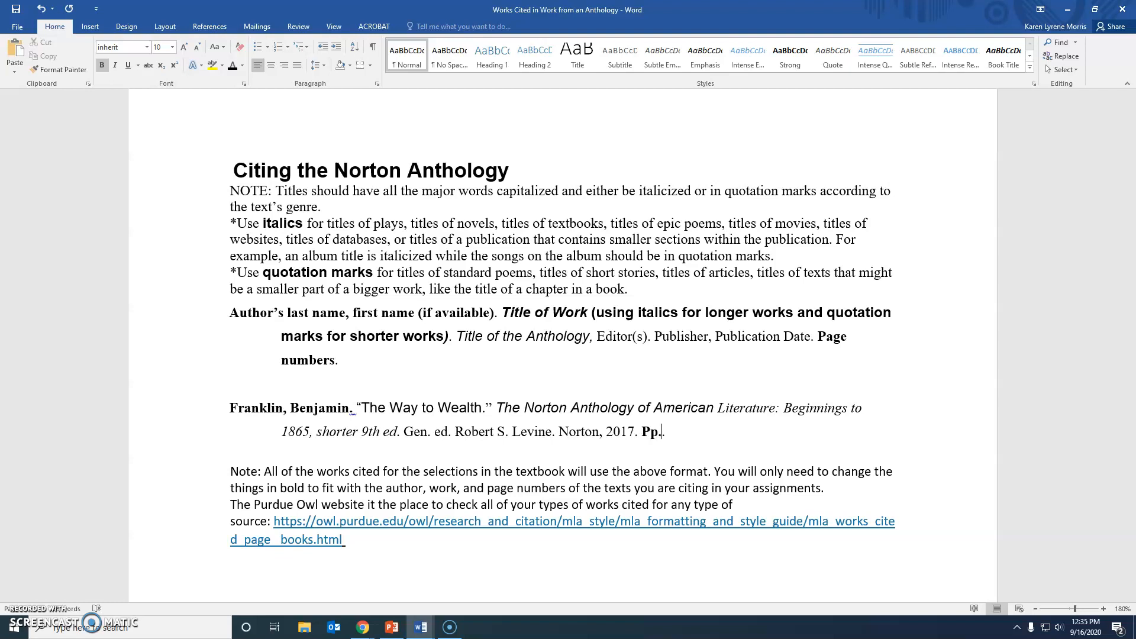
key(BackSpace)
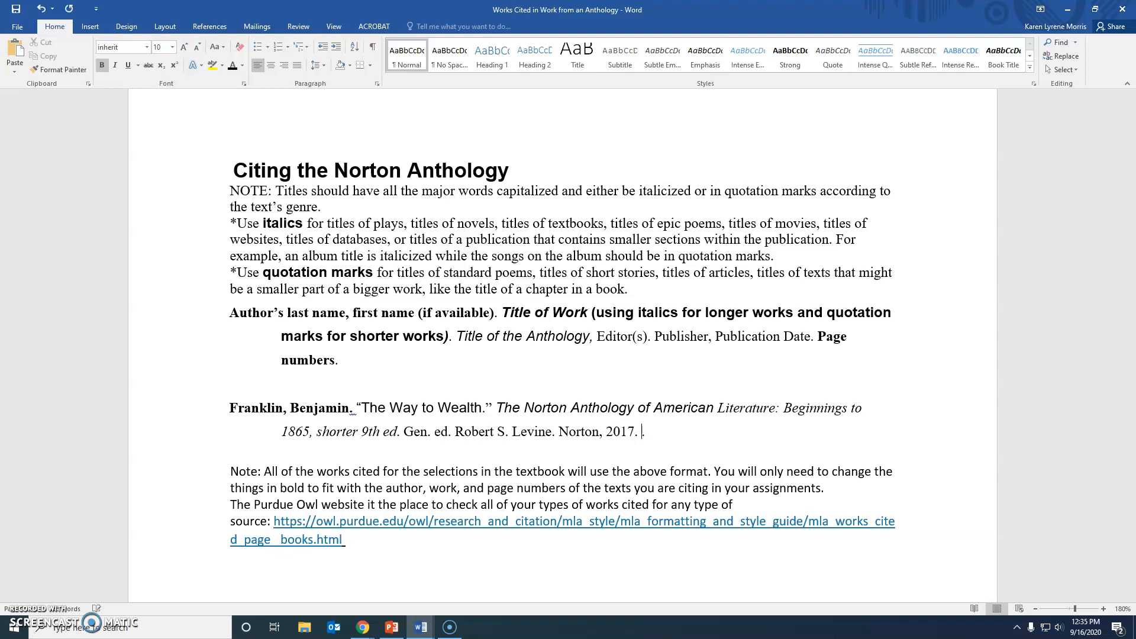
text(pp)
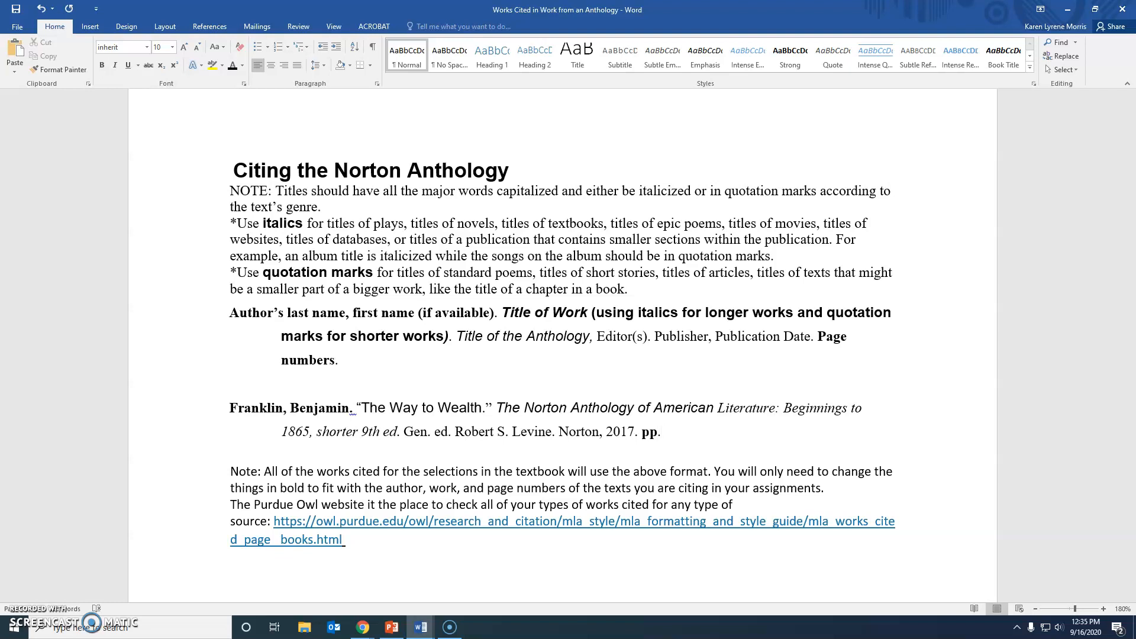
text(208)
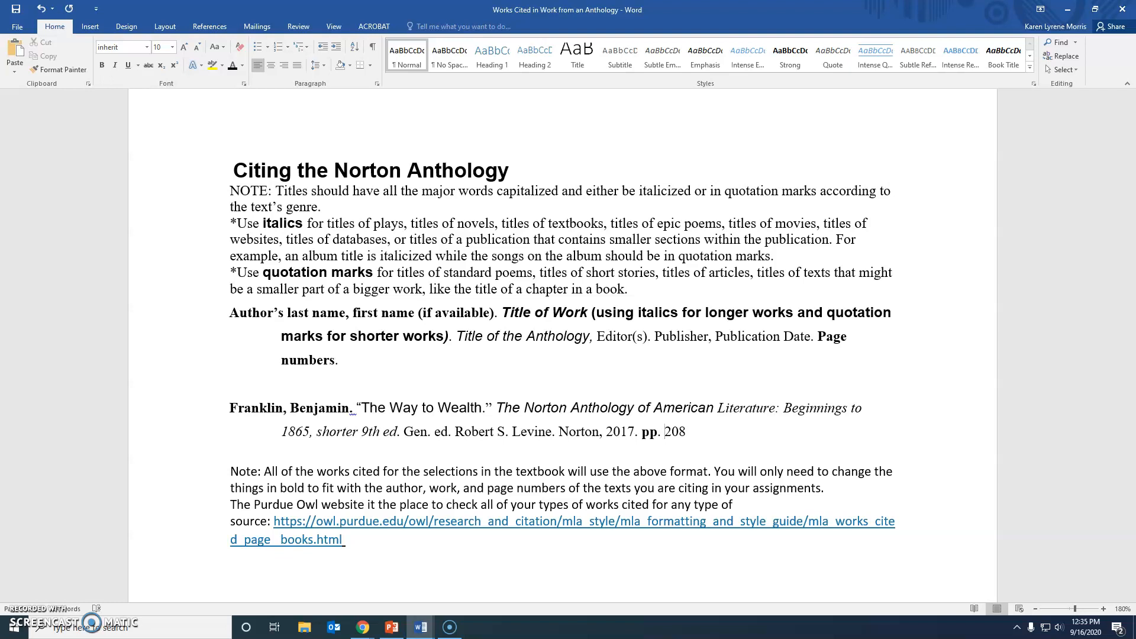
click(662, 431)
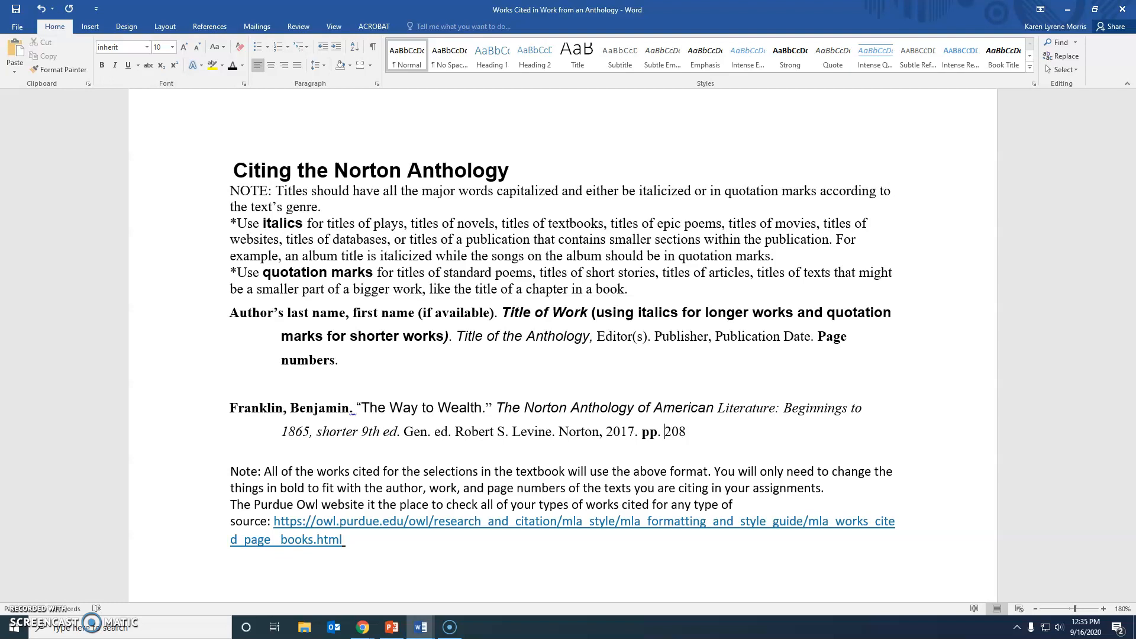
text(2)
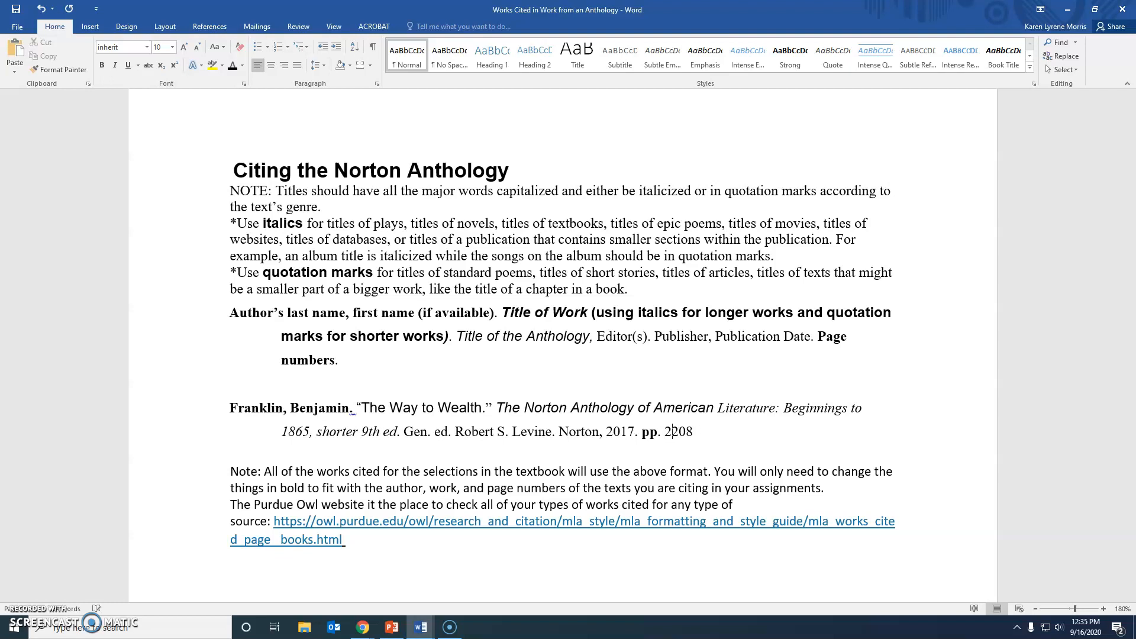
key(Backspace)
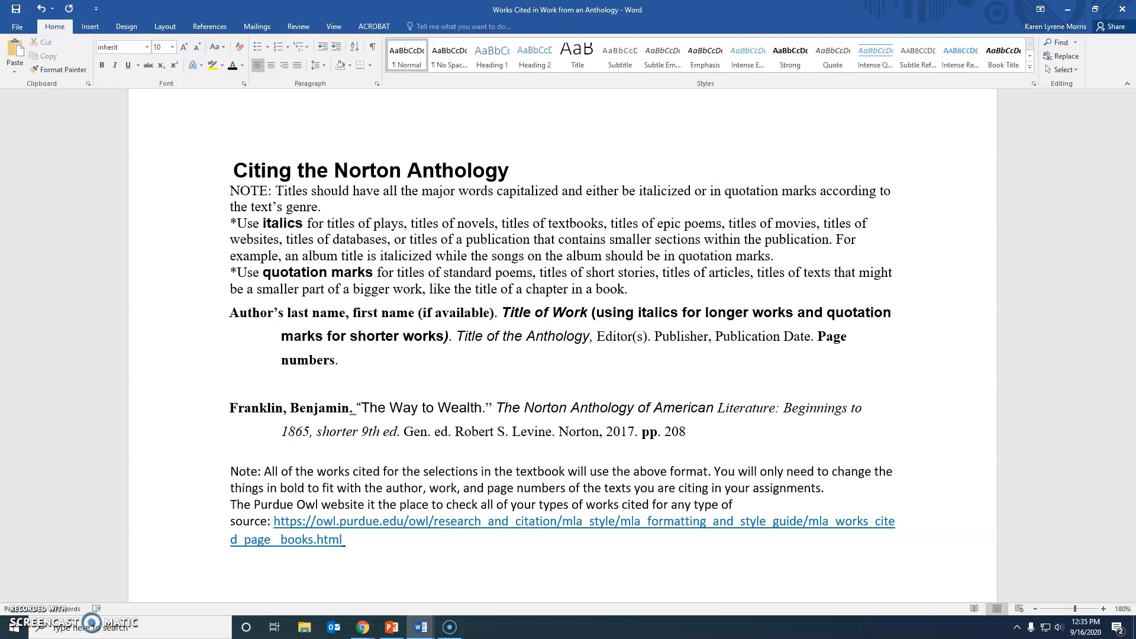
text(-21)
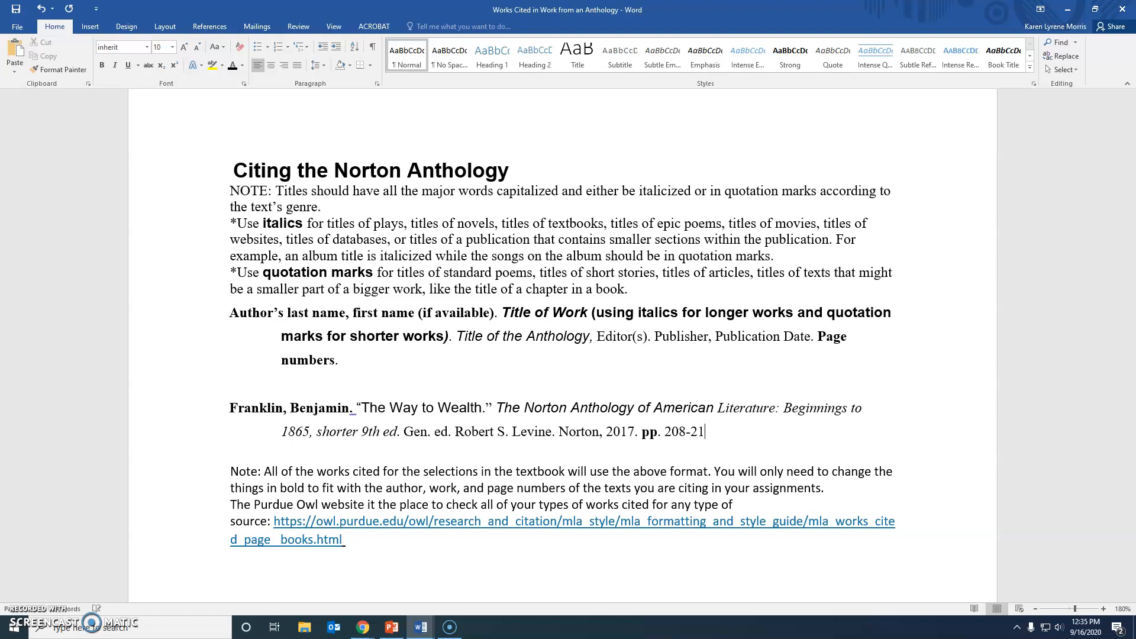
text(4.)
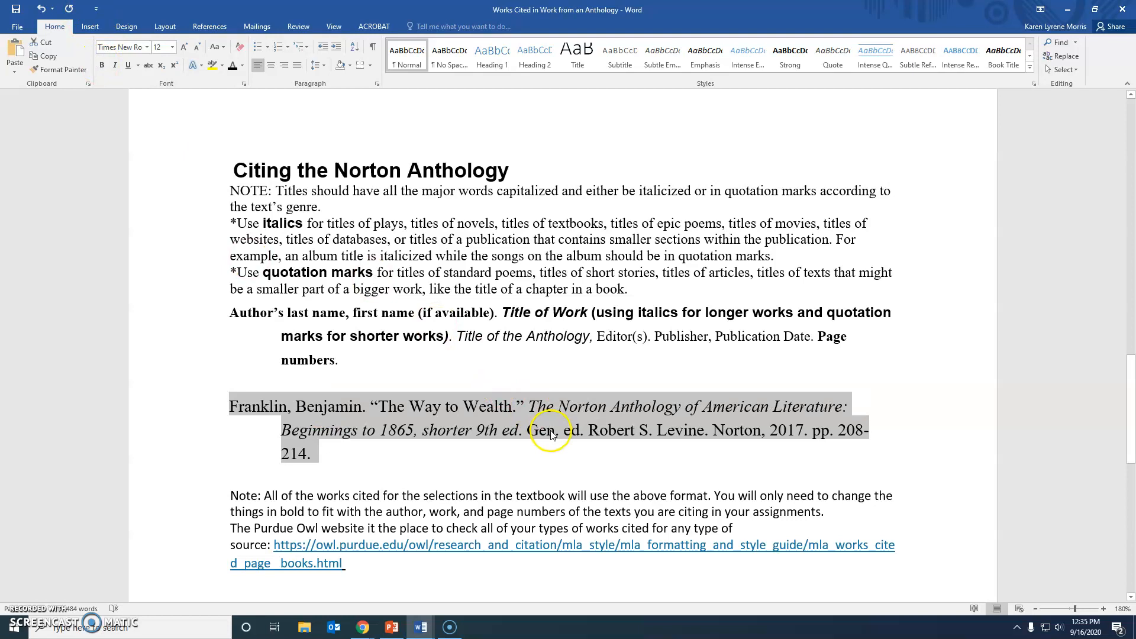
Deselect the reformatted Franklin entry and put the cursor on the empty line below.
click(545, 429)
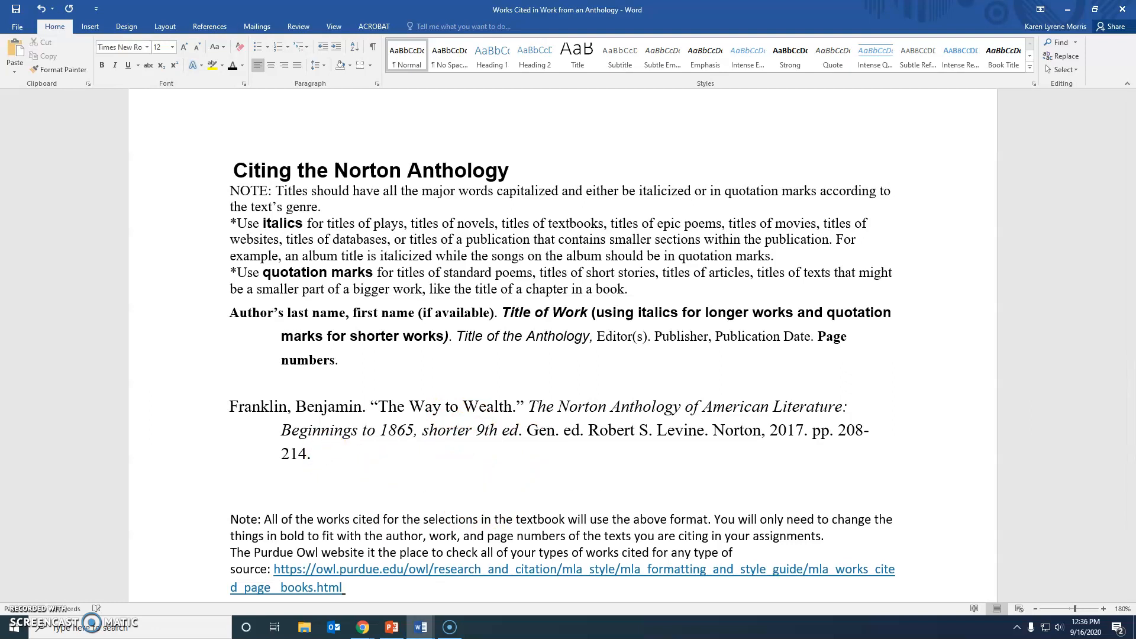
click(229, 477)
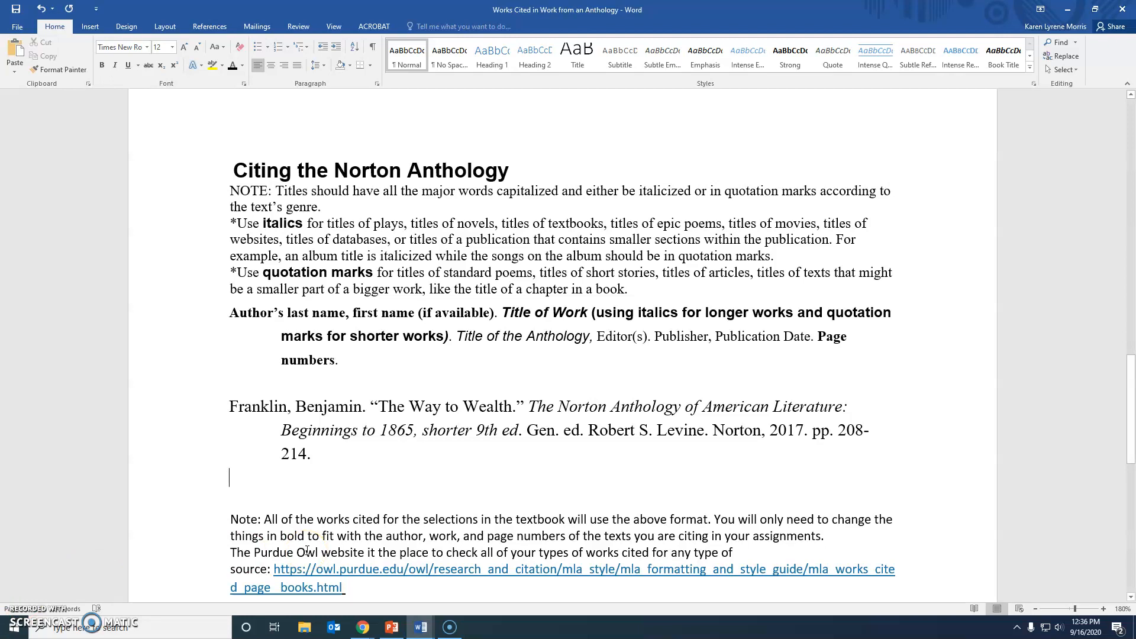
Type the entry Castillo, Susan. "The Salem Witchcraft Trials." with the period inside the quotes.
text(Castil)
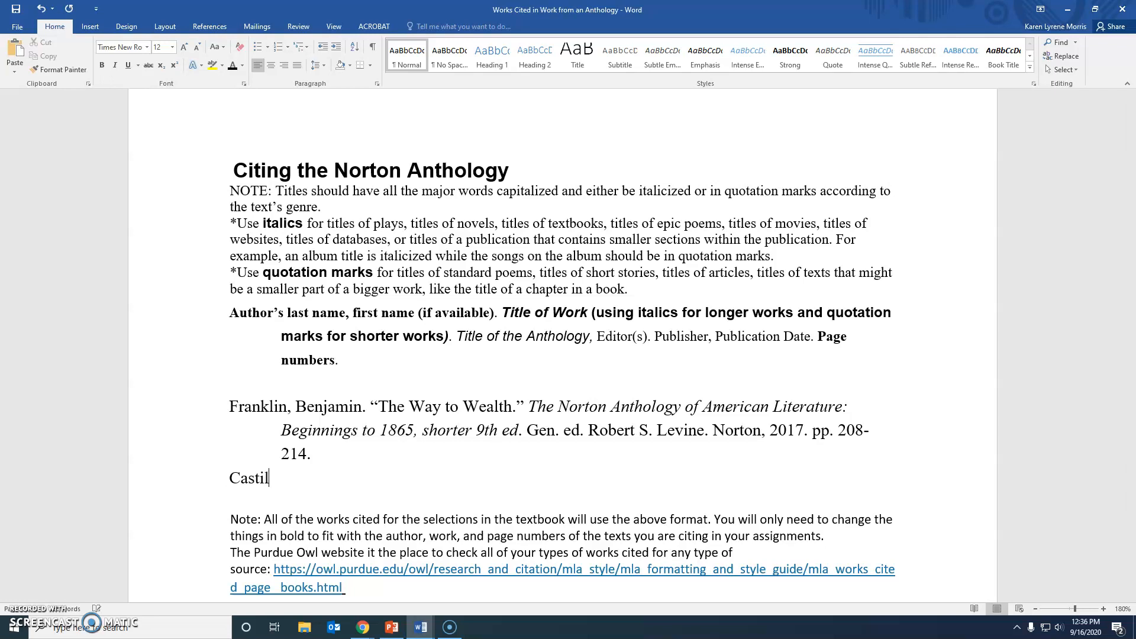
text(lo,)
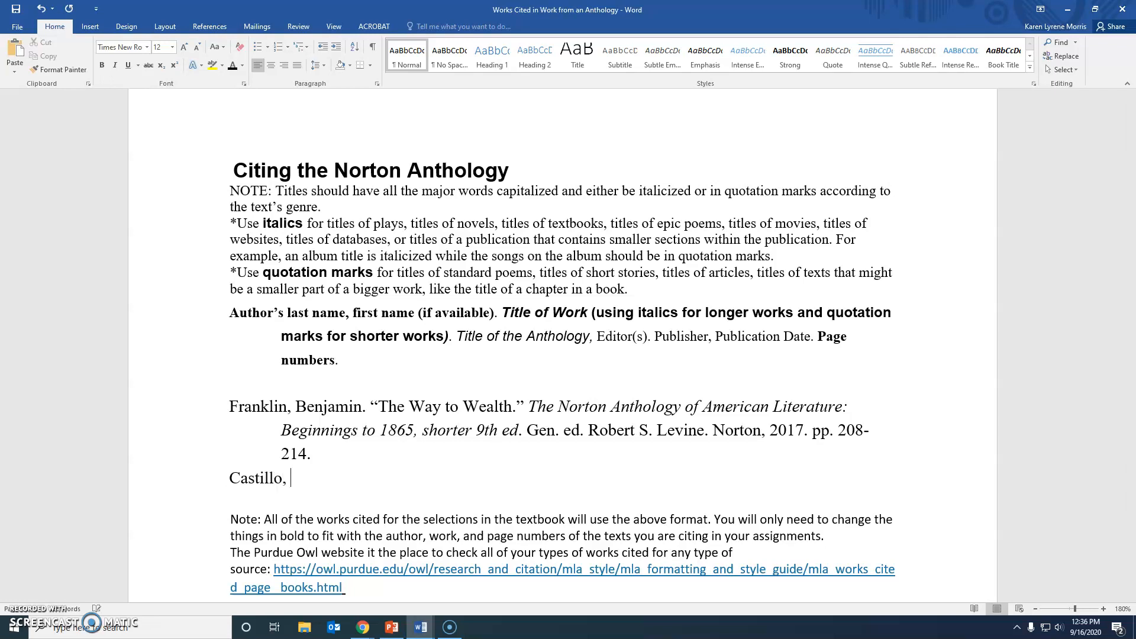
text(Susa)
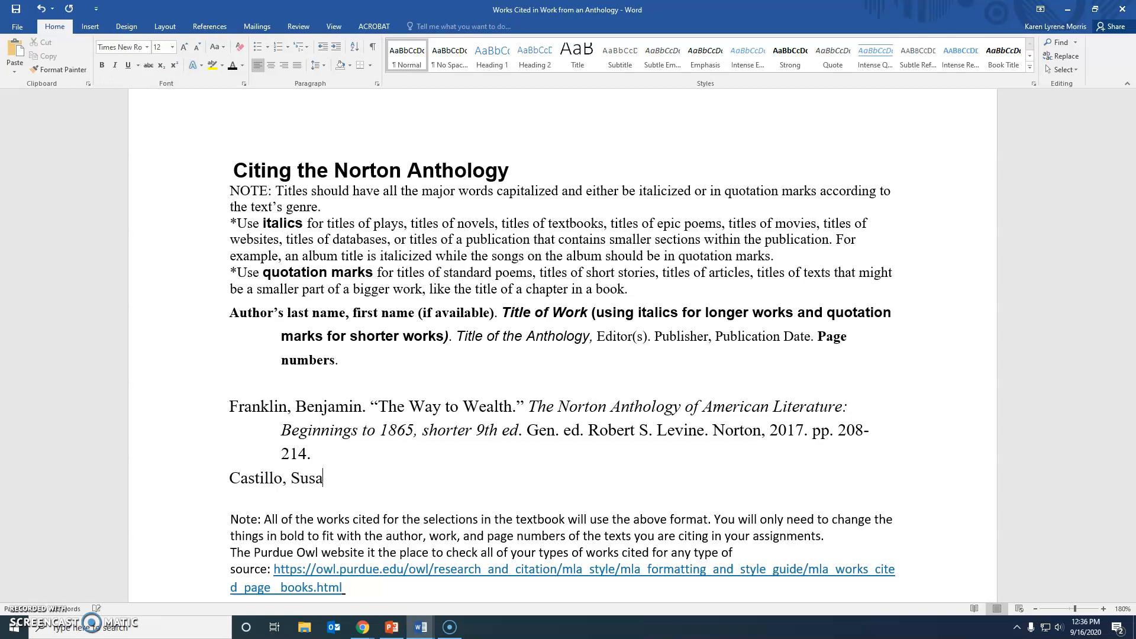
text(n.)
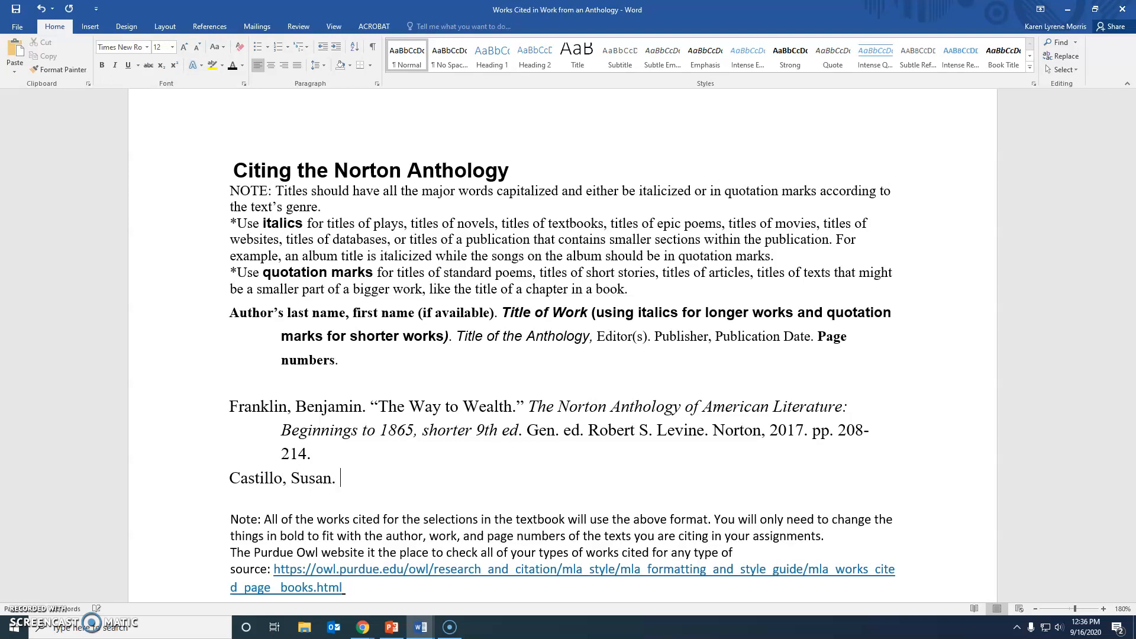
text(")
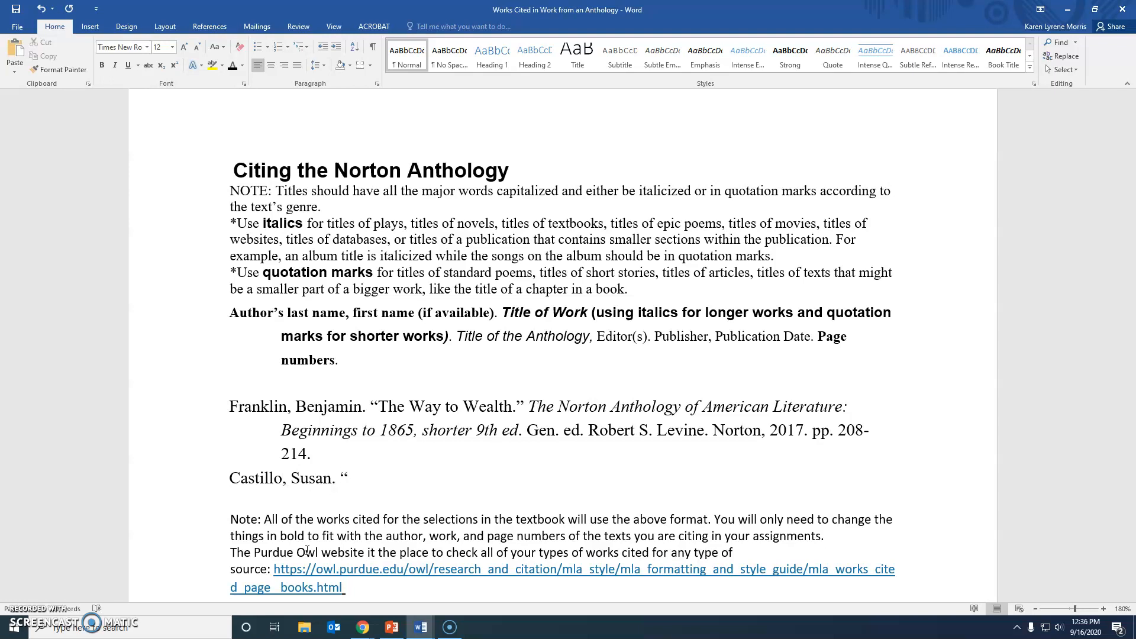
text(The Sal)
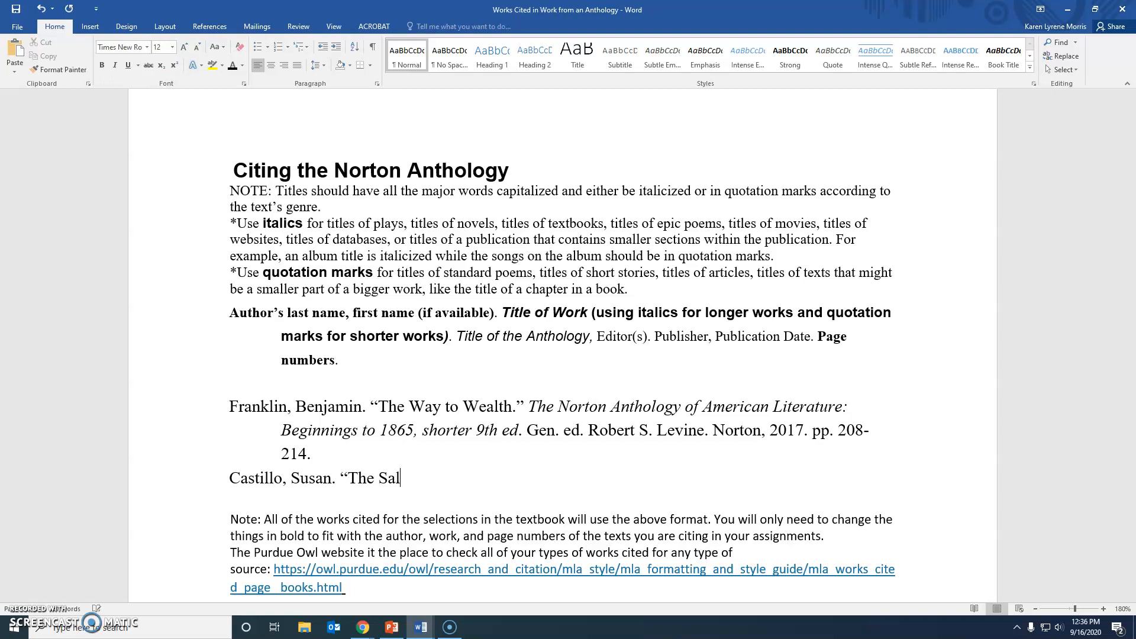
text(em Witch)
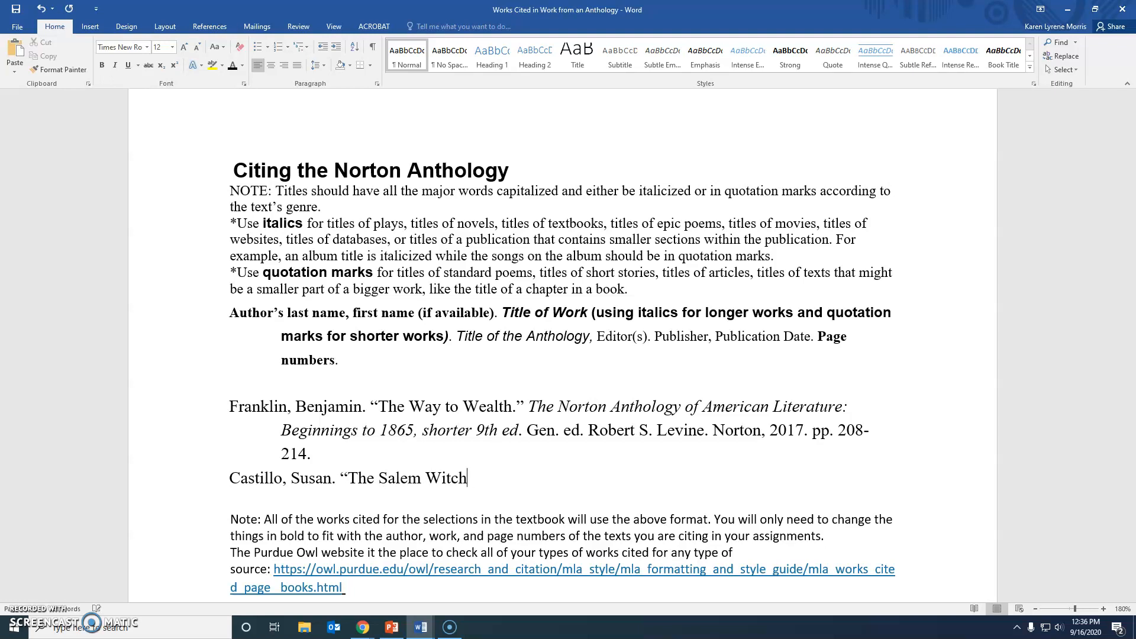
text(craft Tri)
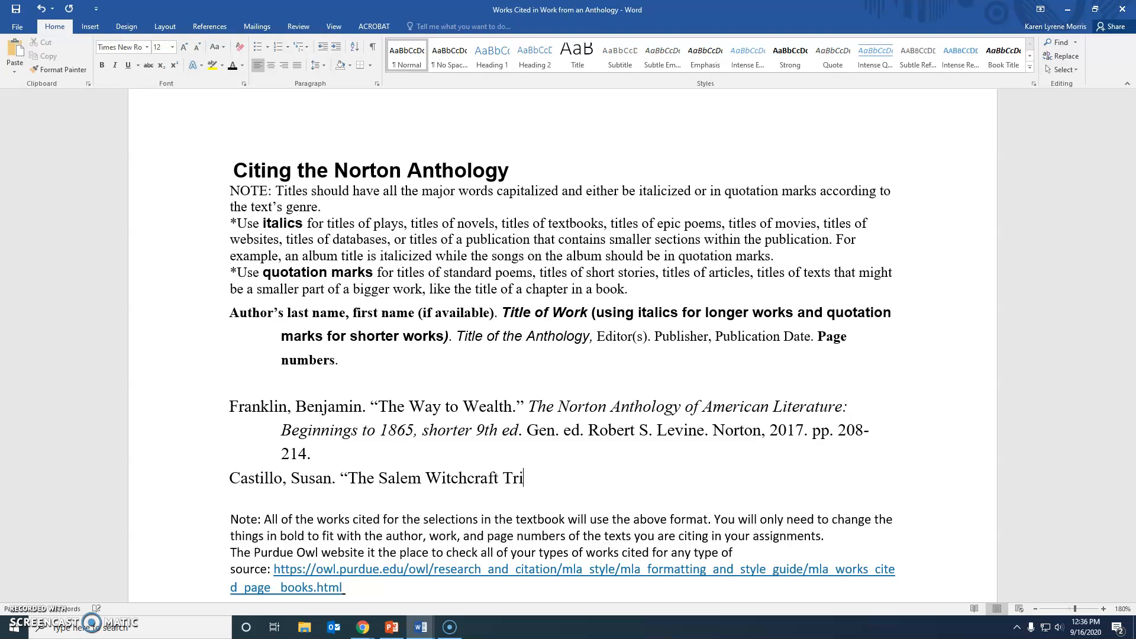
text(al")
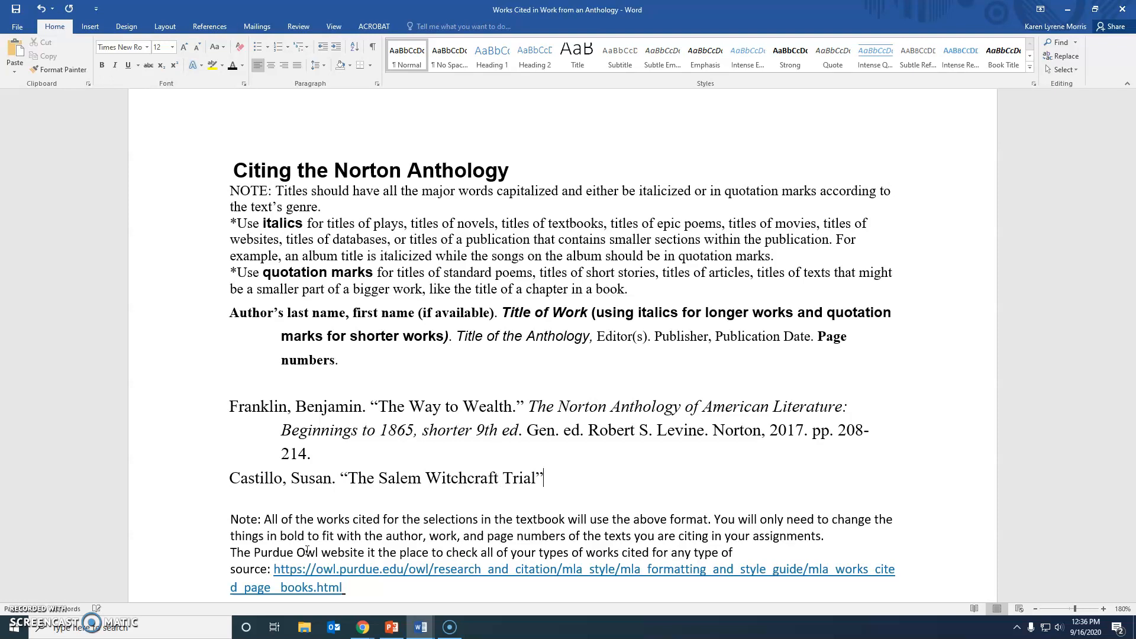
text(s)
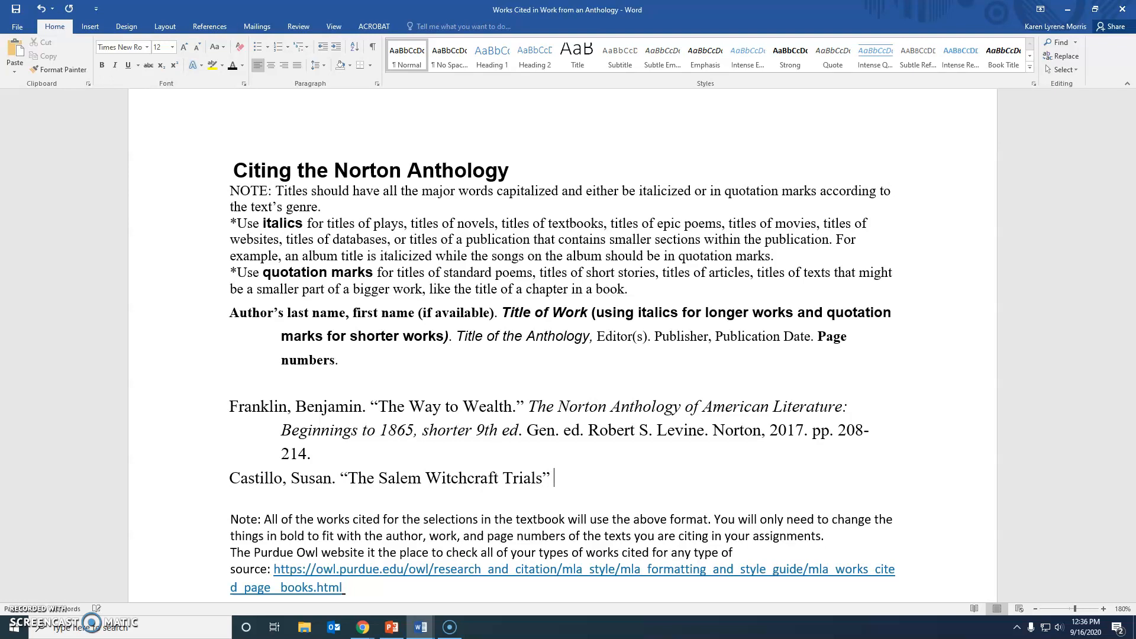
key(Backspace)
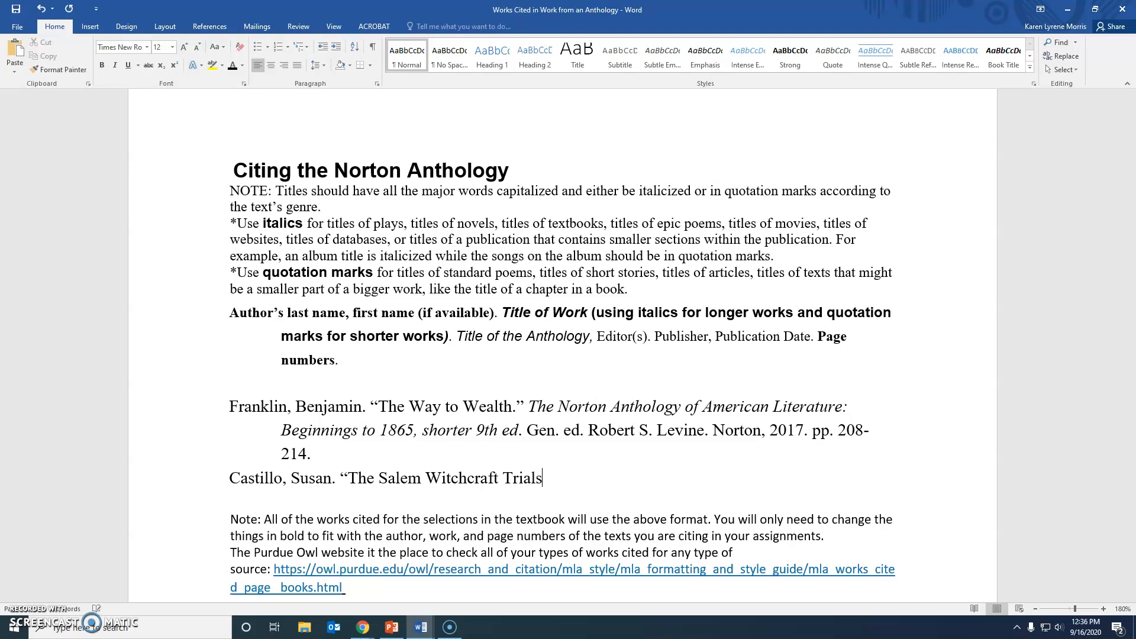
text(.")
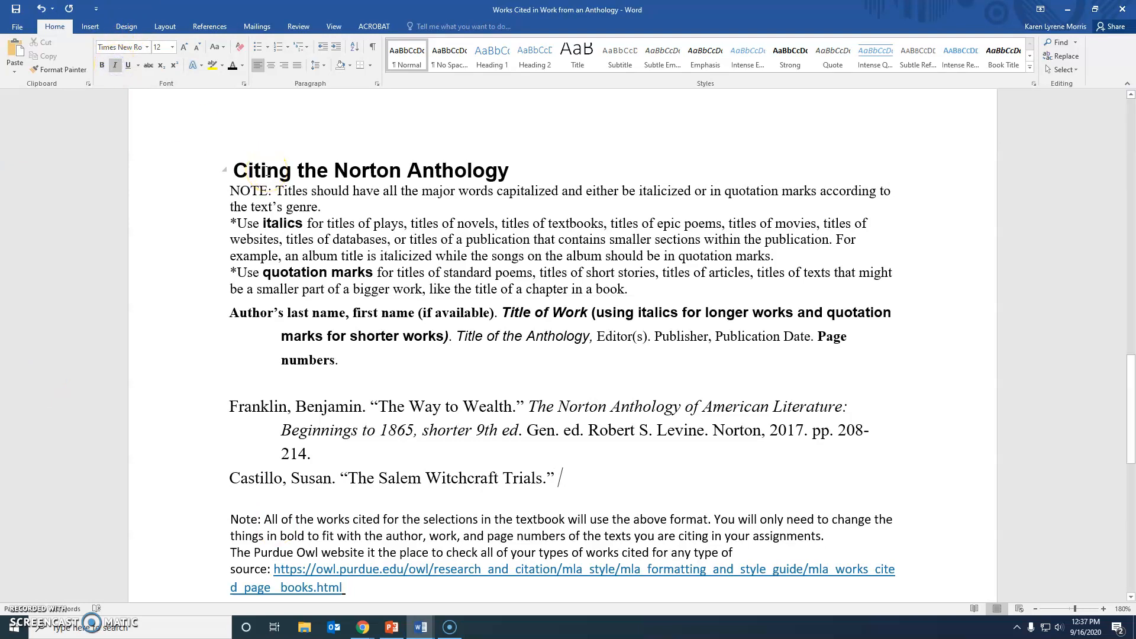
Add the italic title A New Literary History of America, then plain 'Edited by'.
text(A New)
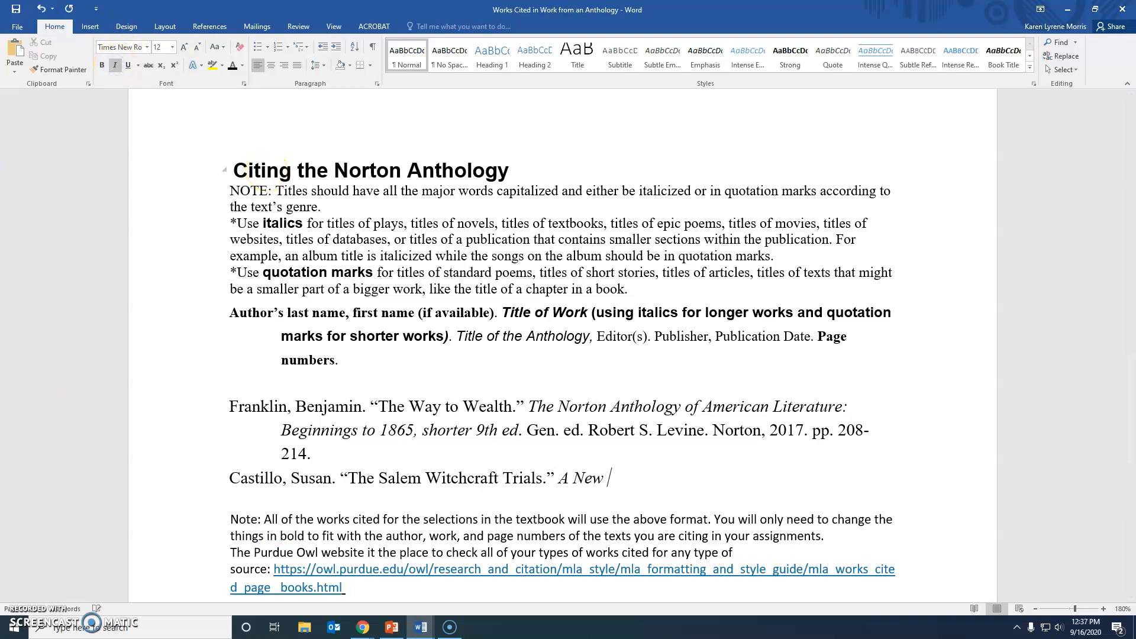
text(Literary History of American)
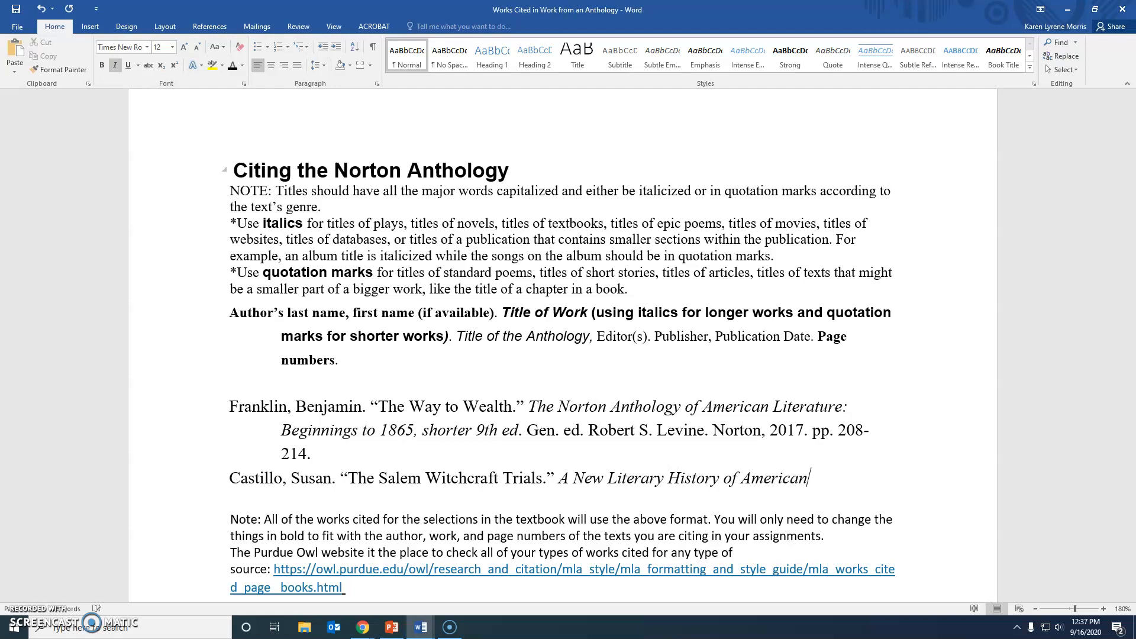
key(backspace)
text(,)
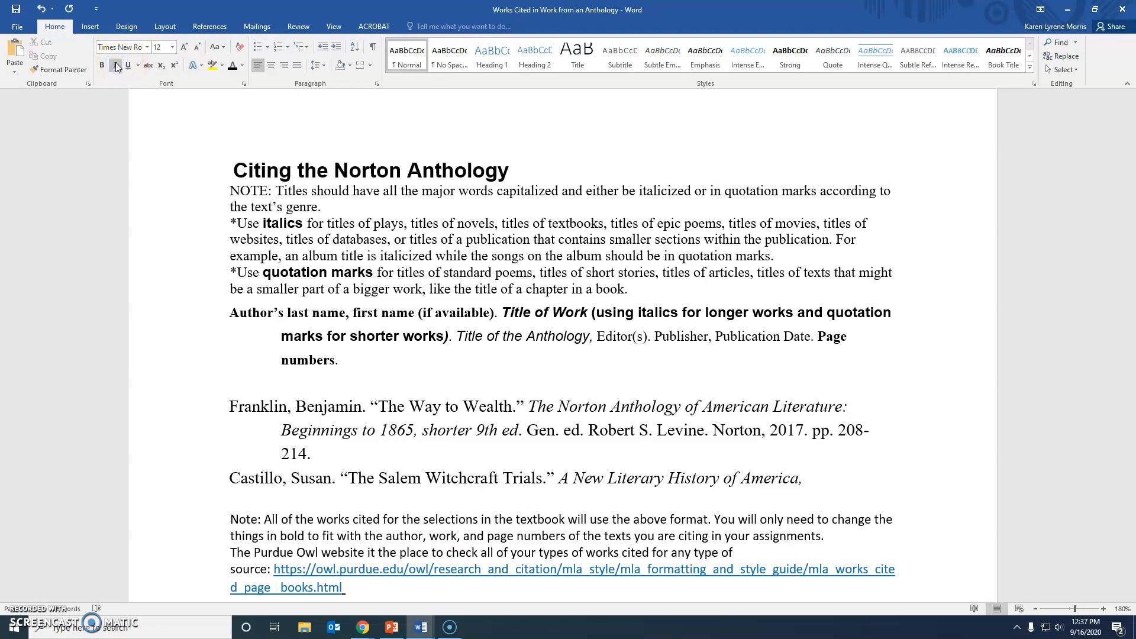
text(Edited by)
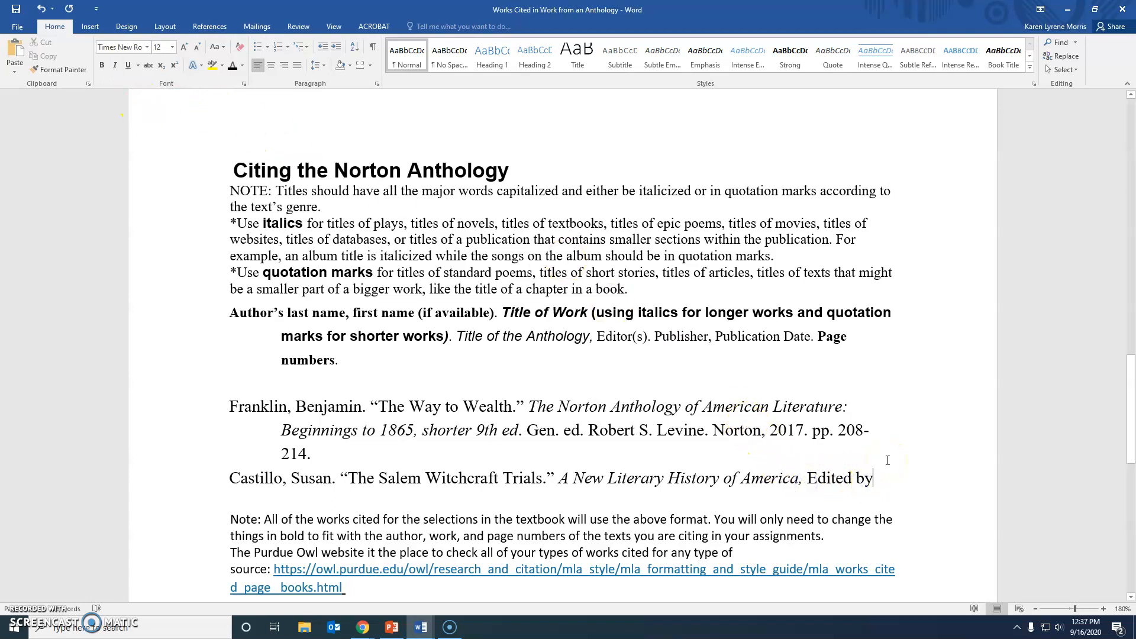
Add editors Geil Marcus and Werner Sollors, then begin the publisher 'Harvard U'.
text(Geil)
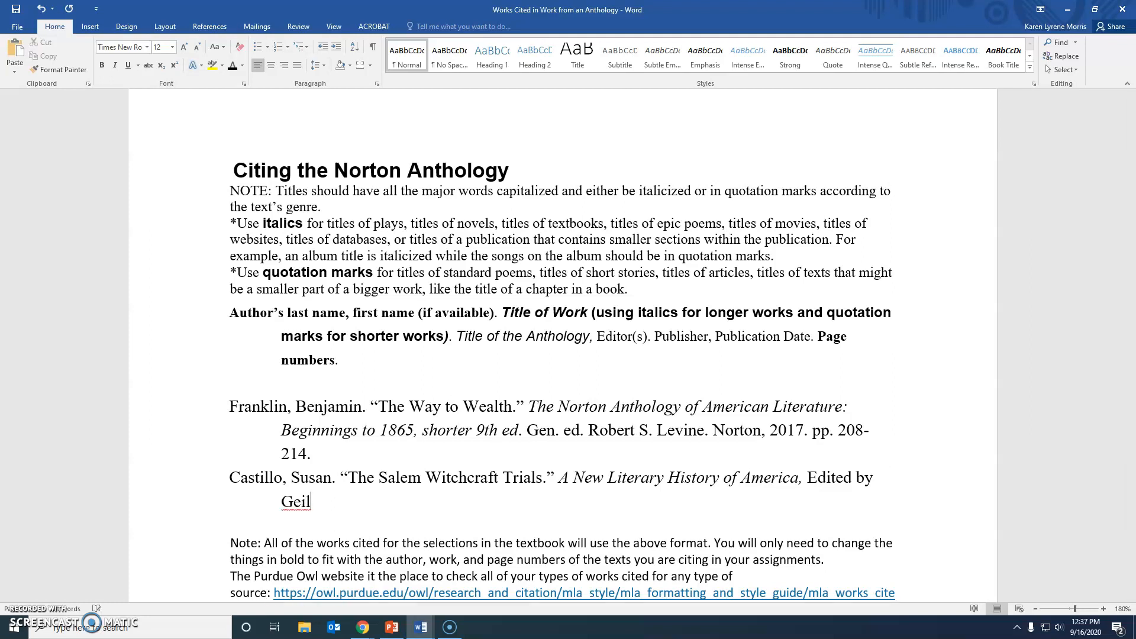
text(Marcus and)
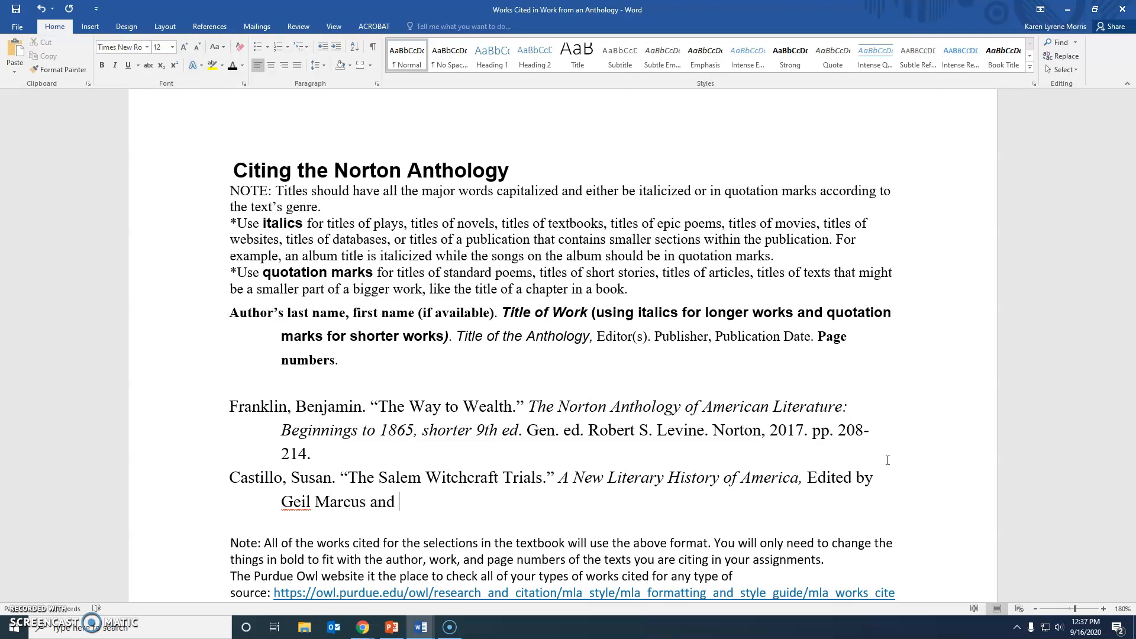
text(Werner)
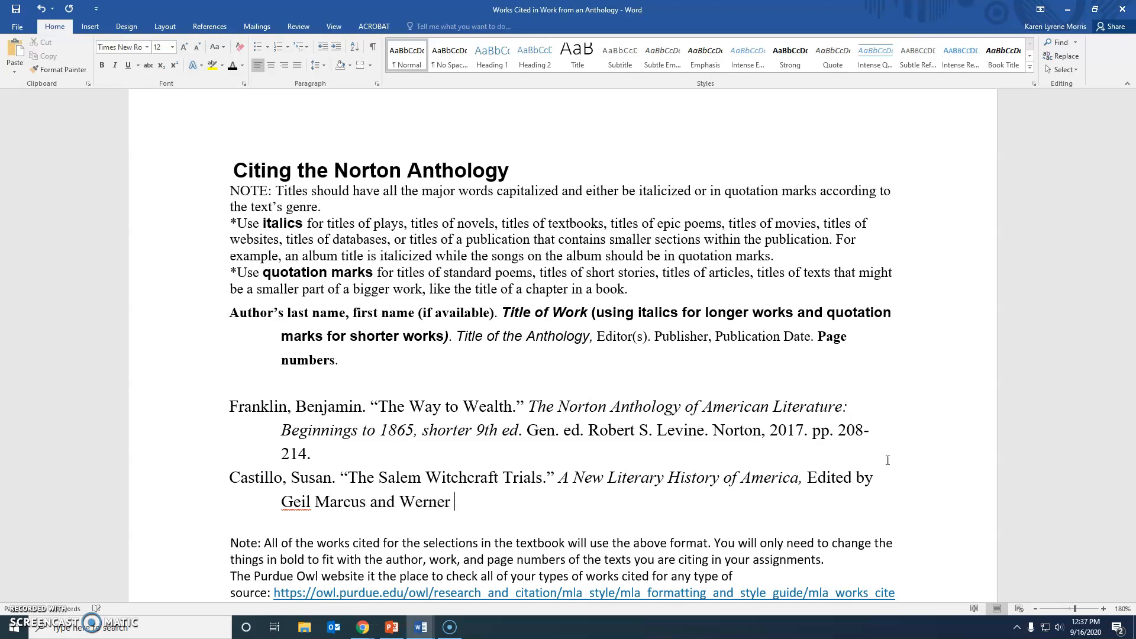
text(Sollor)
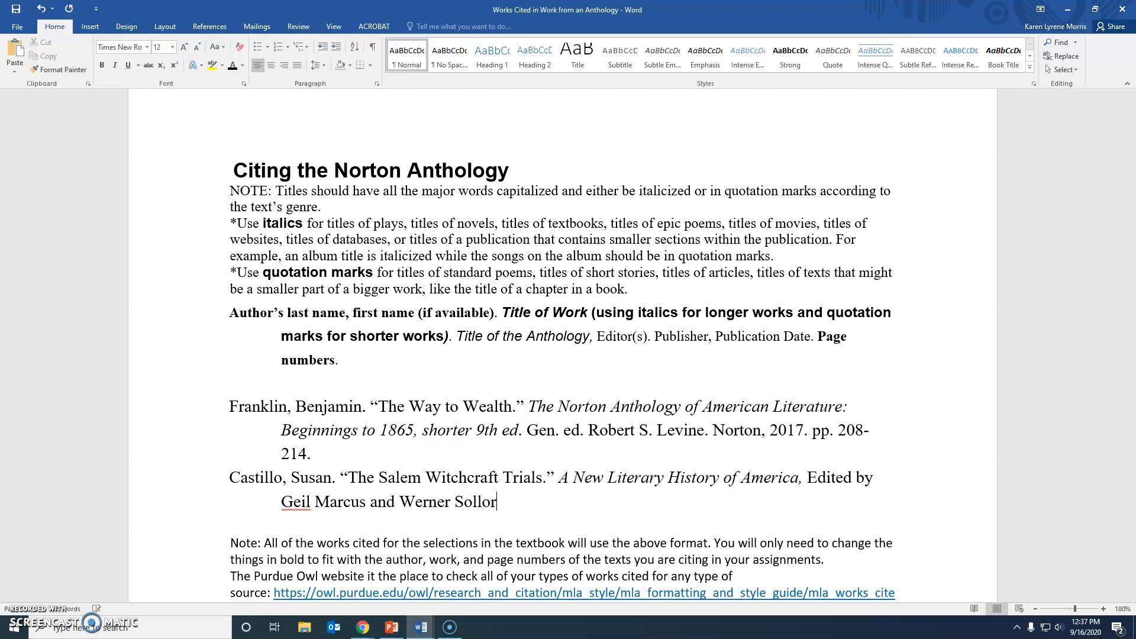
text(s)
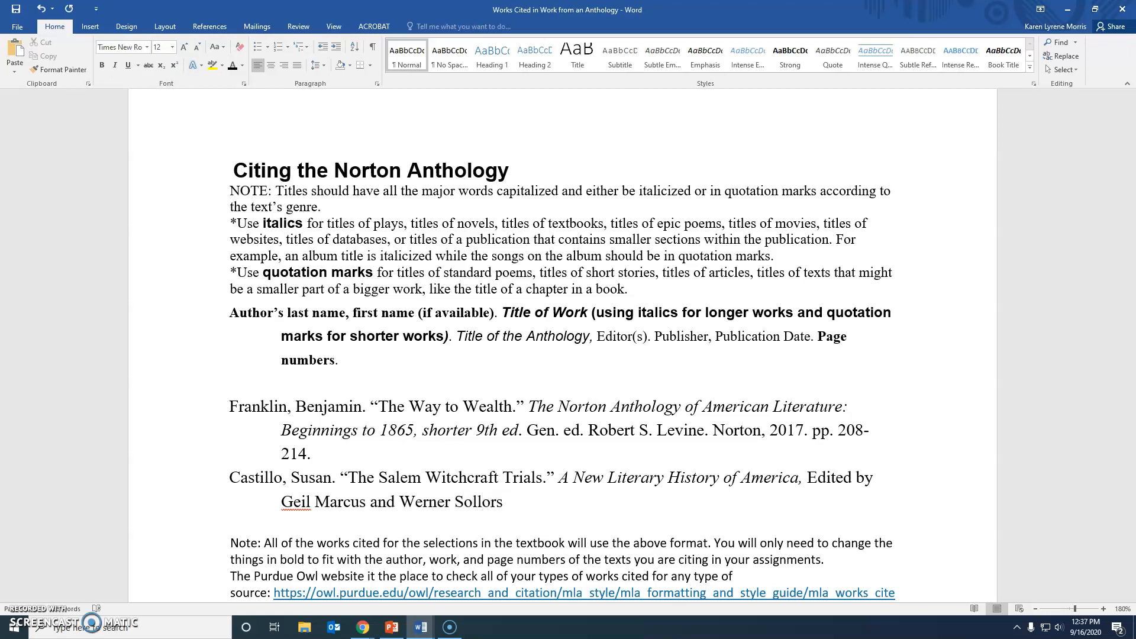
text(.)
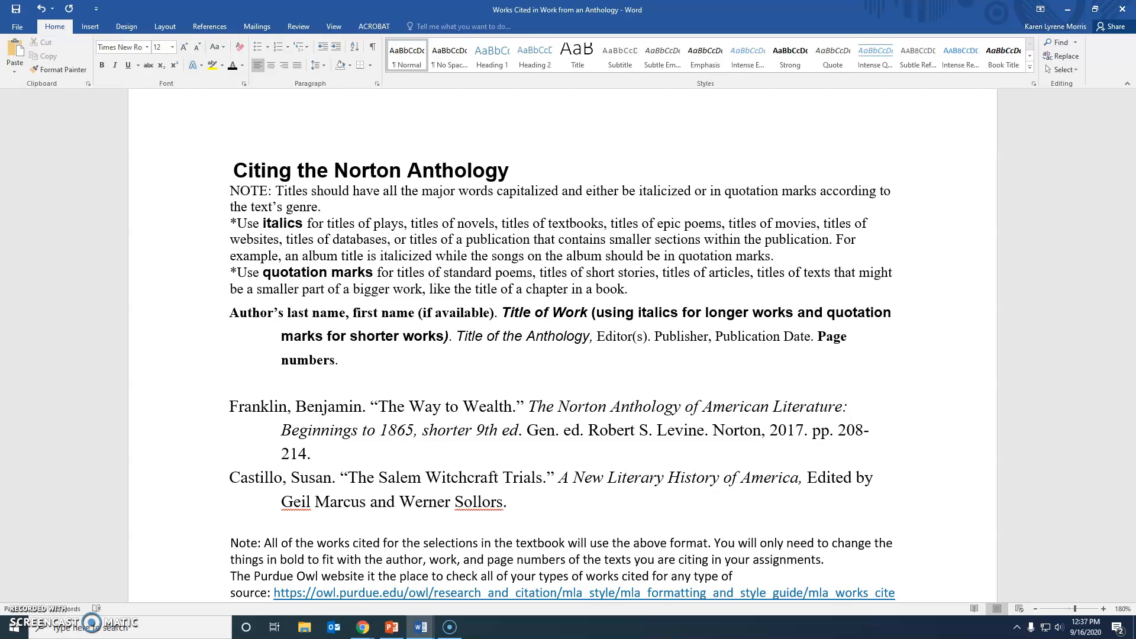
text(H)
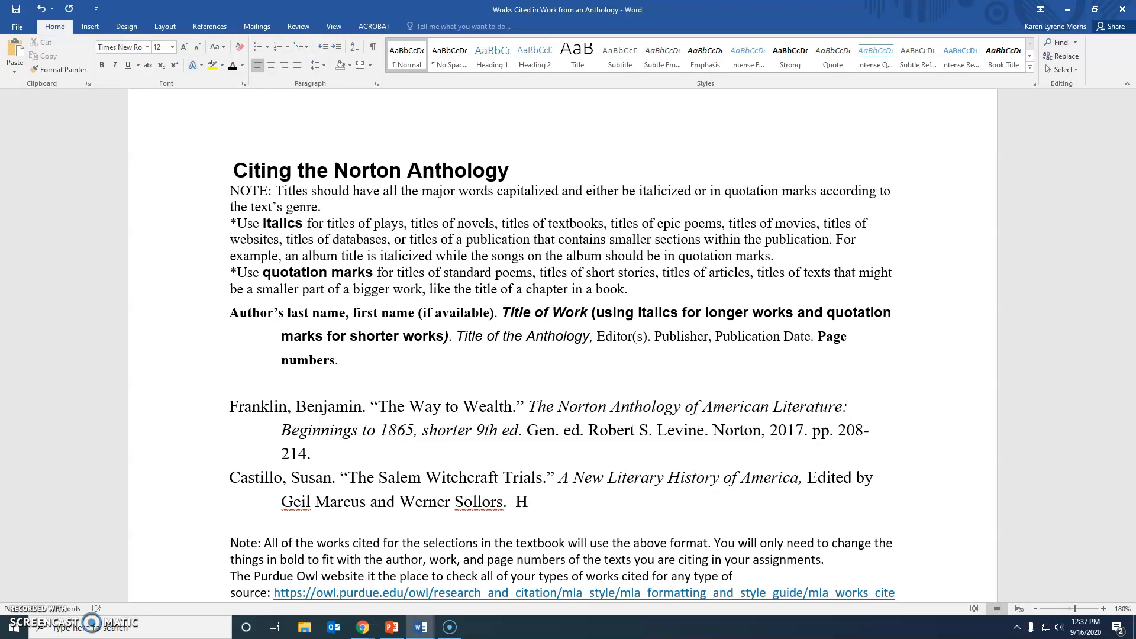
text(arvard UP)
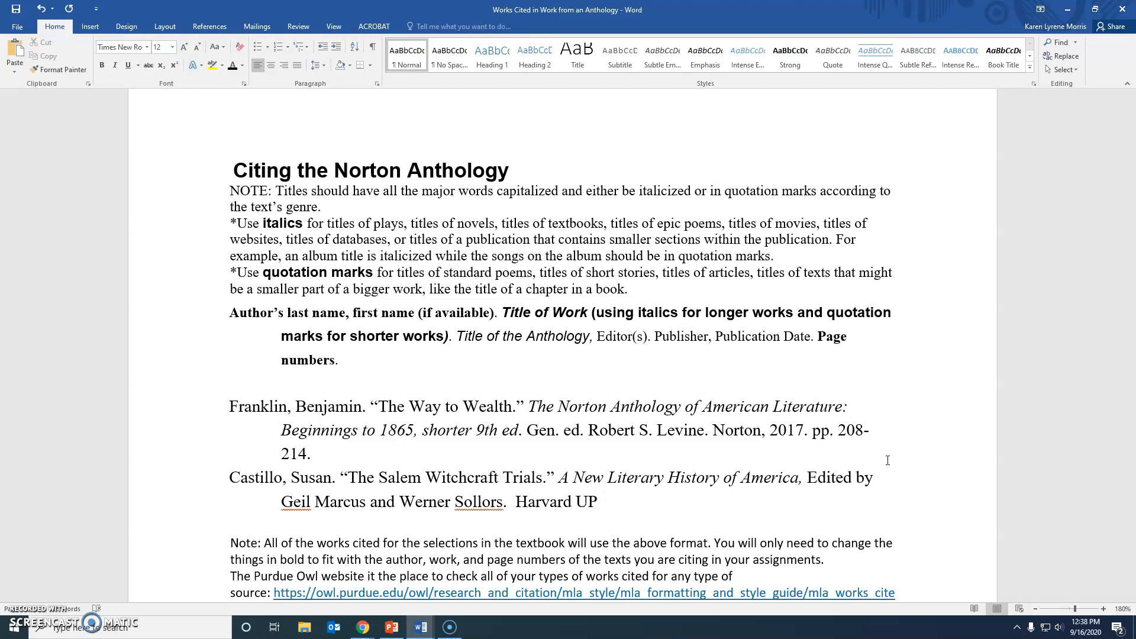
Append ', 2009.' as the publication year after Harvard UP.
click(597, 501)
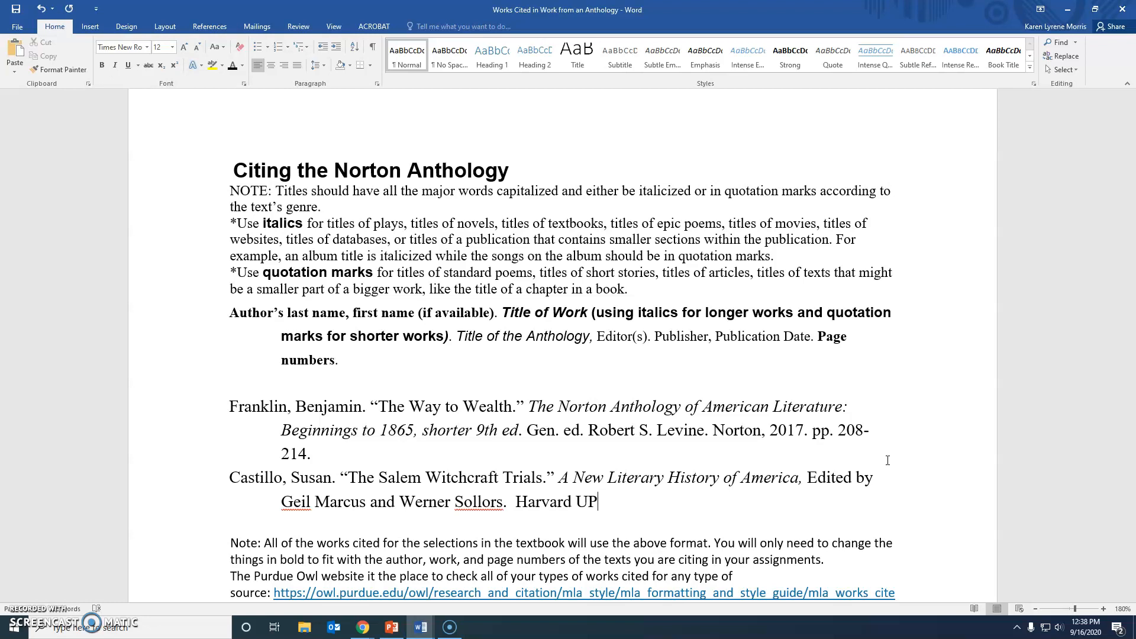
text(,)
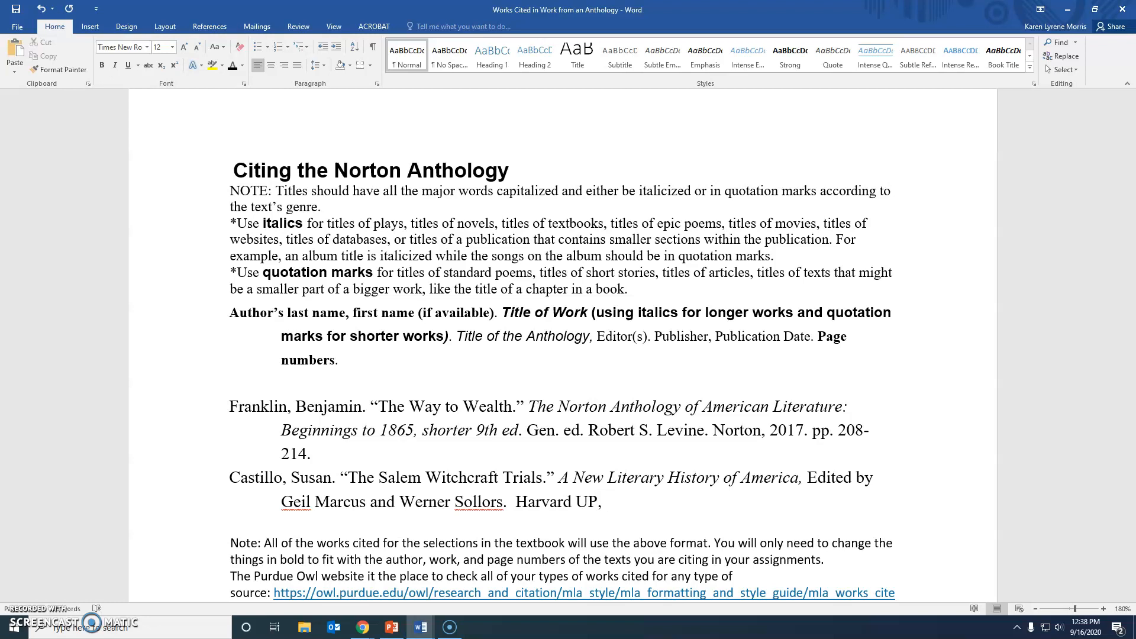
text(2)
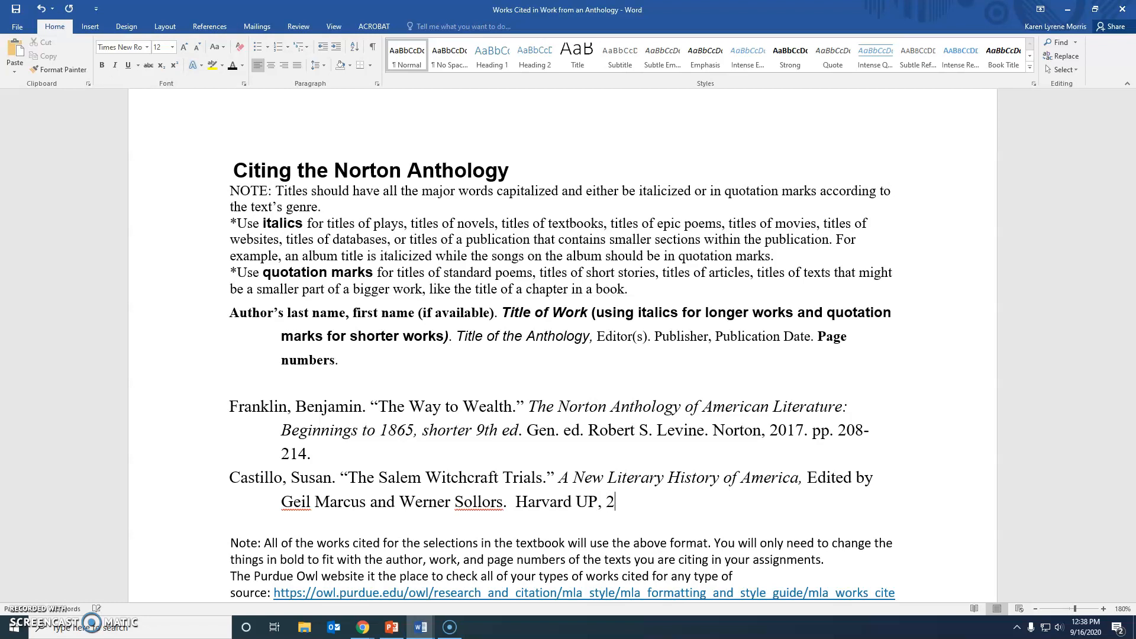
text(009)
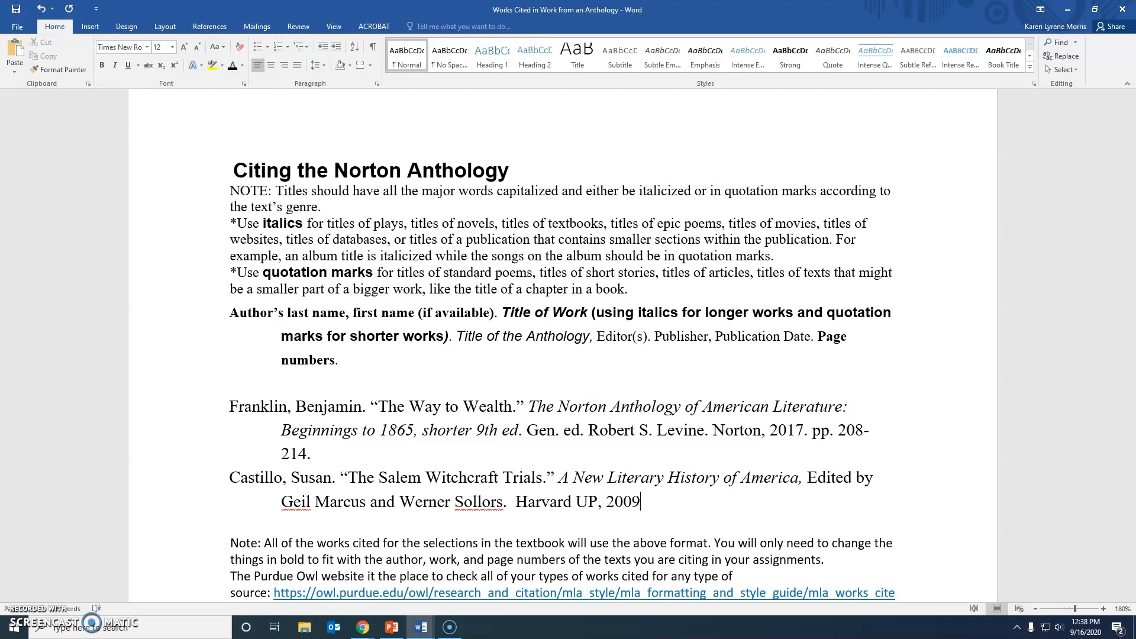
text(.)
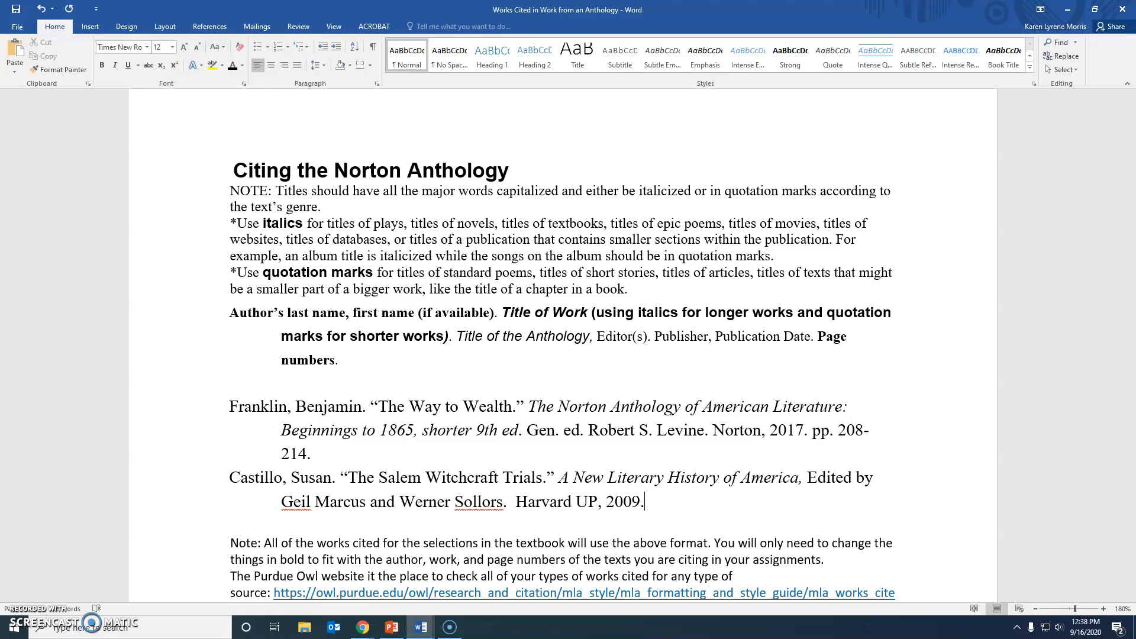
Close the Castillo entry with 'pp. 59-64.', correcting the stray 'p' and capitalised 'Pp.'.
text(p)
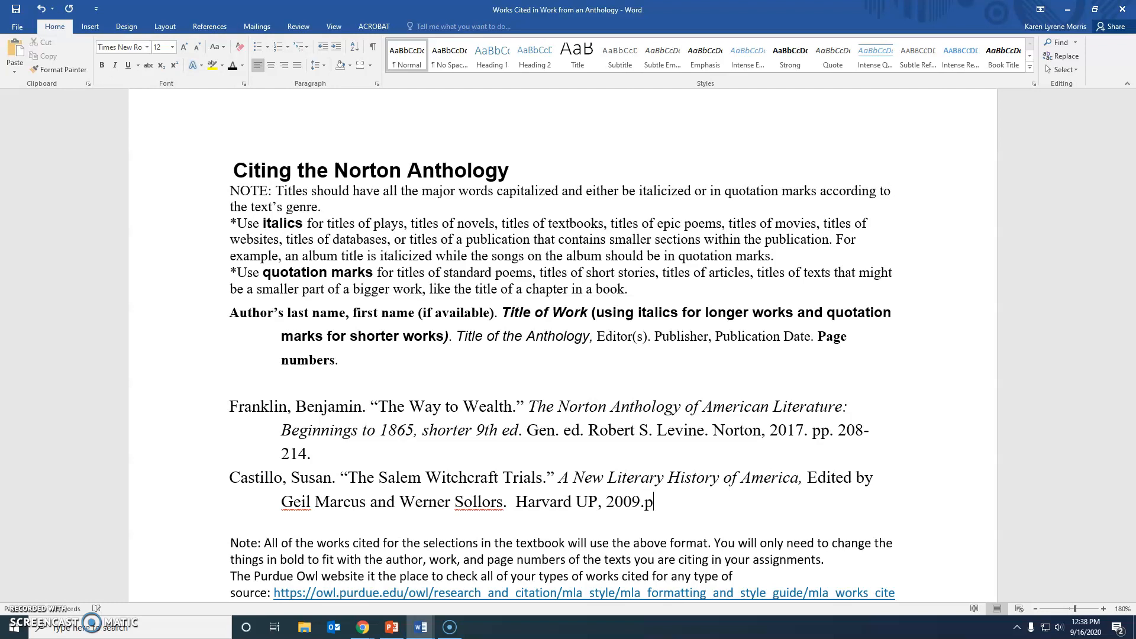
key(Backspace)
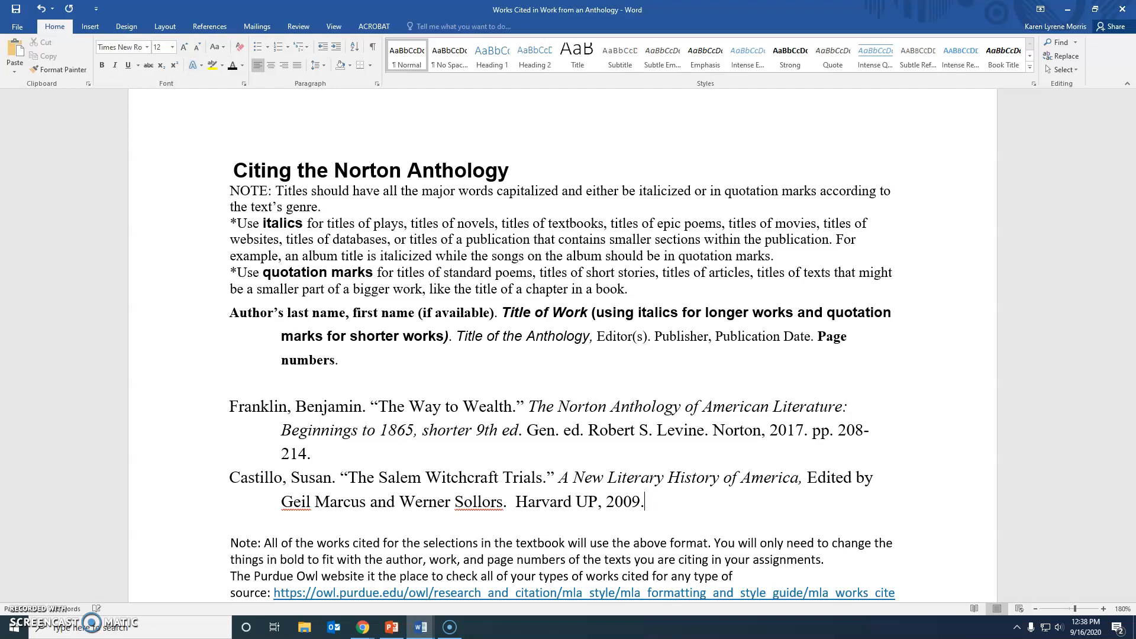
text(Pp.)
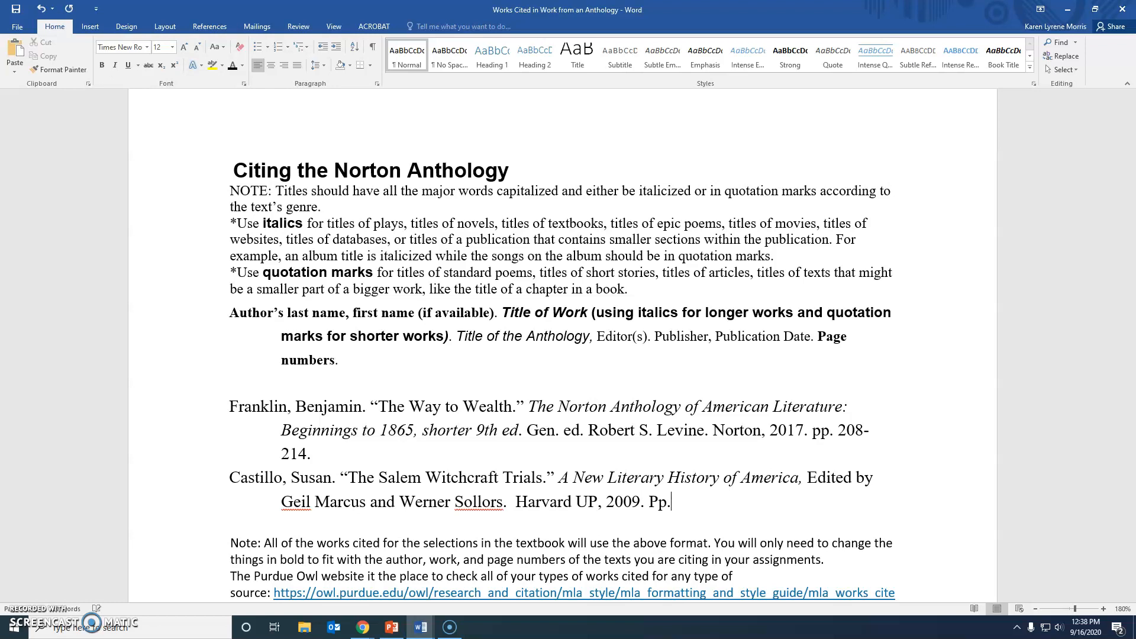
key(backspace)
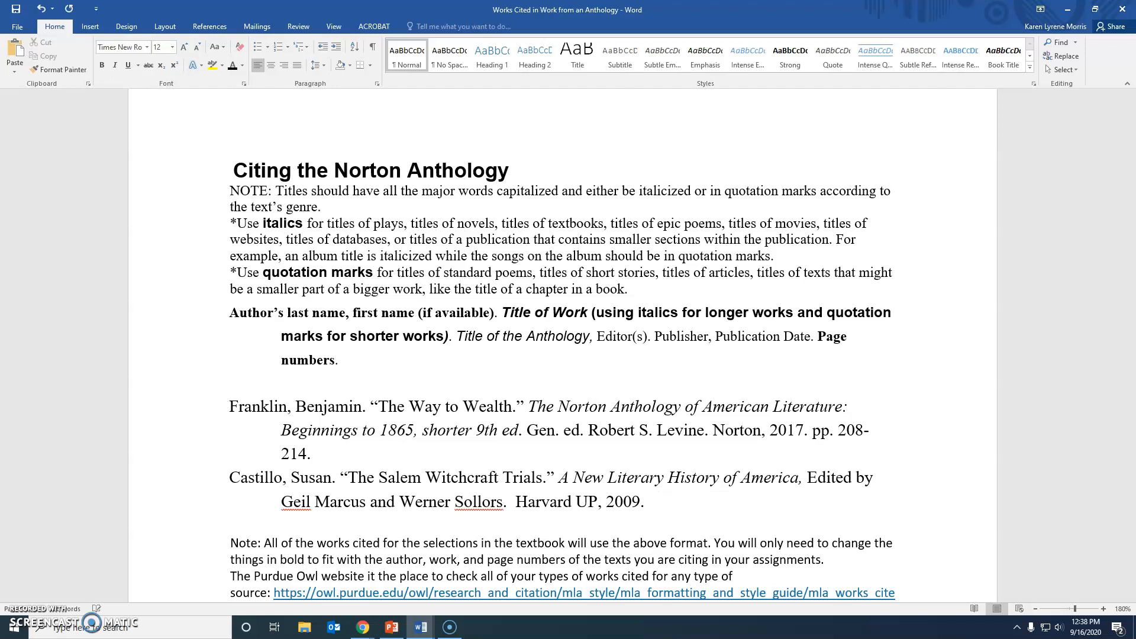
text(pp.)
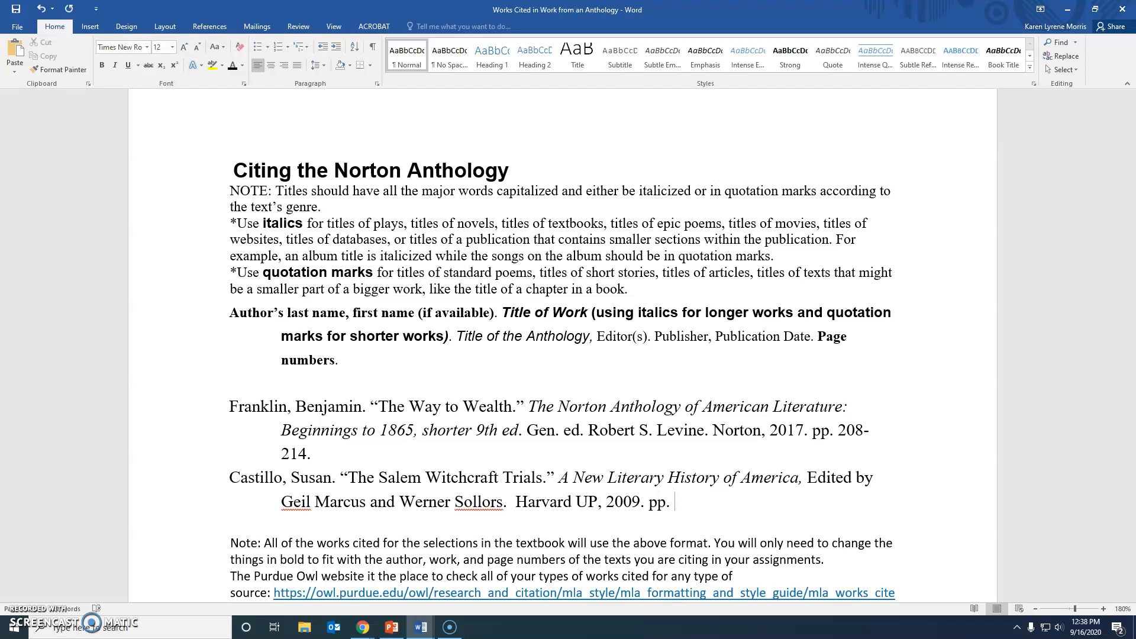
text(59-)
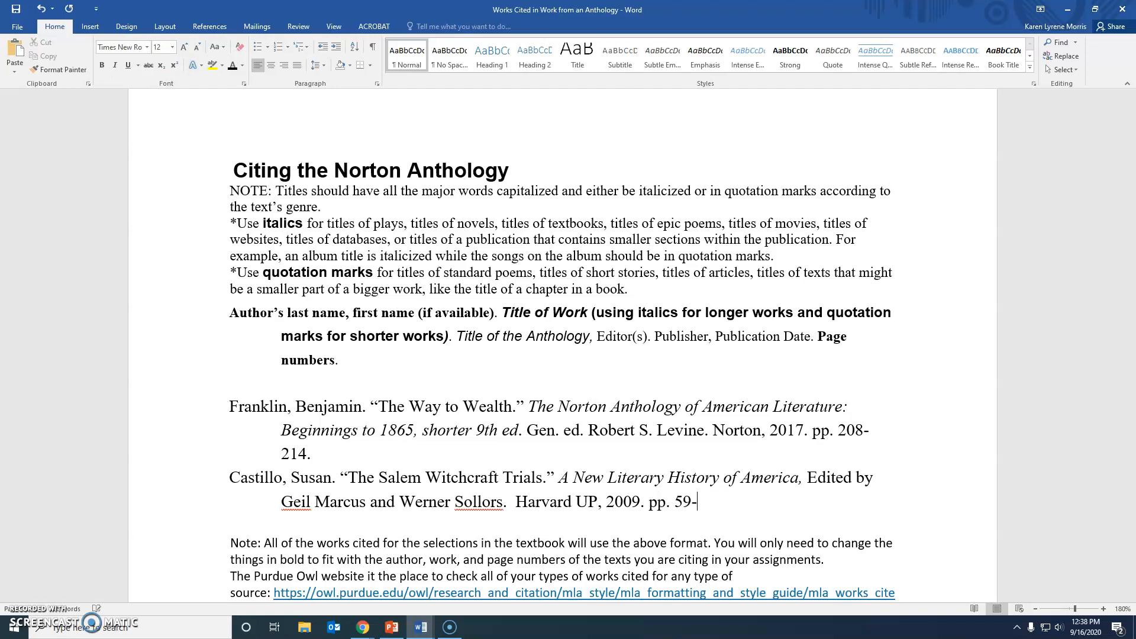
text(63)
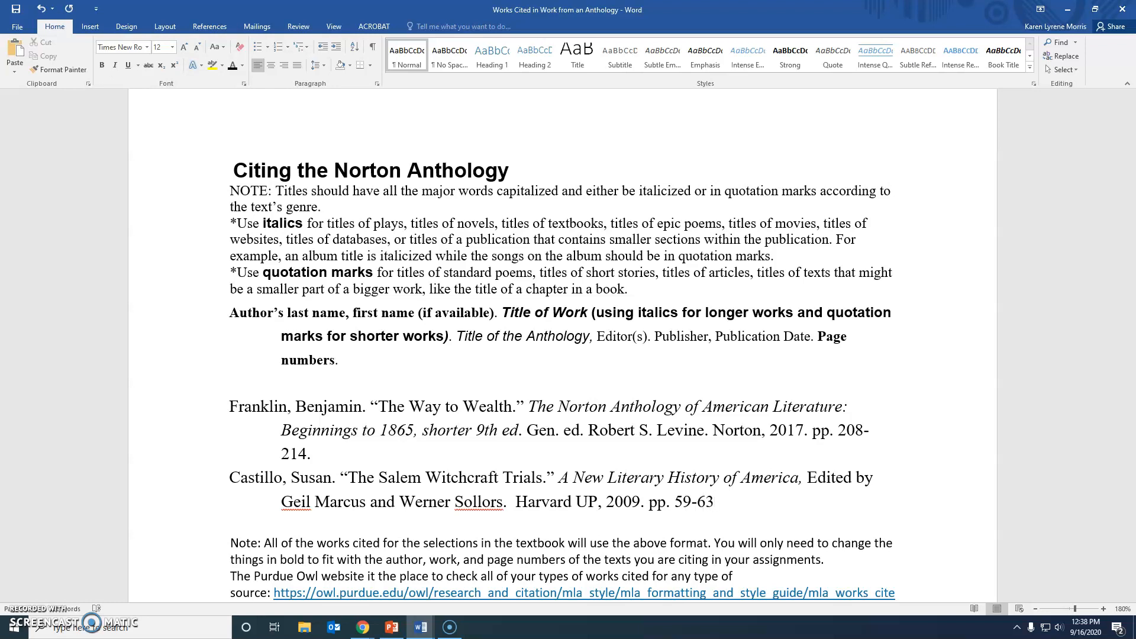
text(4)
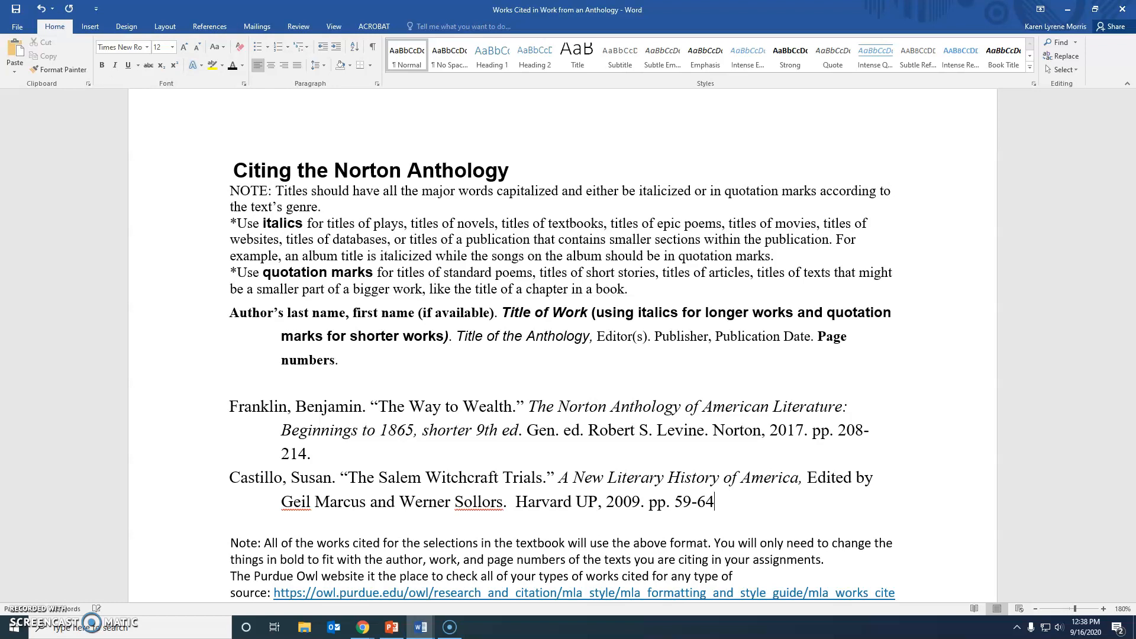
text(.)
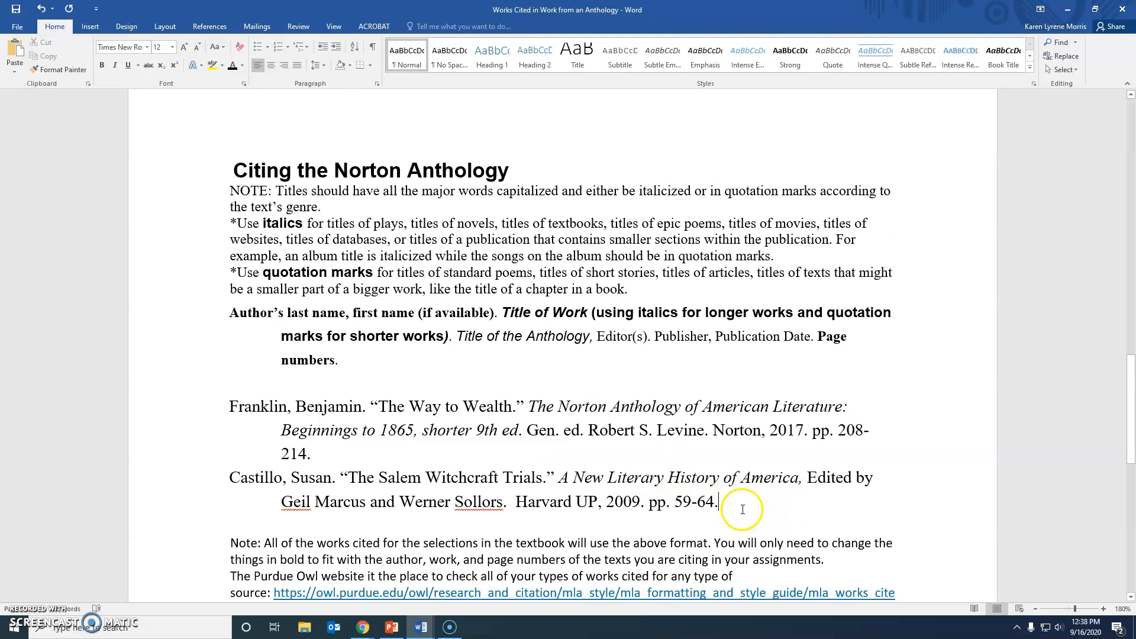
mouse_move(206, 582)
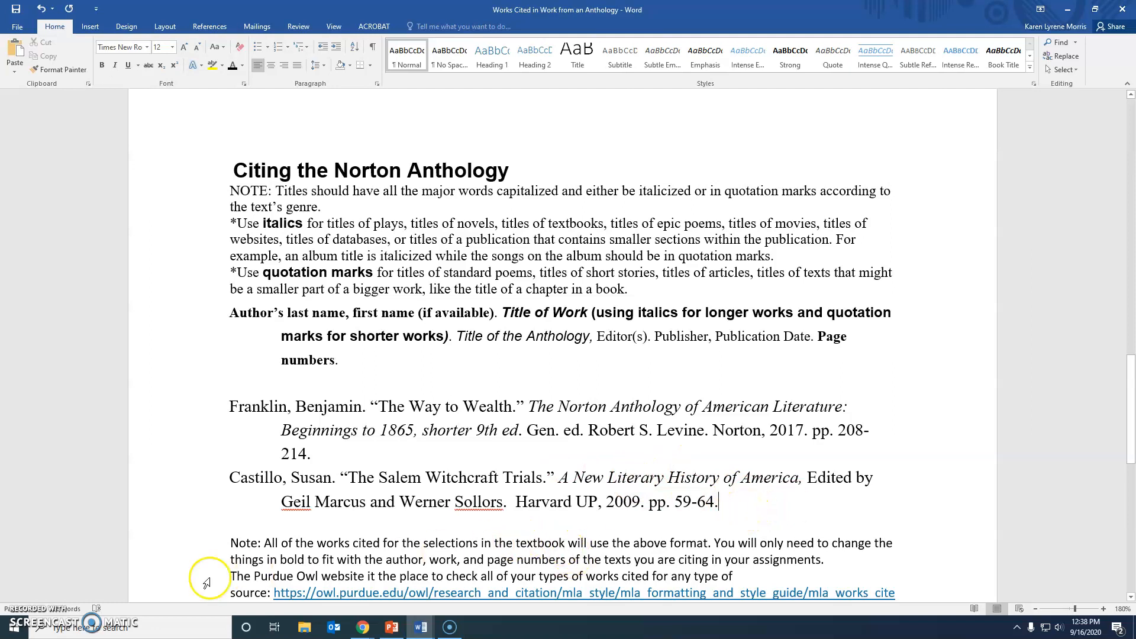
mouse_move(29, 610)
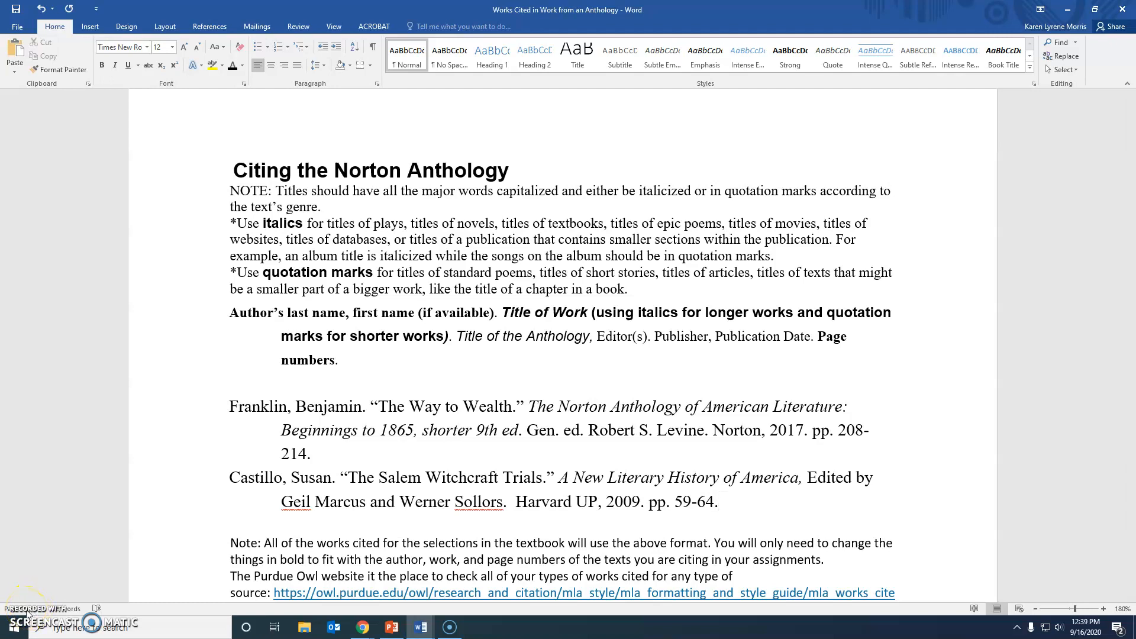
Start the Larkin entry below Castillo: 'Larkin, Philip. "This Be the Verse."'.
click(717, 501)
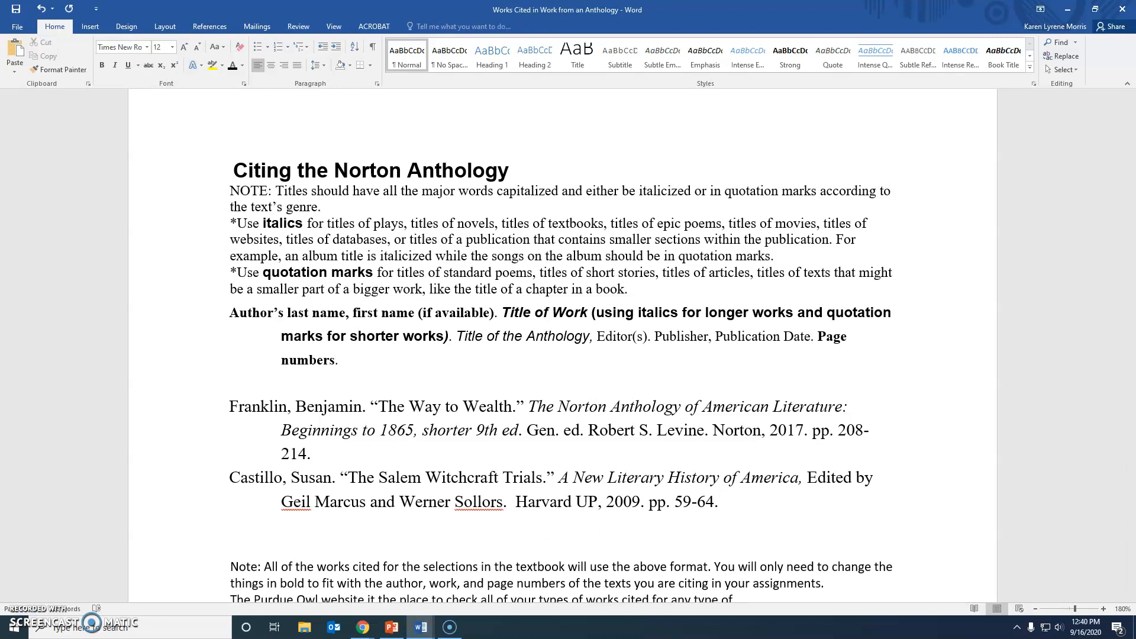
text(Lar)
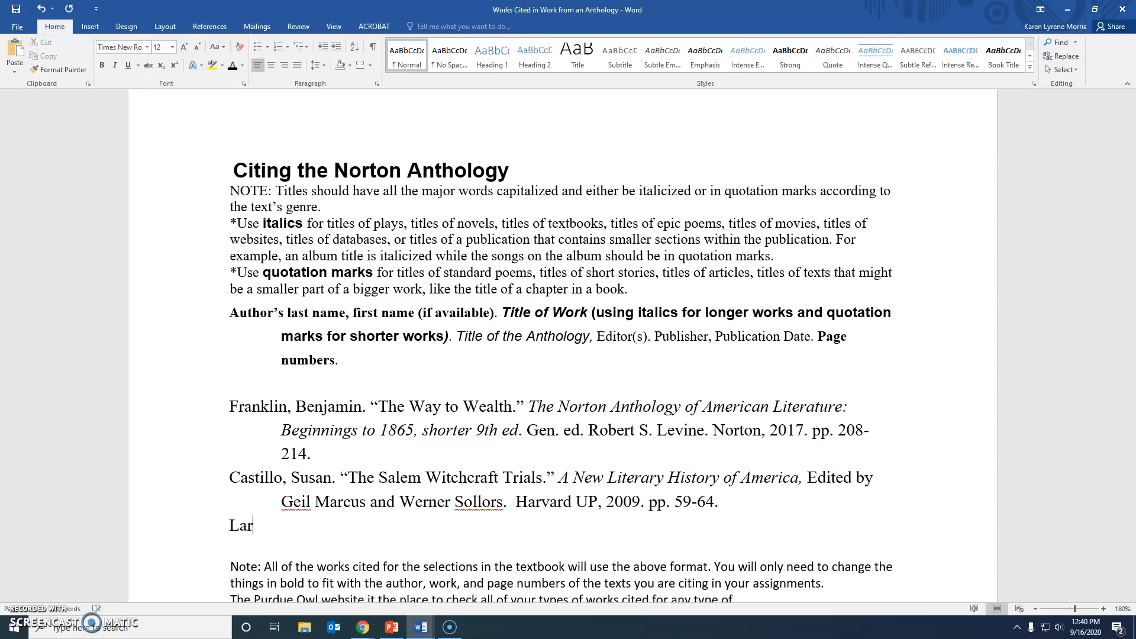
text(kin,)
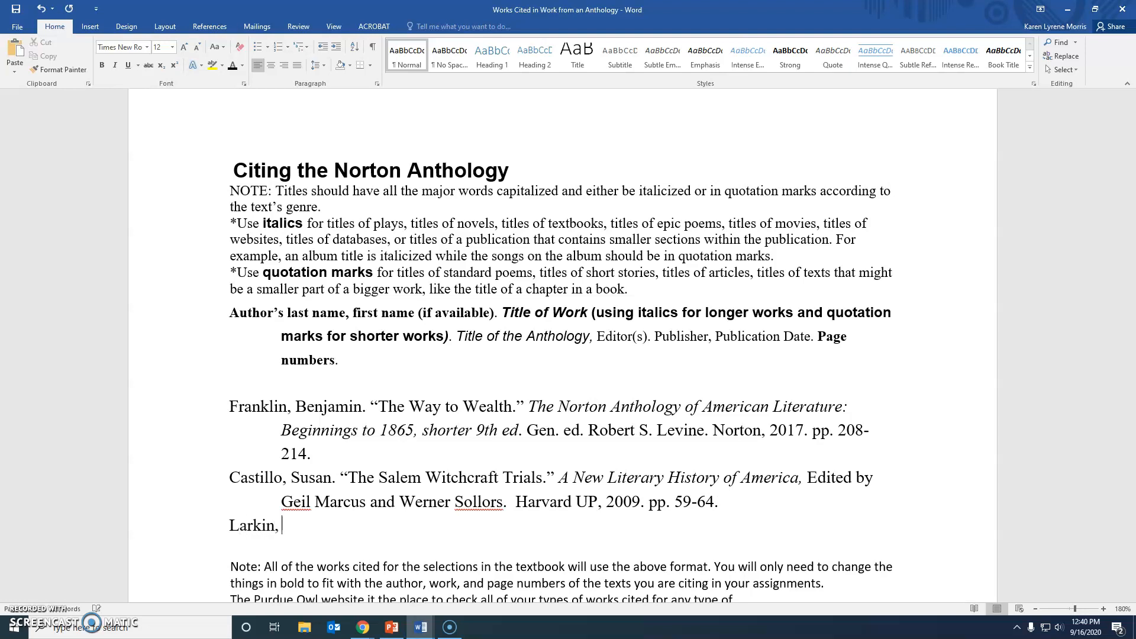
text(P)
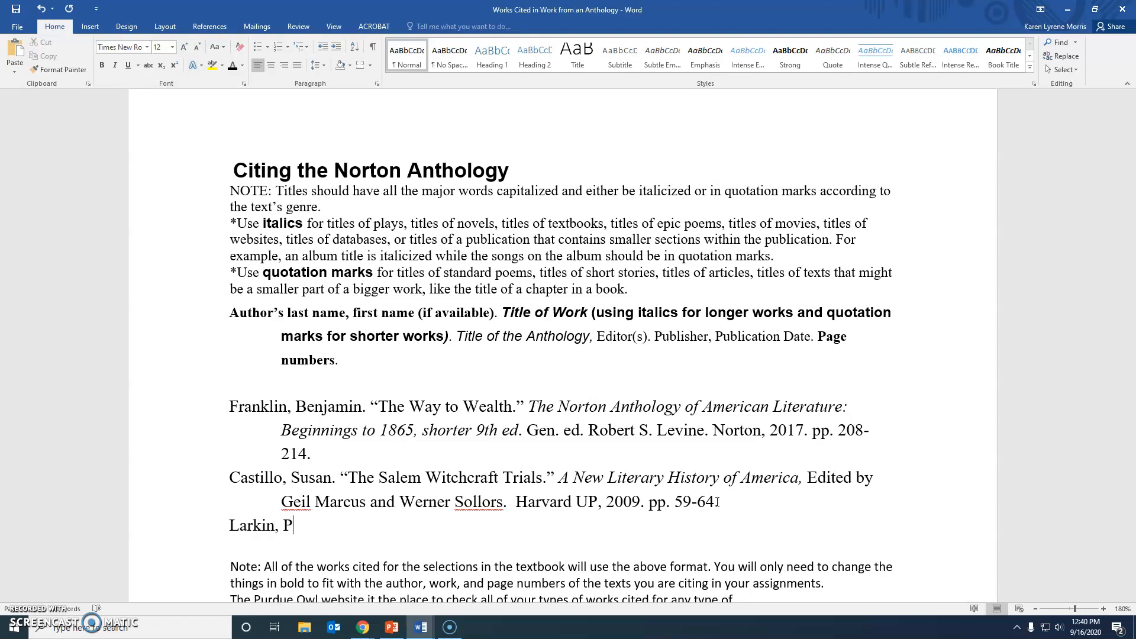
text(hilip.)
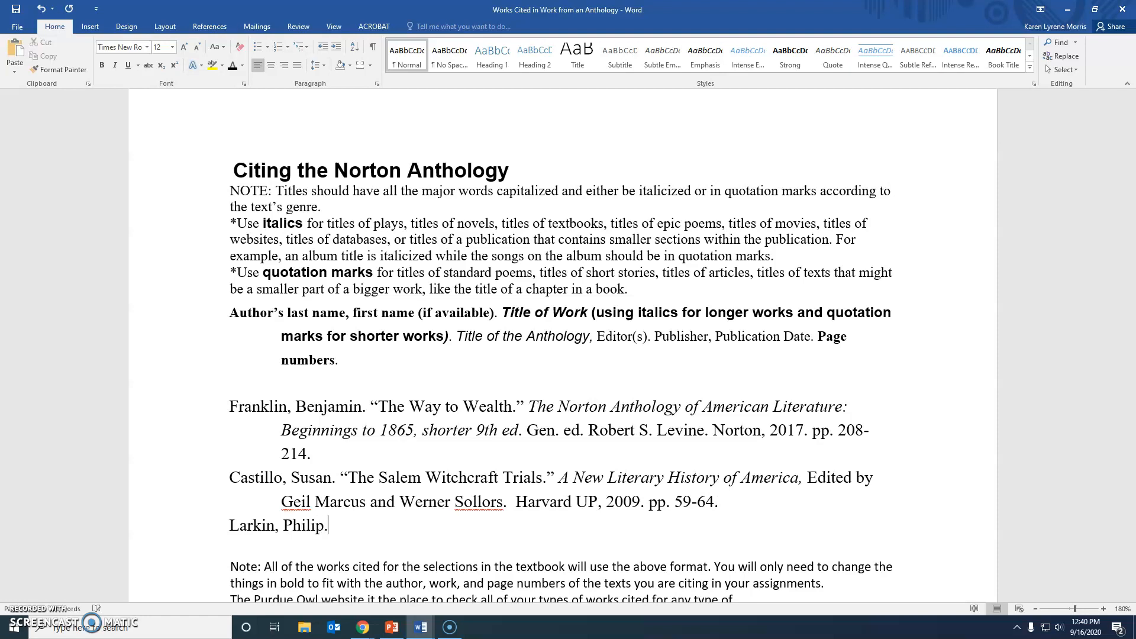
text("This)
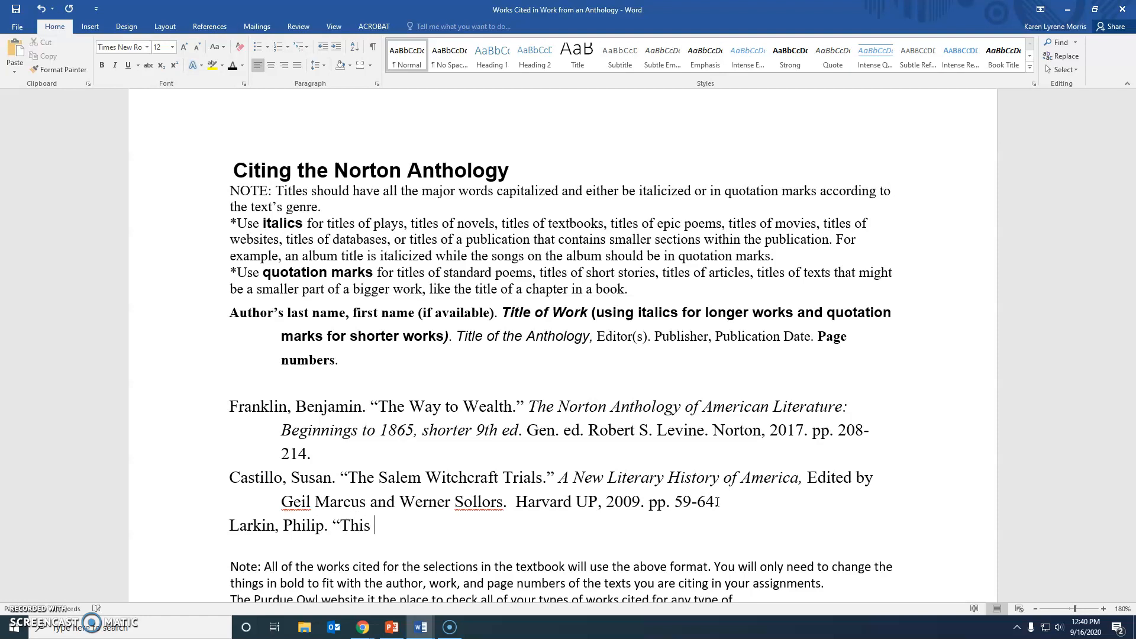
text(Be the Ve)
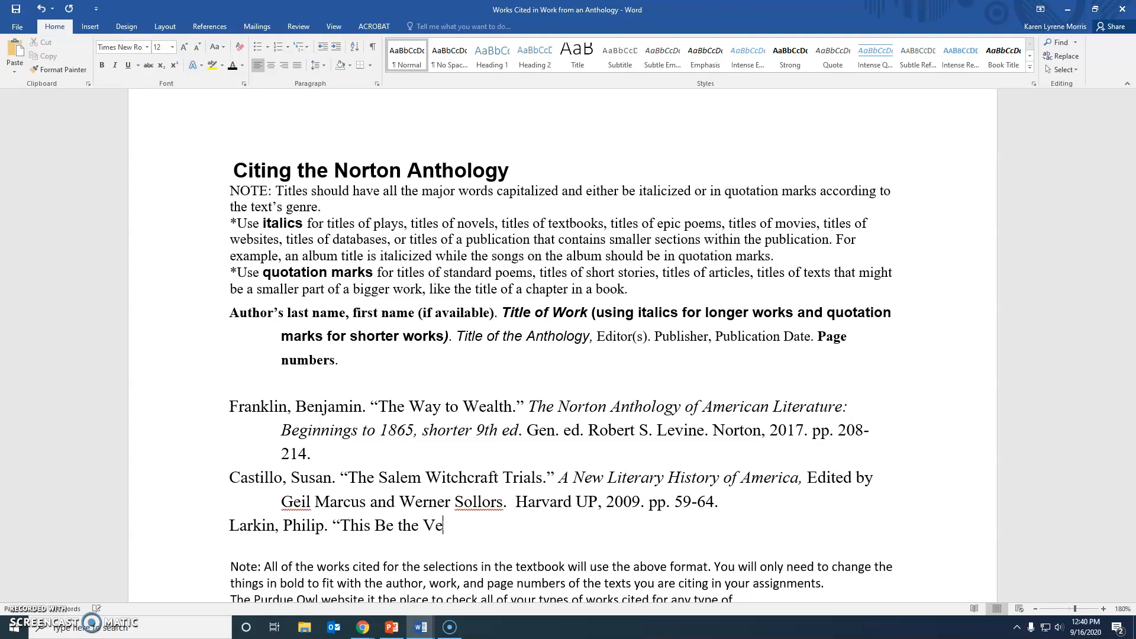
text(rse.”)
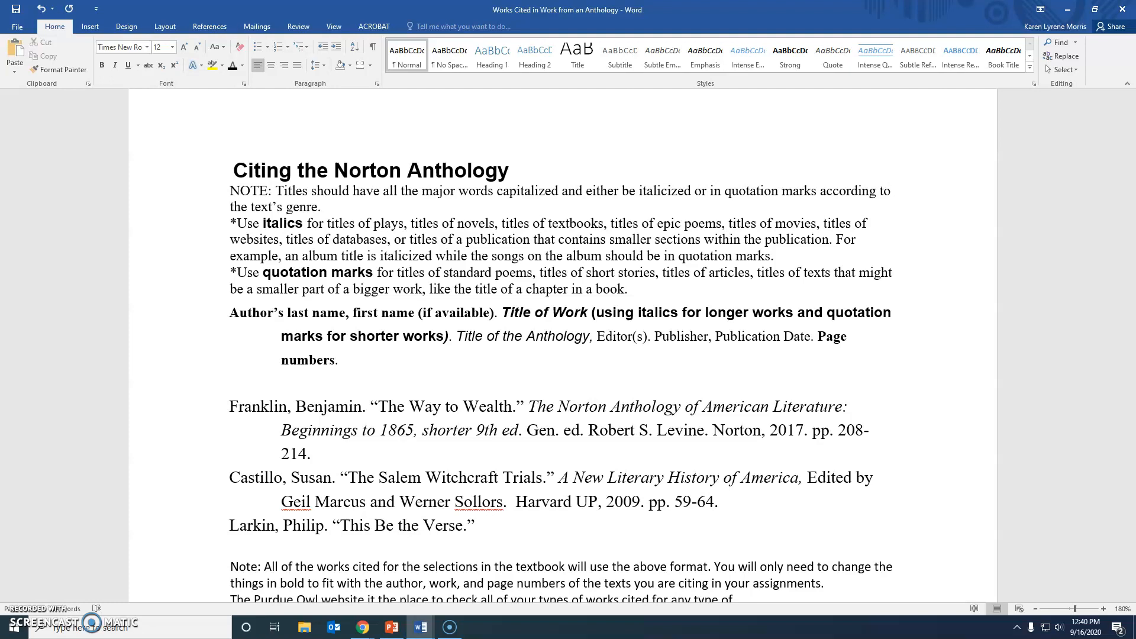
Turn on italics and enter 'The Norton Introduction to Literature,' fixing the 'st' typo.
click(477, 526)
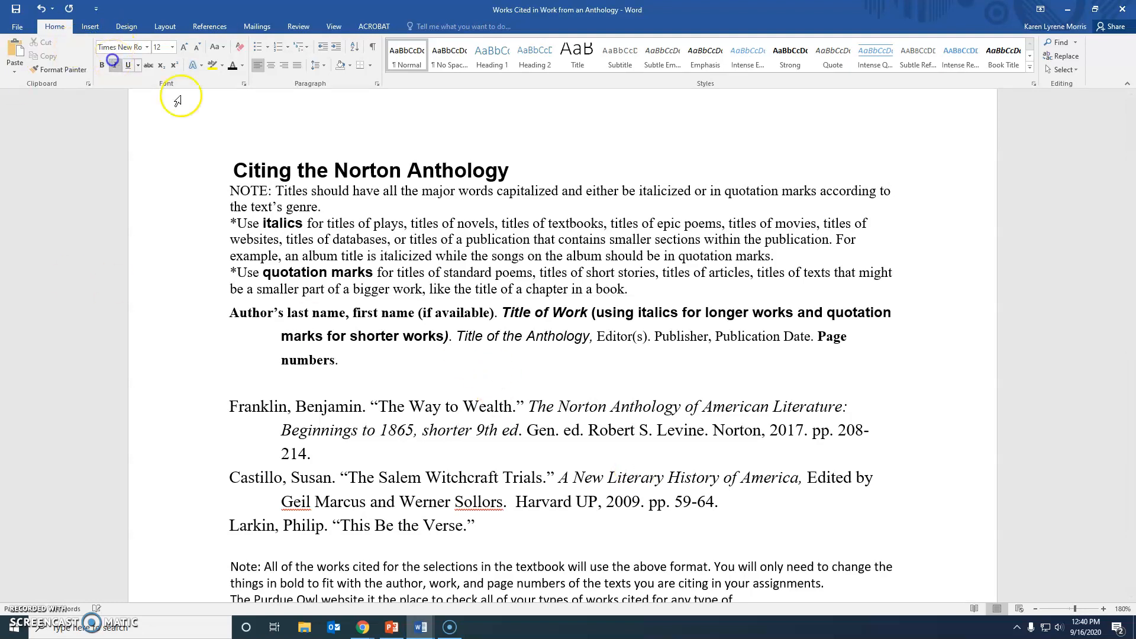
text(The)
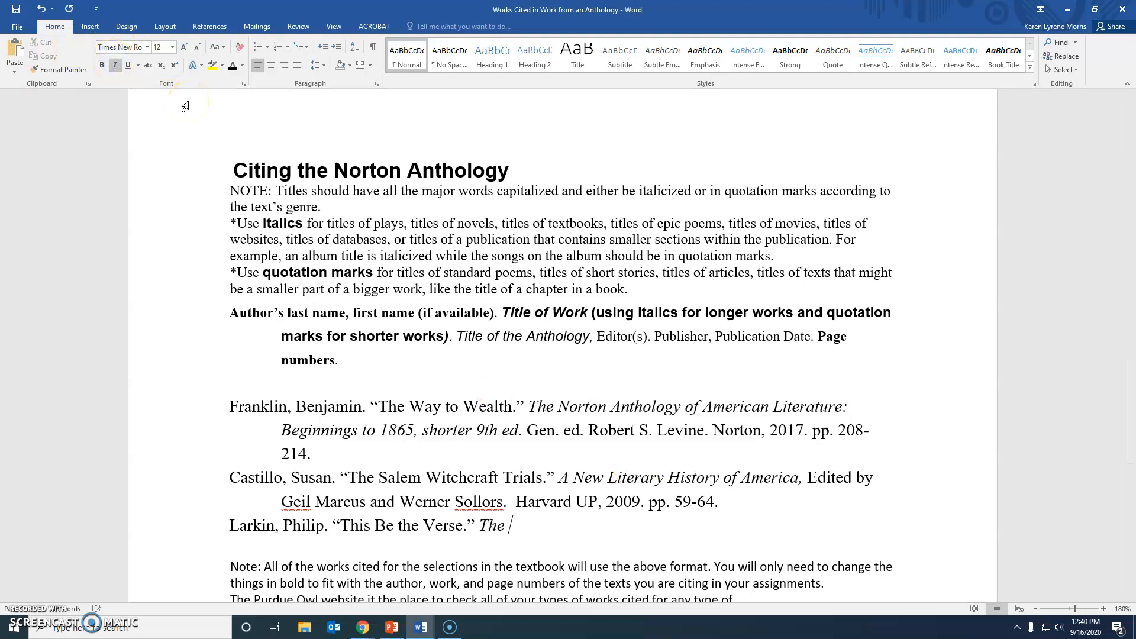
text(Norton In)
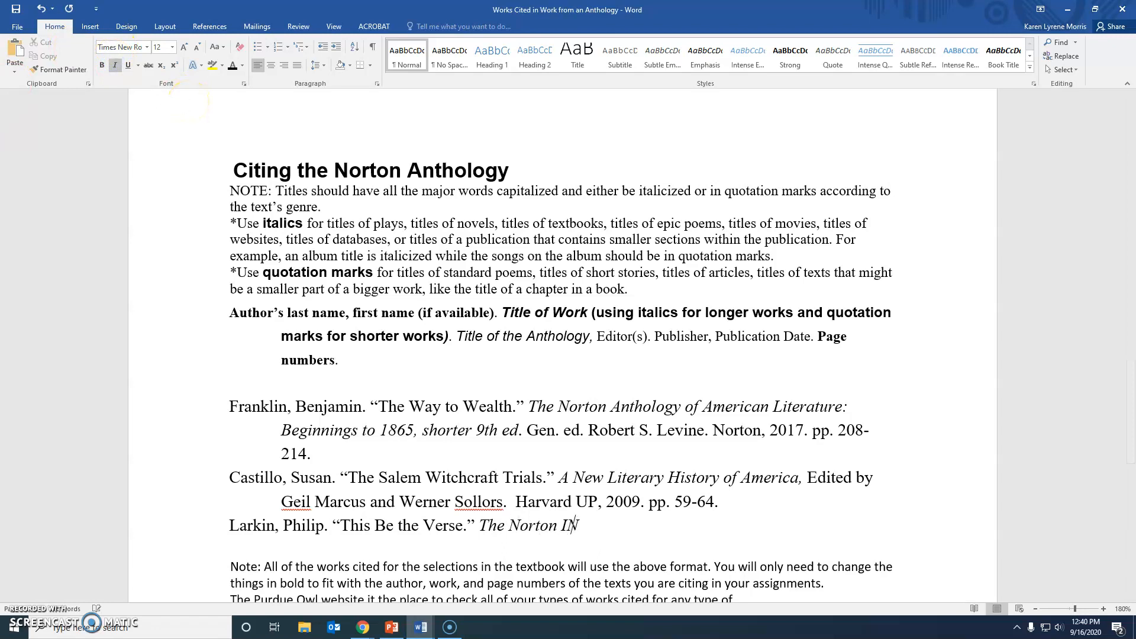
text(st)
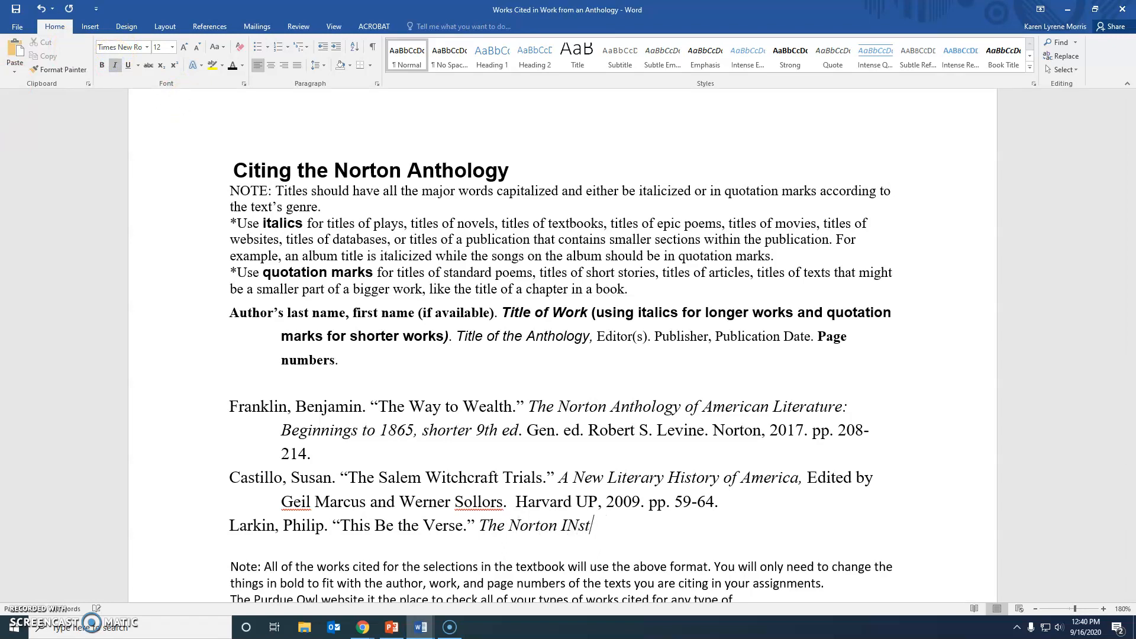
key(Backspace)
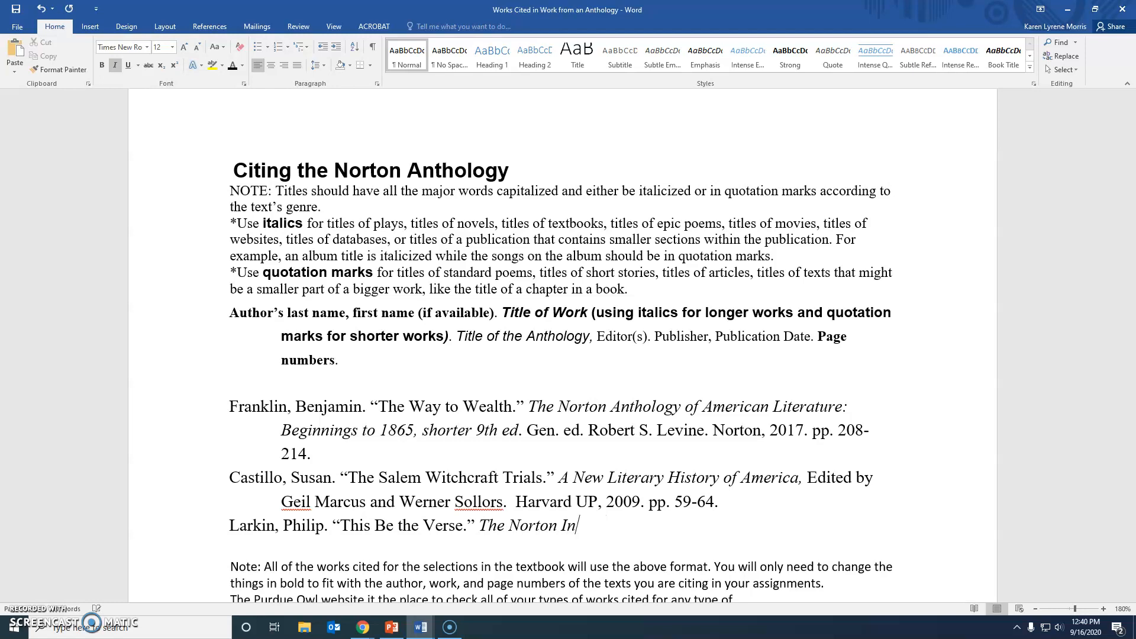
text(troduction)
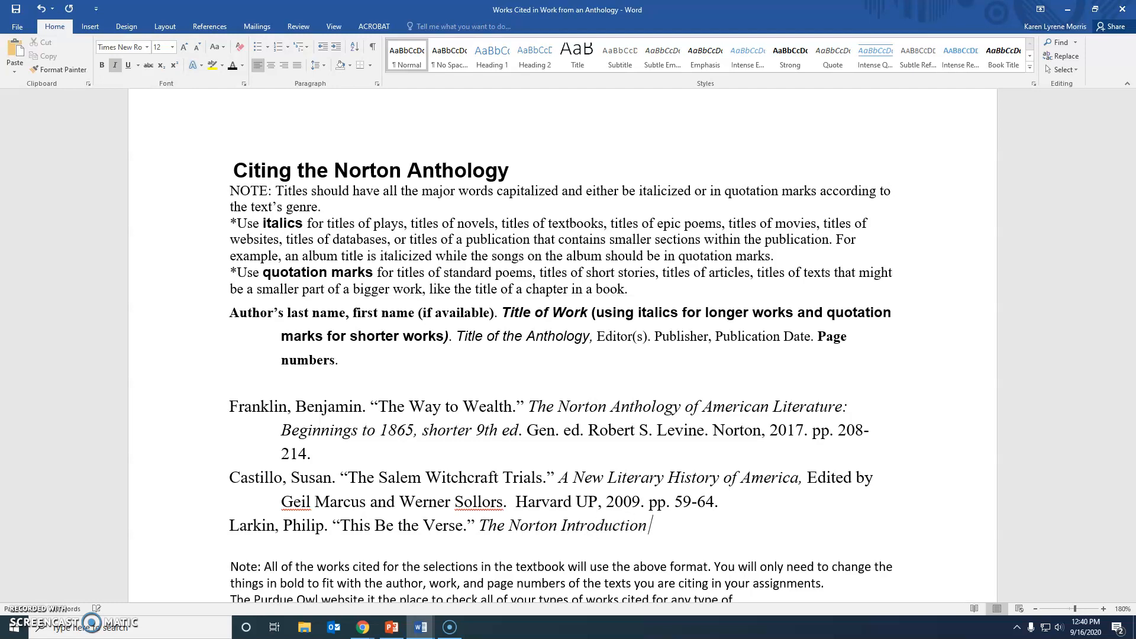
text(to Lite)
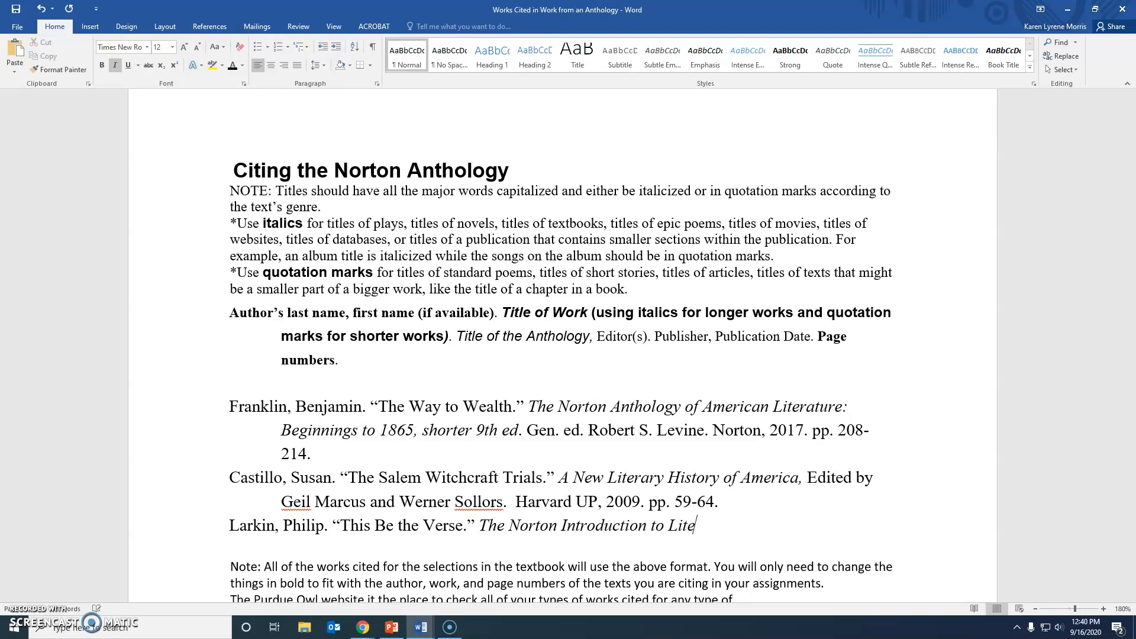
text(rature)
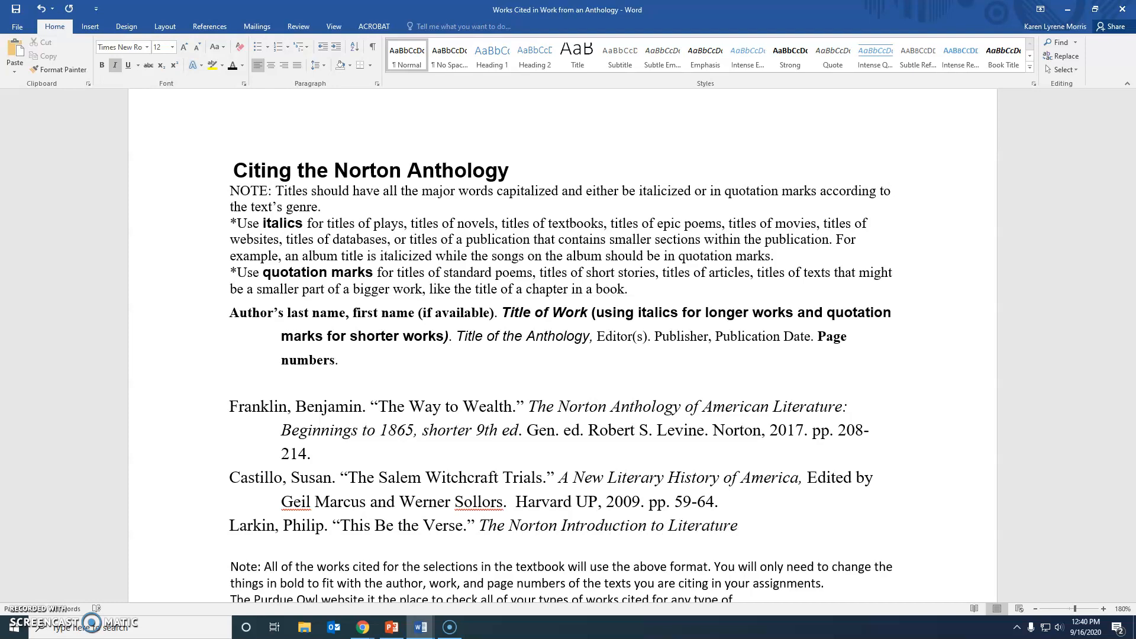
text(,)
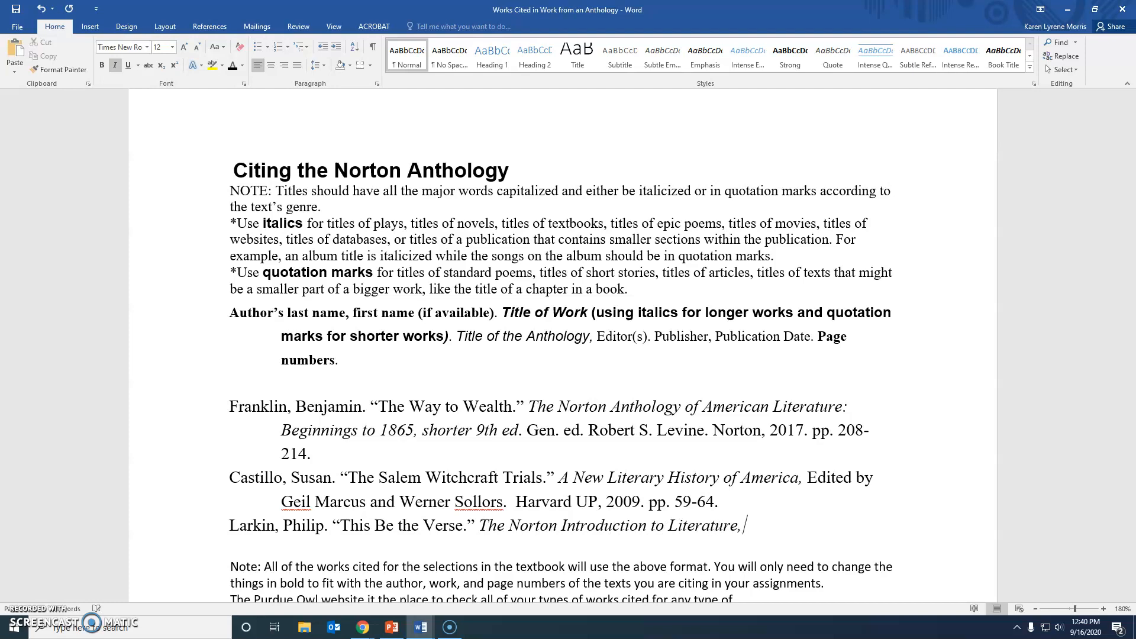
Continue the italic title with 'shorter 13th edition'.
text(shorter)
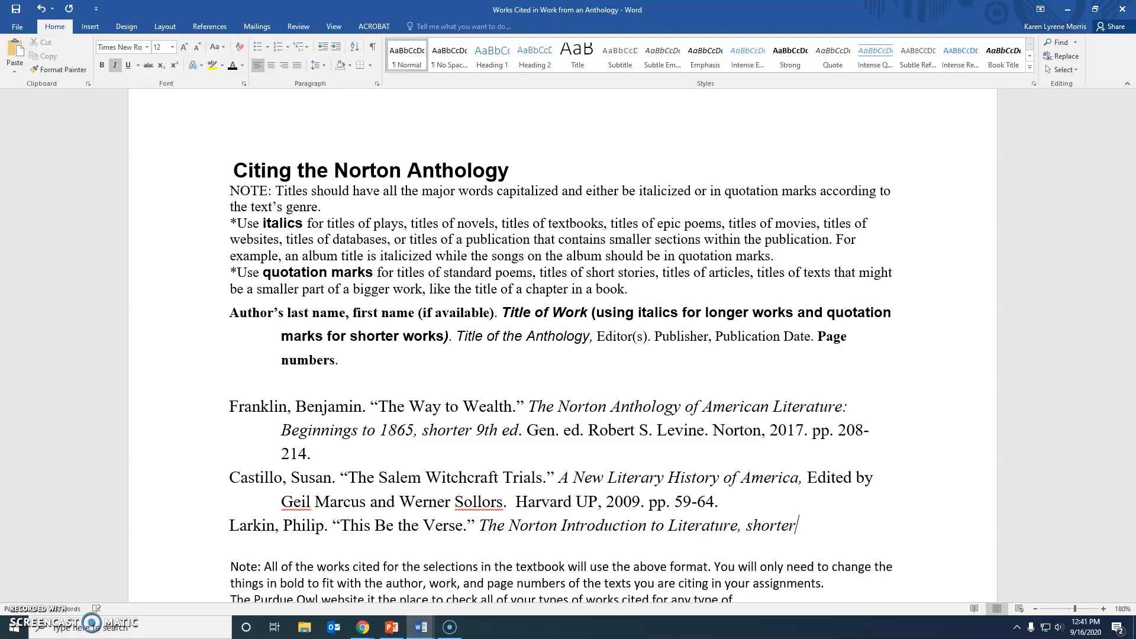
text(13)
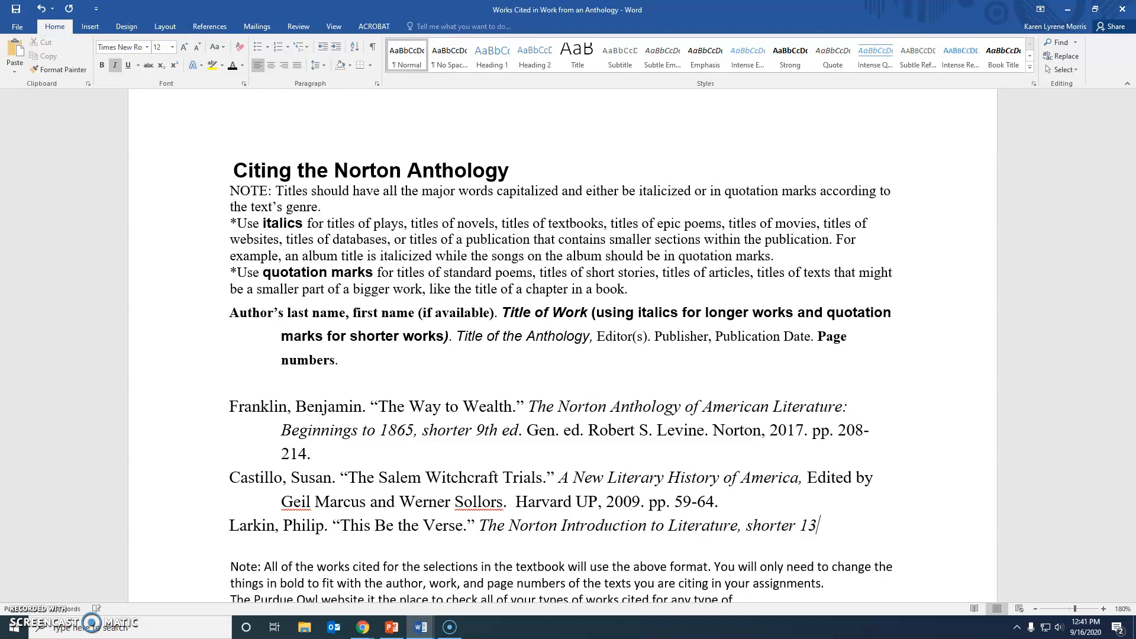
text(th editi)
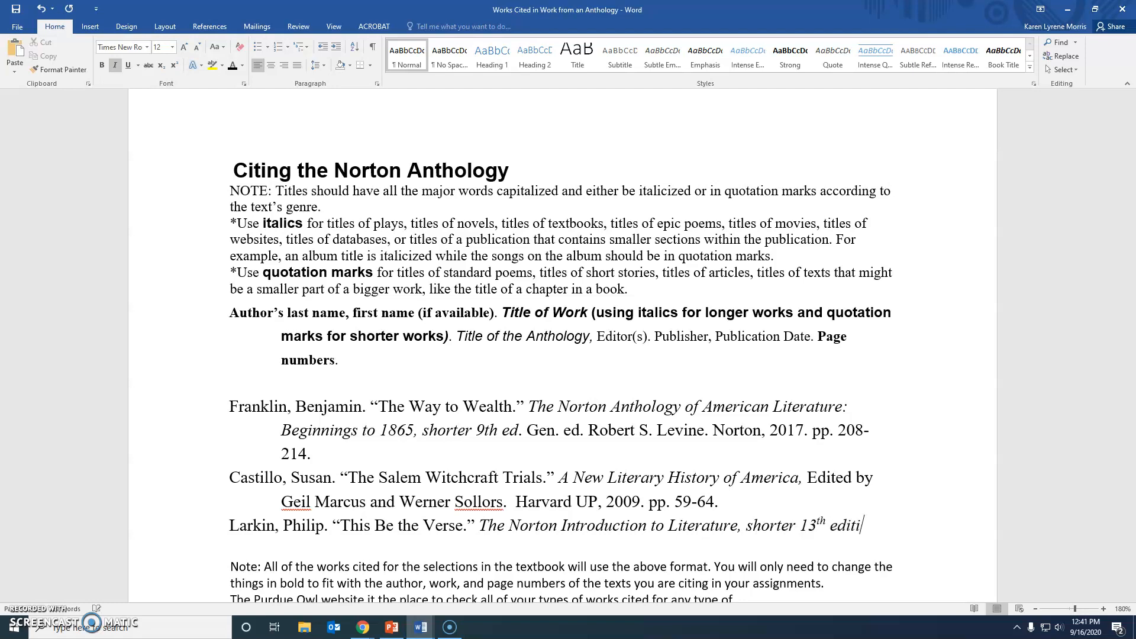
text(on.)
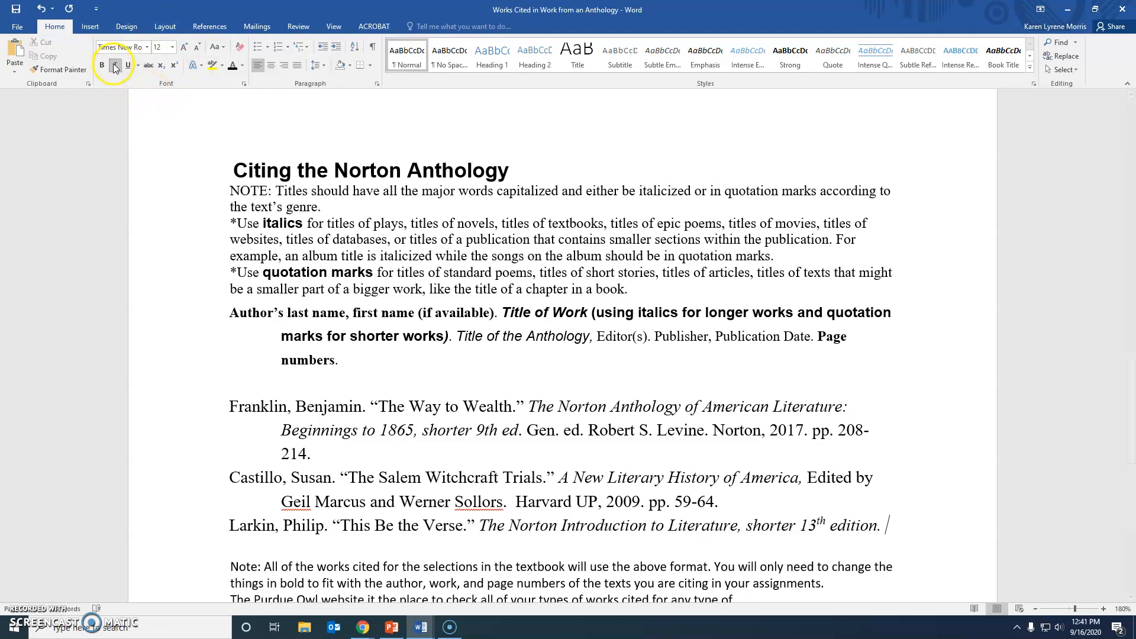
Add 'Gen. Editor Kelly J. Mays.' after the edition, fixing the 'Gern' typo.
text(Gern)
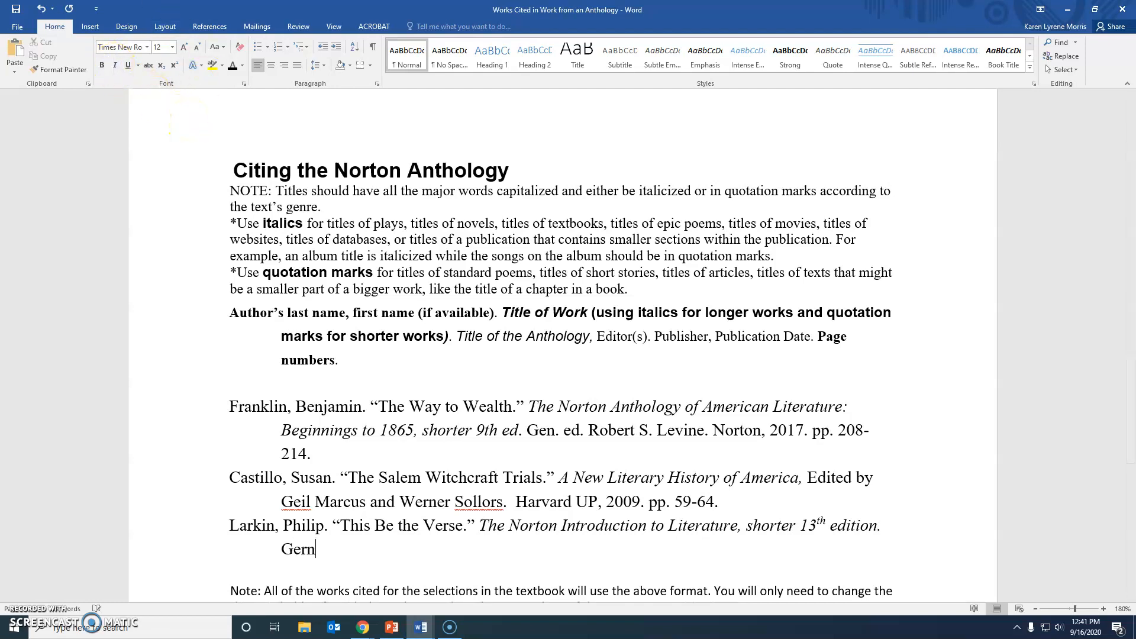
key(Backspace)
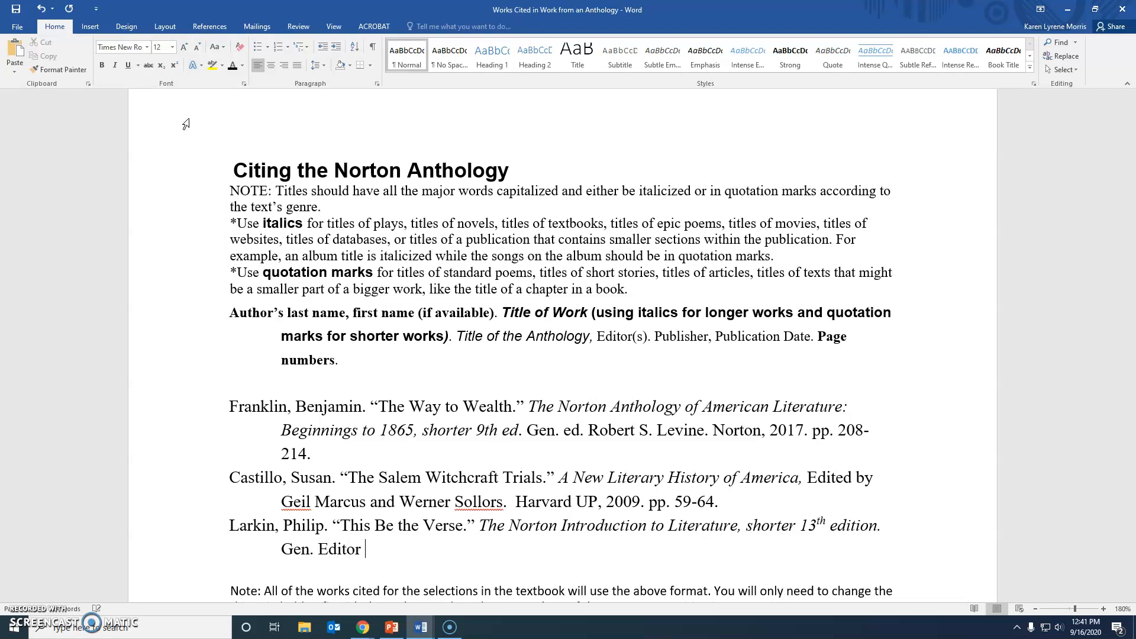
text(Kelly)
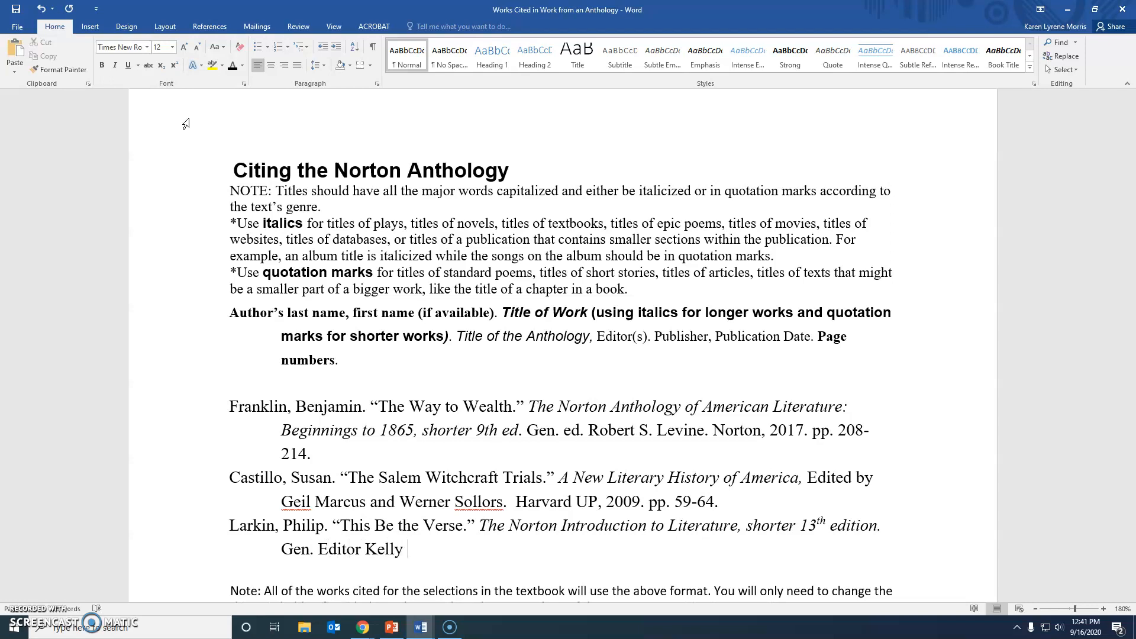
text(J. Mays)
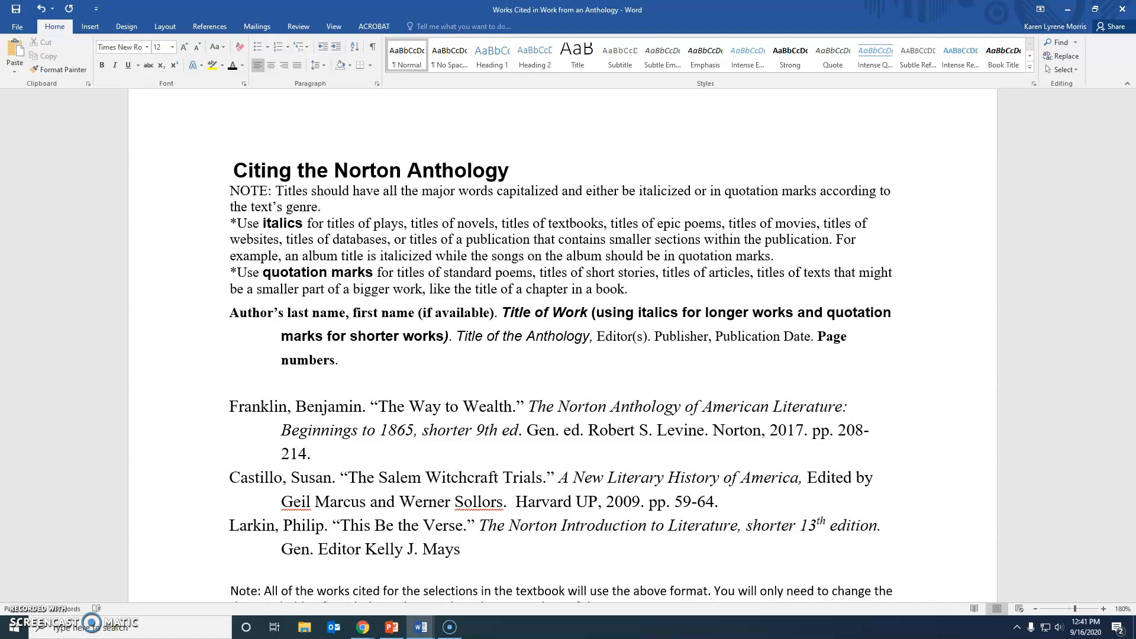
text(,)
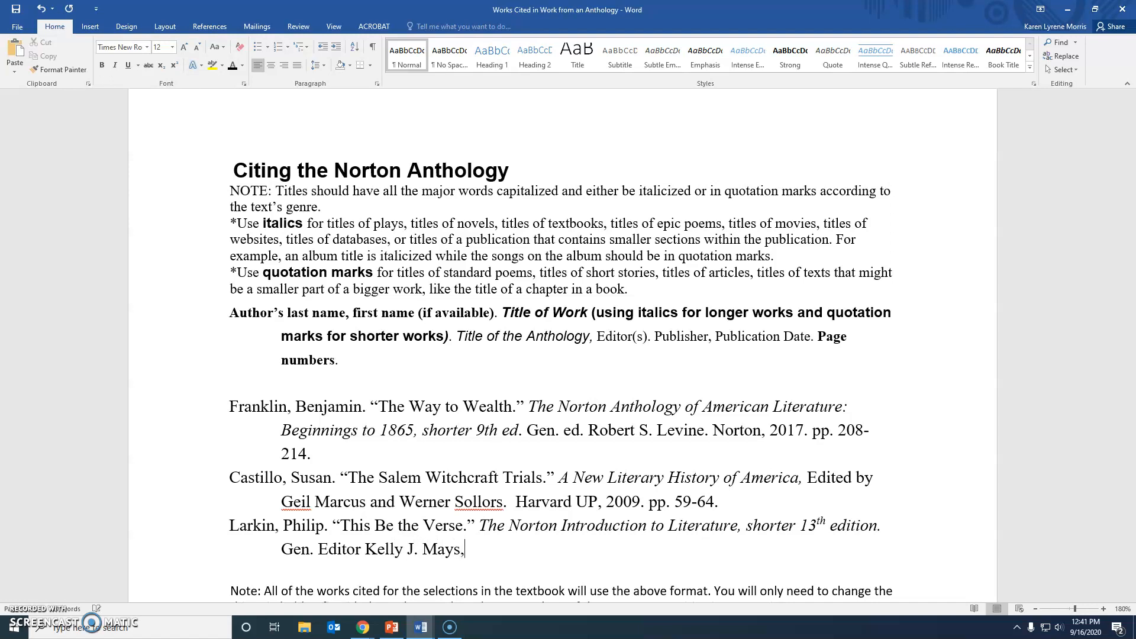
text(.)
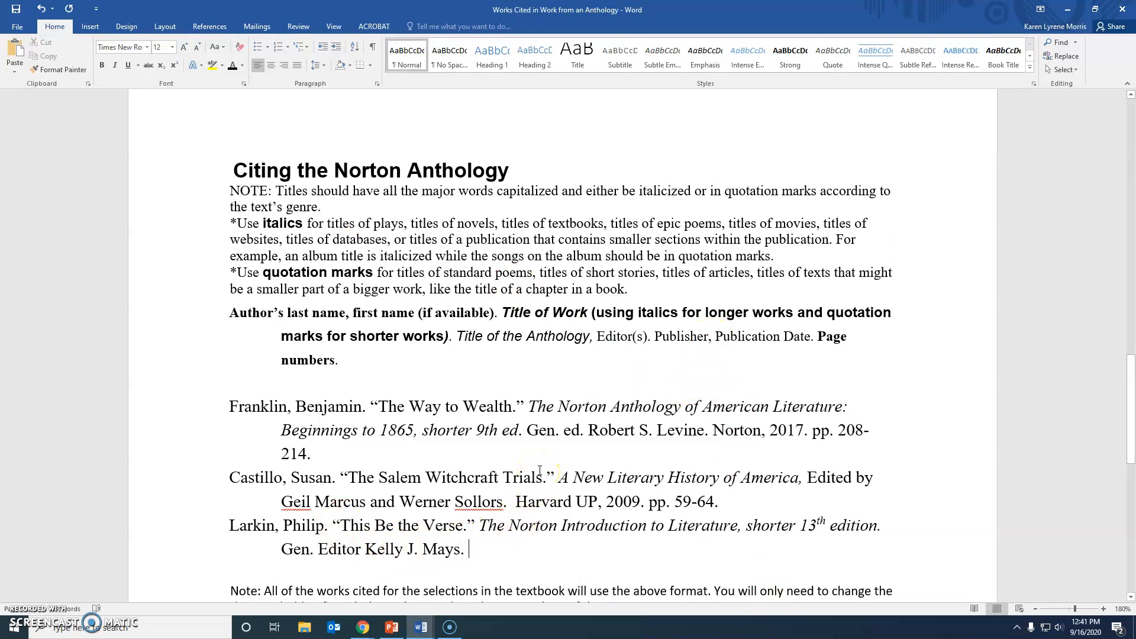
mouse_move(627, 364)
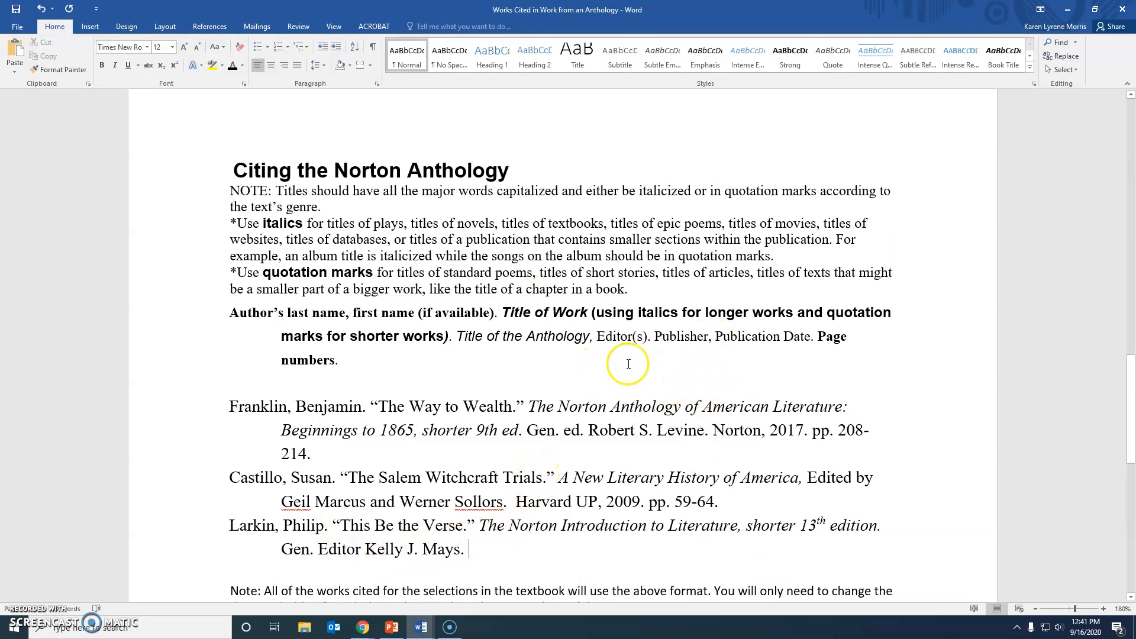
mouse_move(207, 543)
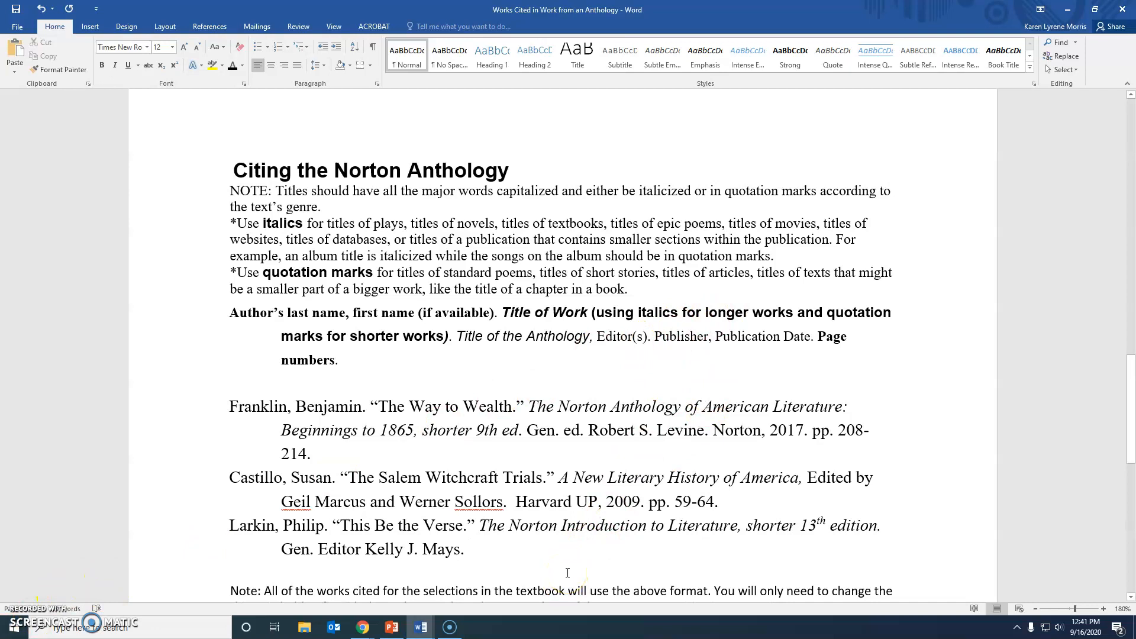
Add 'Norton, 2019.' after the editor and begin the page abbreviation 'pp'.
text(Norton,)
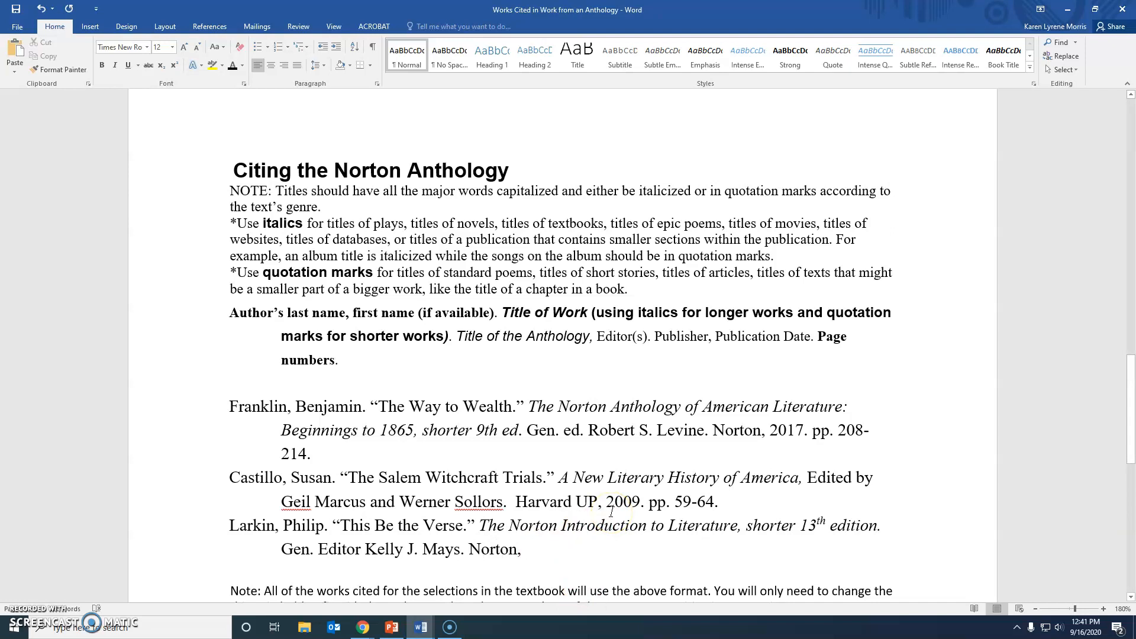
text(2019)
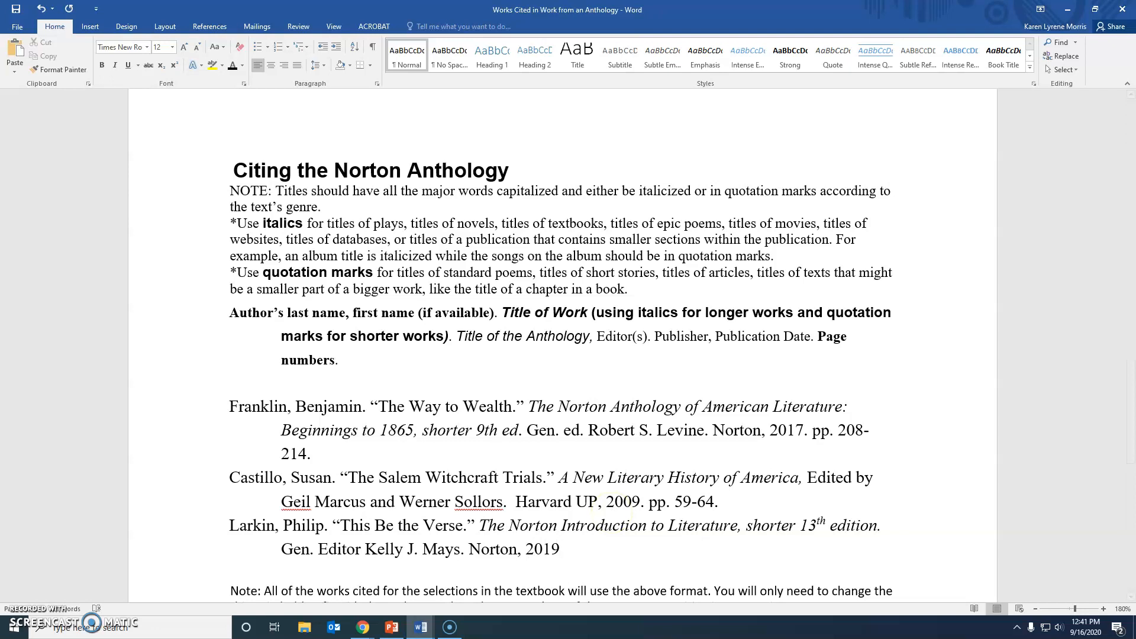
text(.)
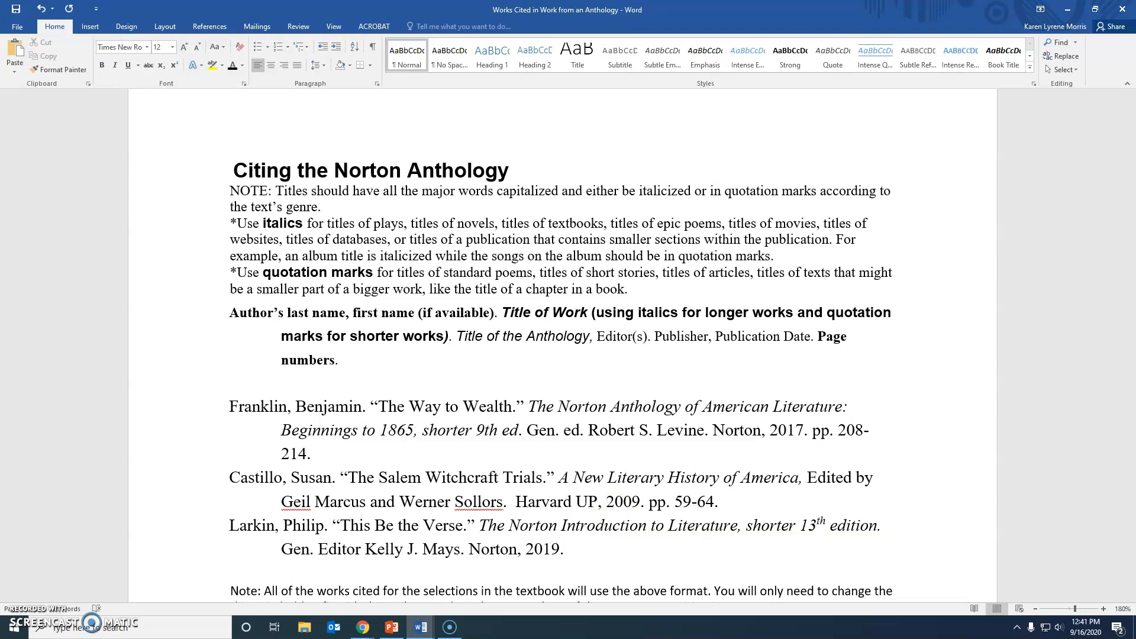
text(pp)
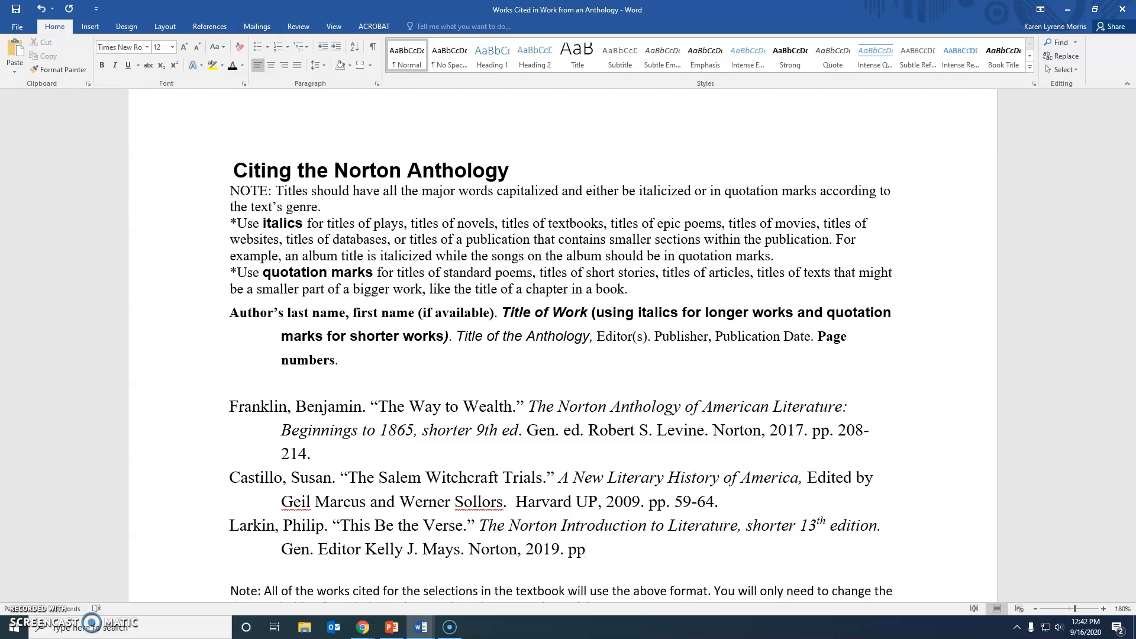
Finish the Larkin citation with the page reference 'pp. 849'.
text(Pp.)
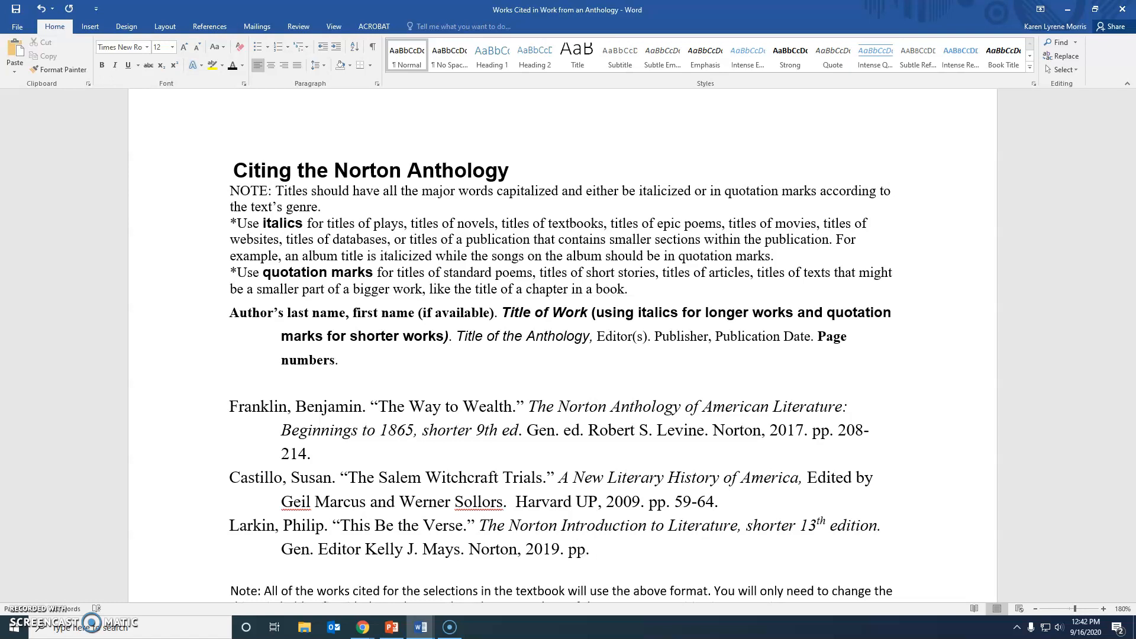
click(597, 549)
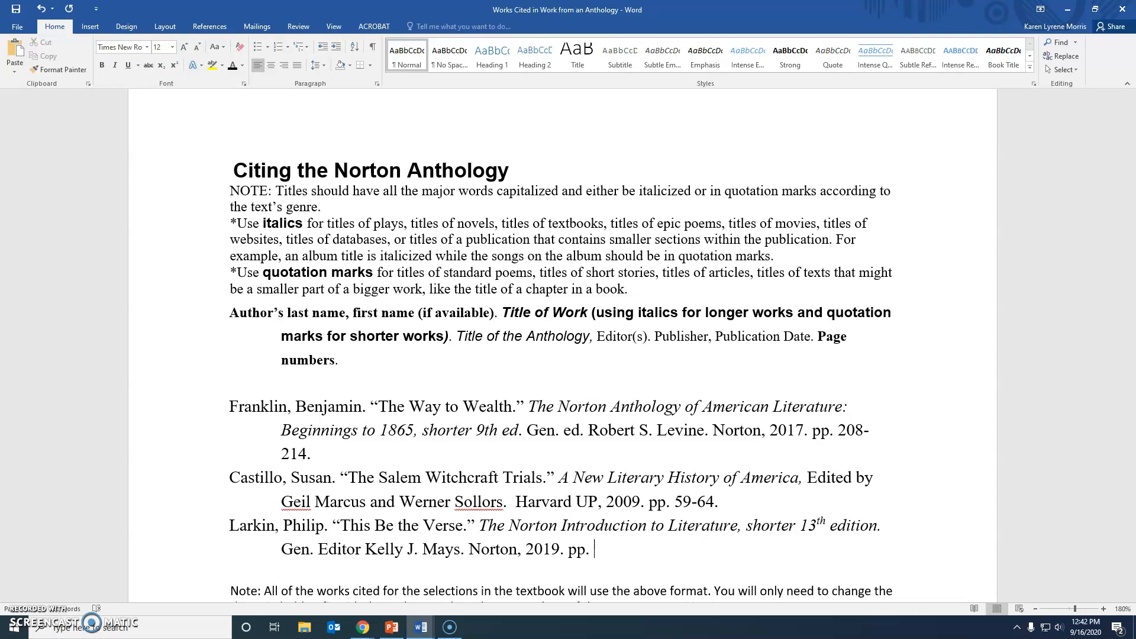
text(84)
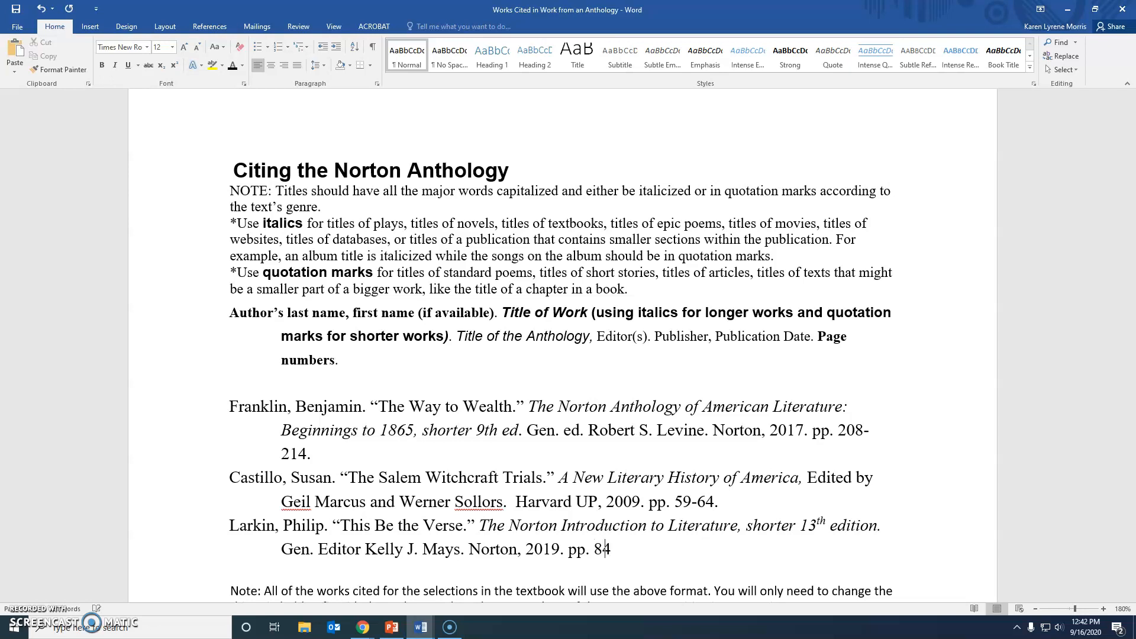
text(9.)
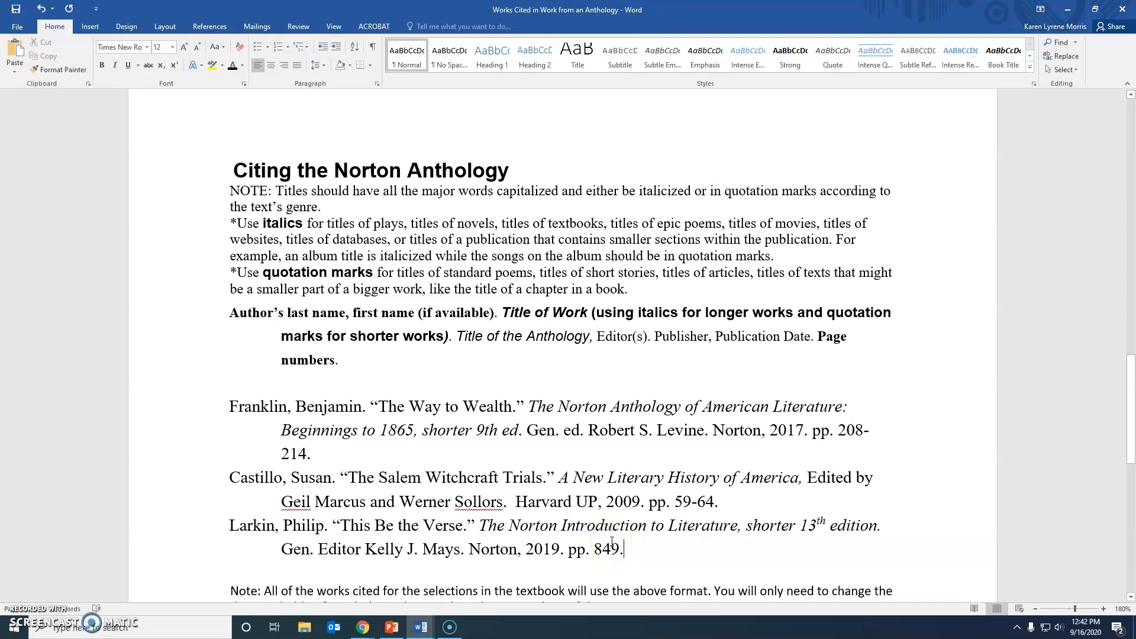
mouse_move(574, 500)
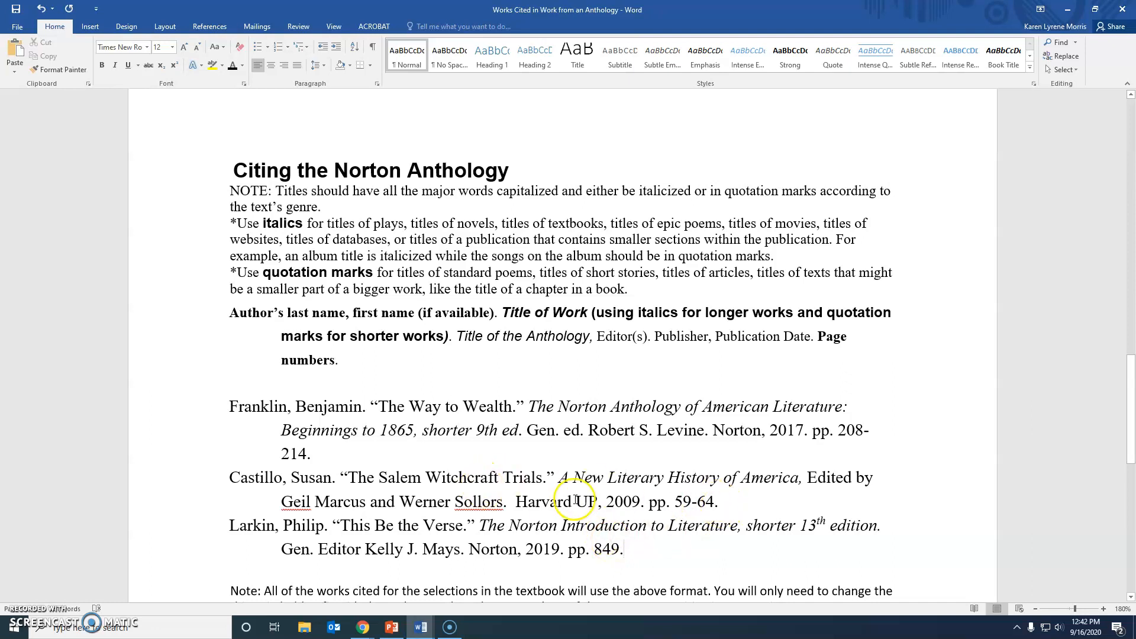